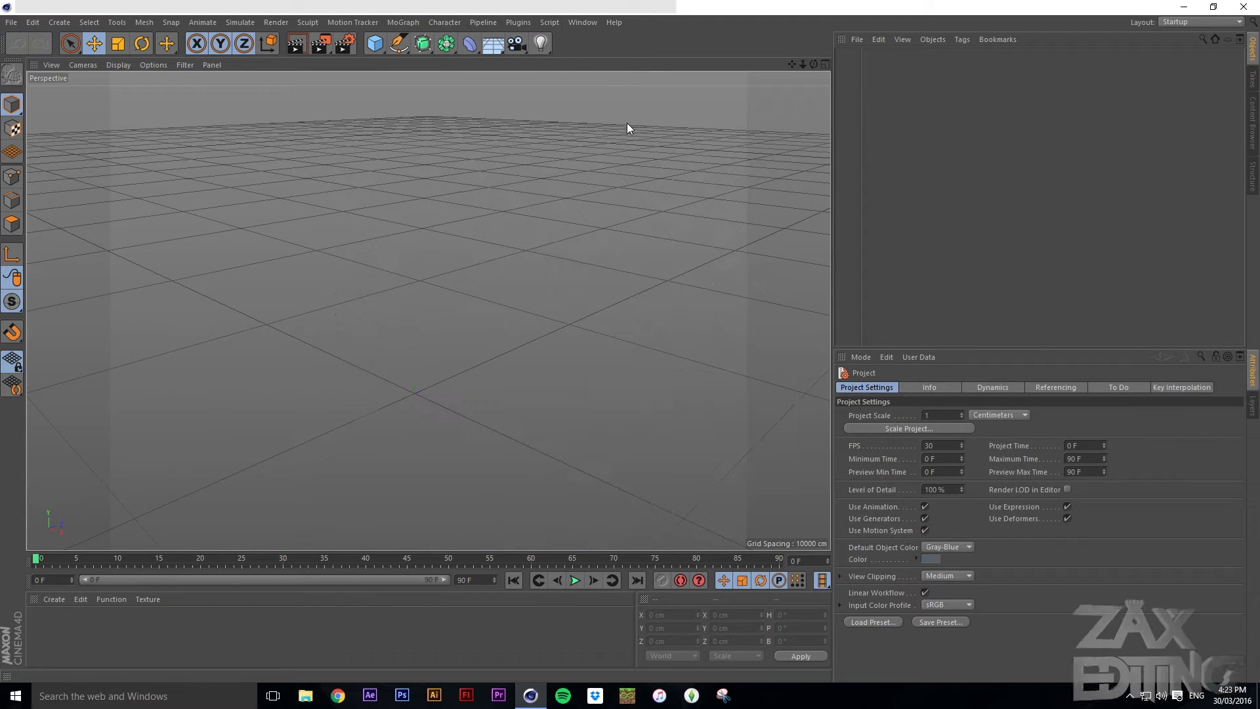
pyautogui.moveTo(12, 24)
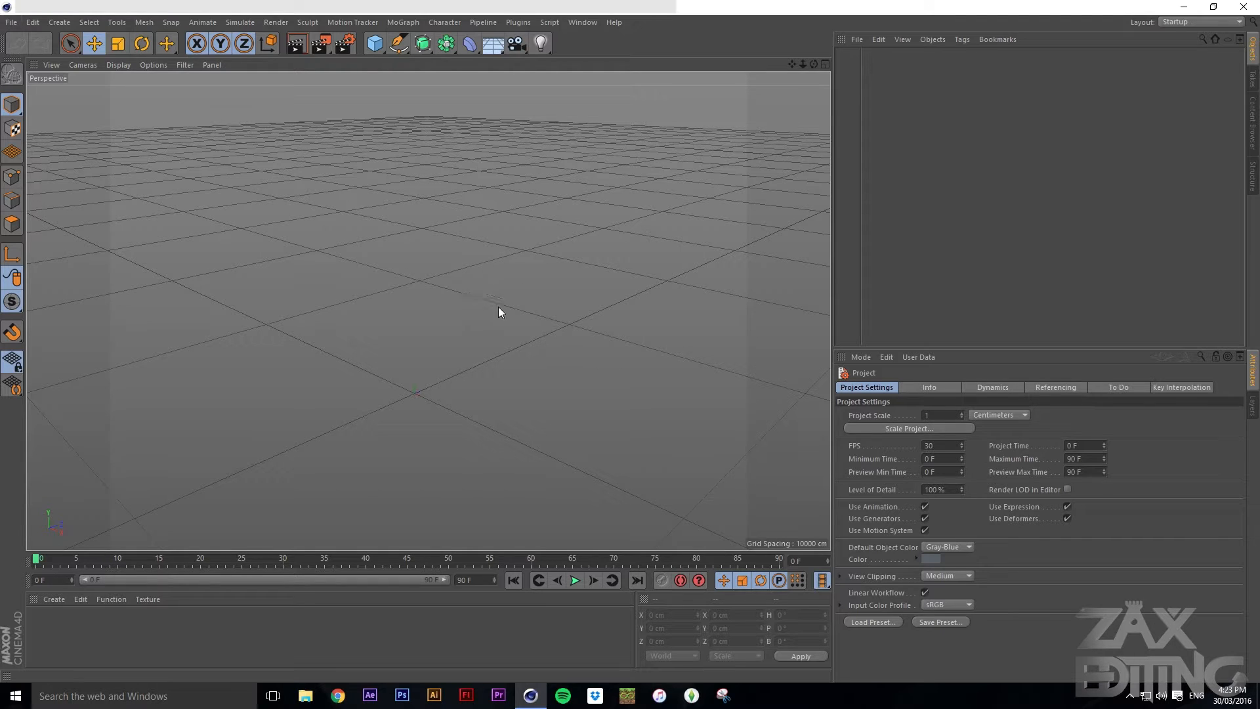
pyautogui.moveTo(441, 244)
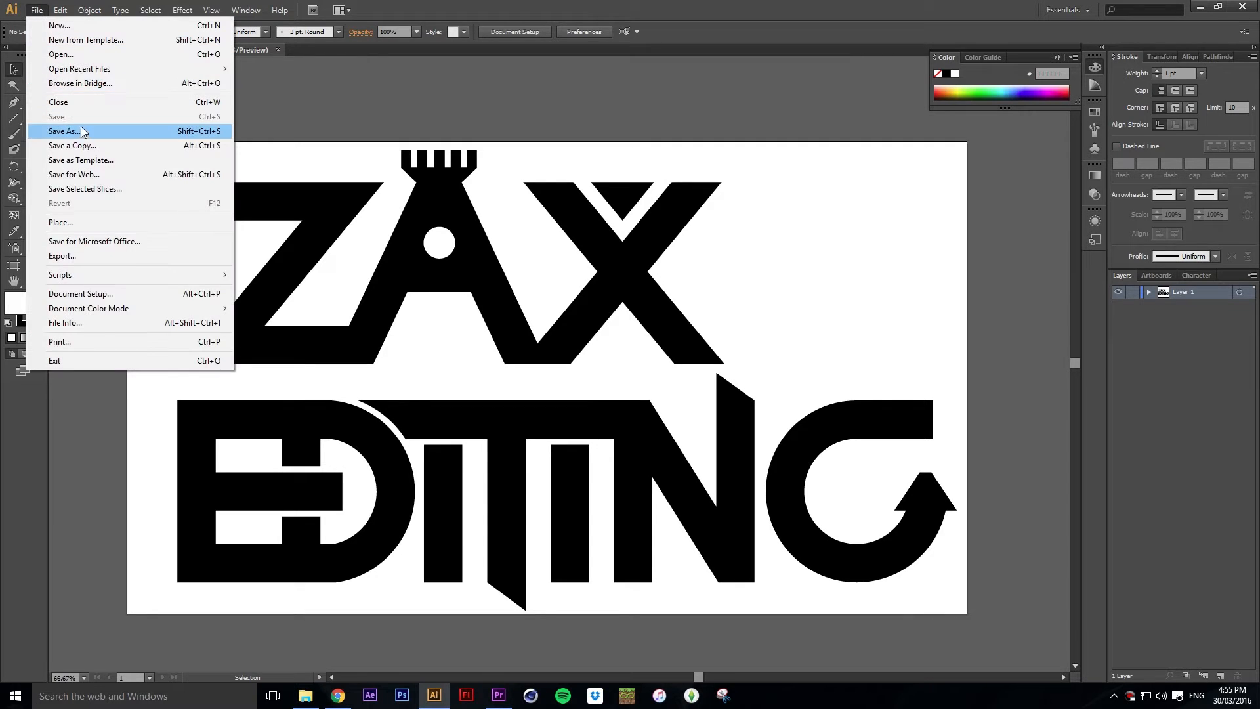
# Re-save the ZAX EDITING logo from Illustrator in legacy Illustrator 8 format
pyautogui.click(63, 131)
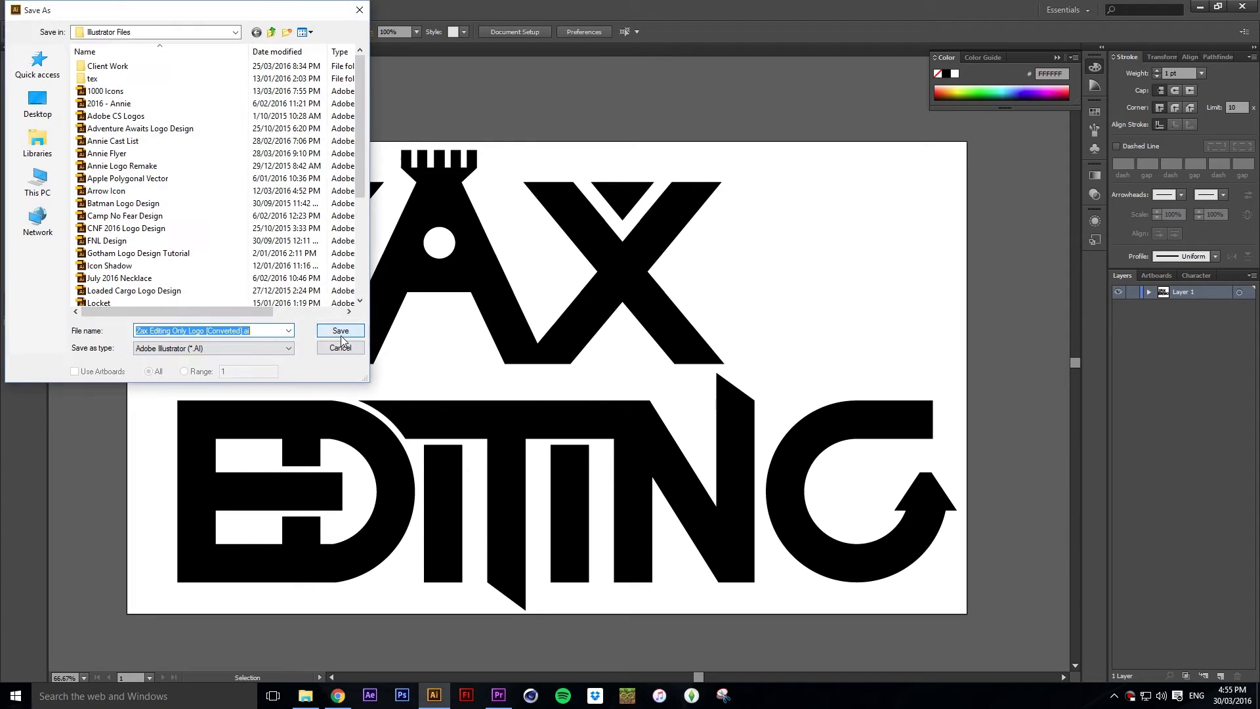
pyautogui.click(339, 330)
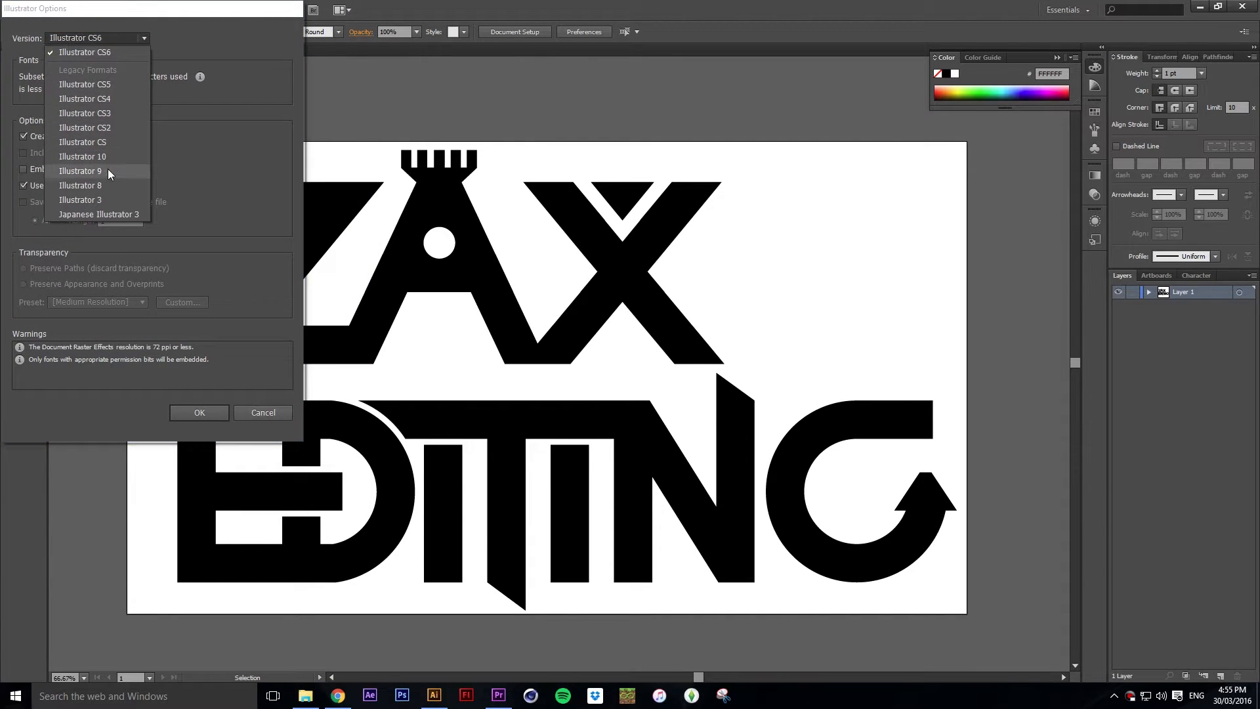
pyautogui.click(80, 185)
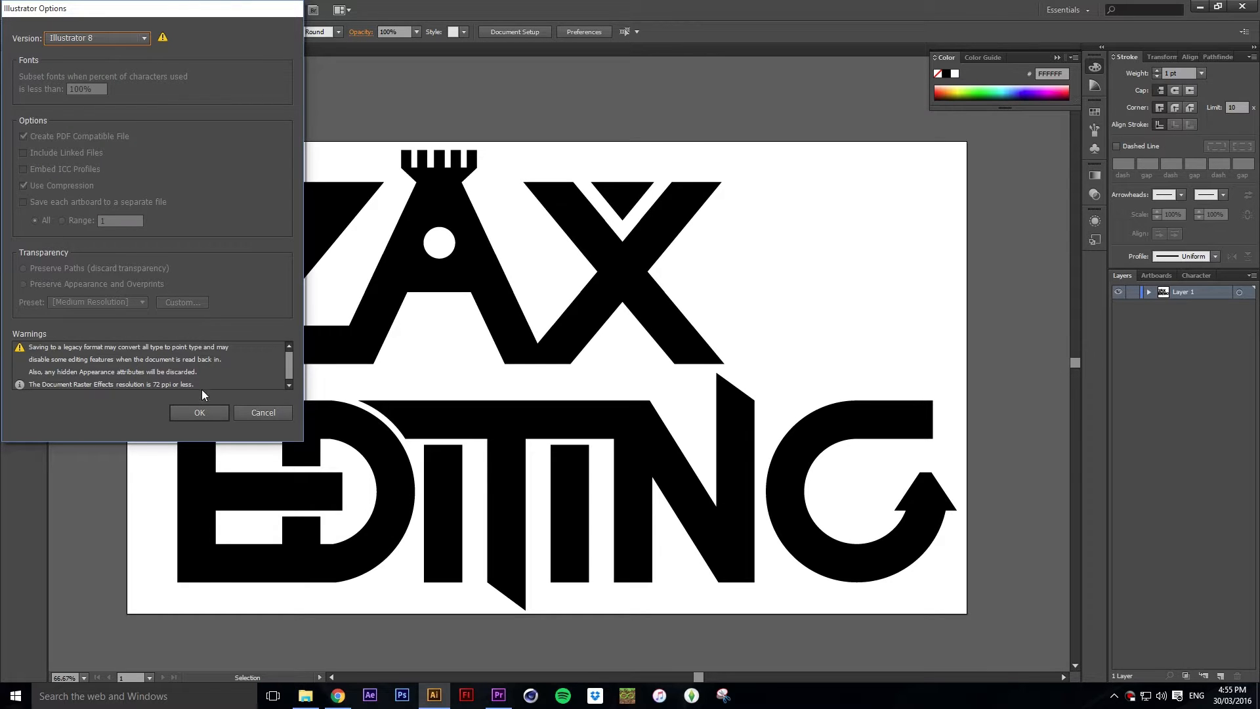
pyautogui.click(198, 413)
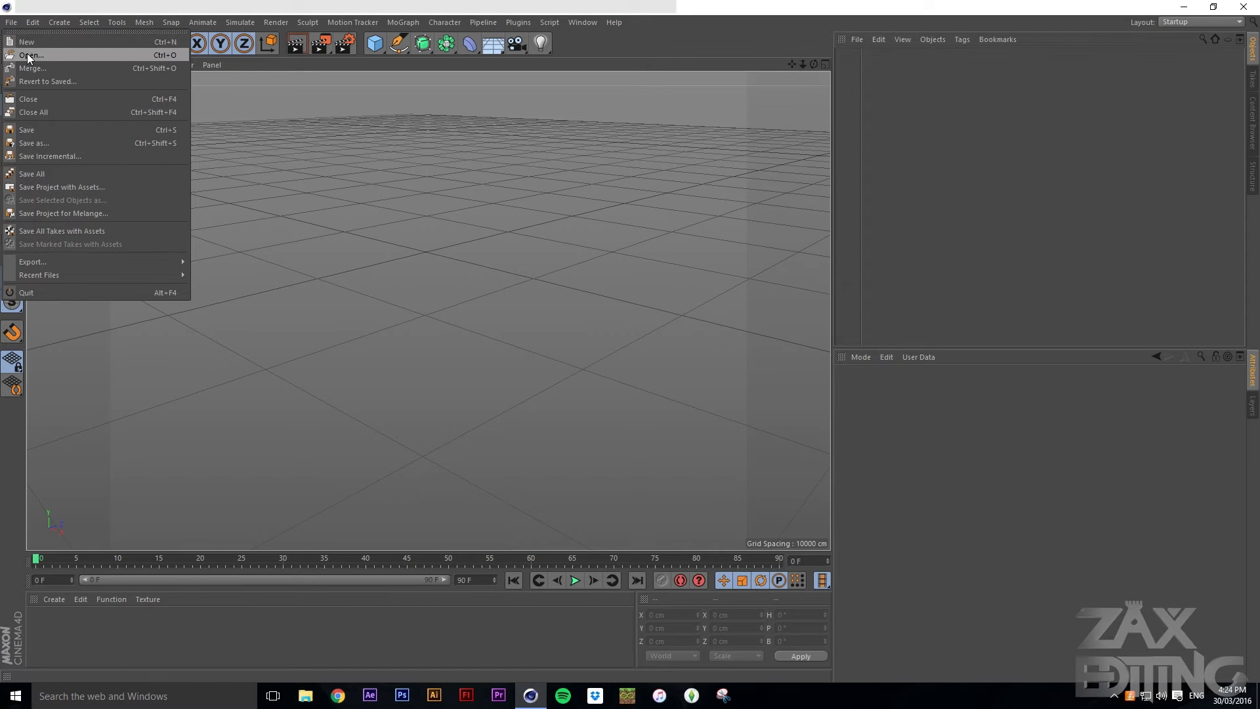
# Import the Illustrator logo file into Cinema 4D at scale 20
pyautogui.click(31, 54)
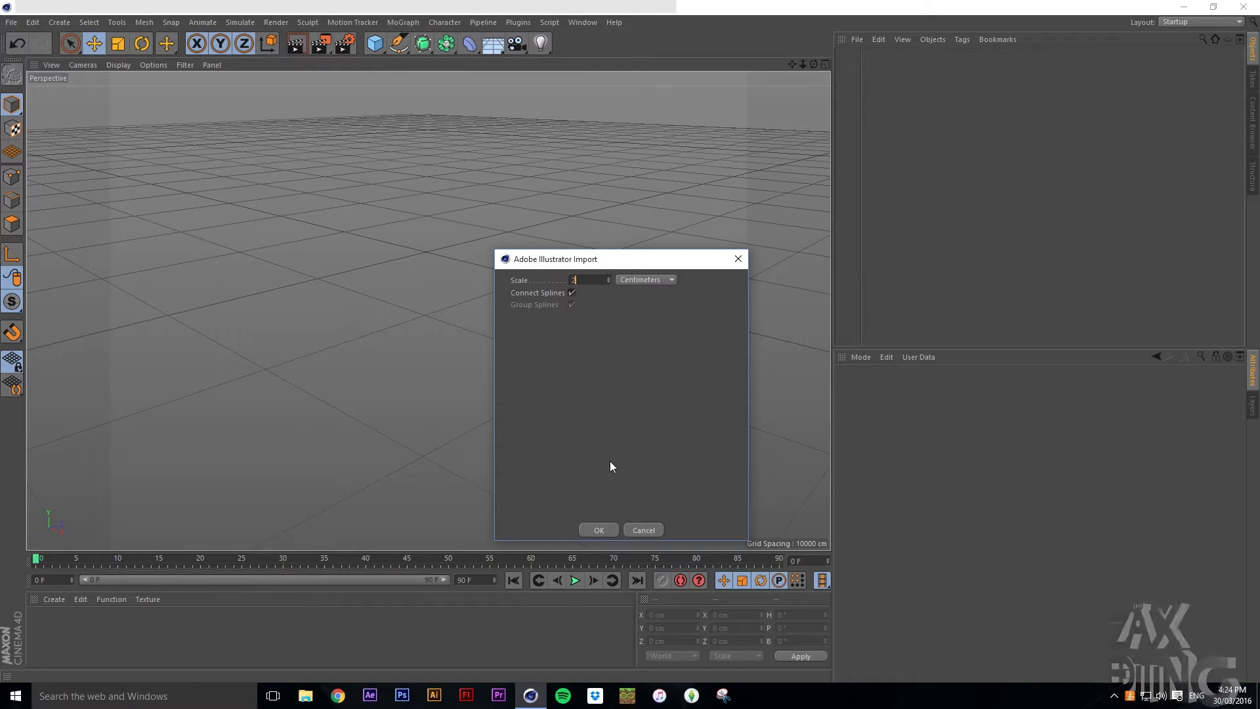
pyautogui.write('20')
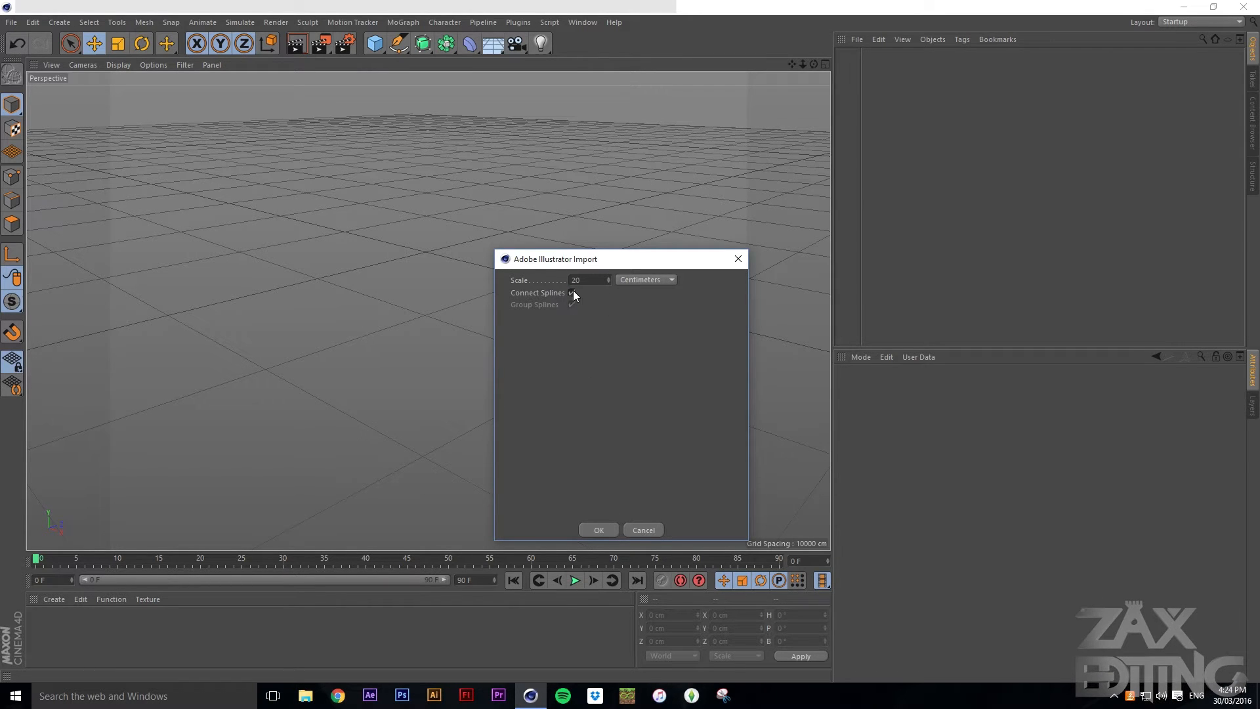
pyautogui.click(598, 529)
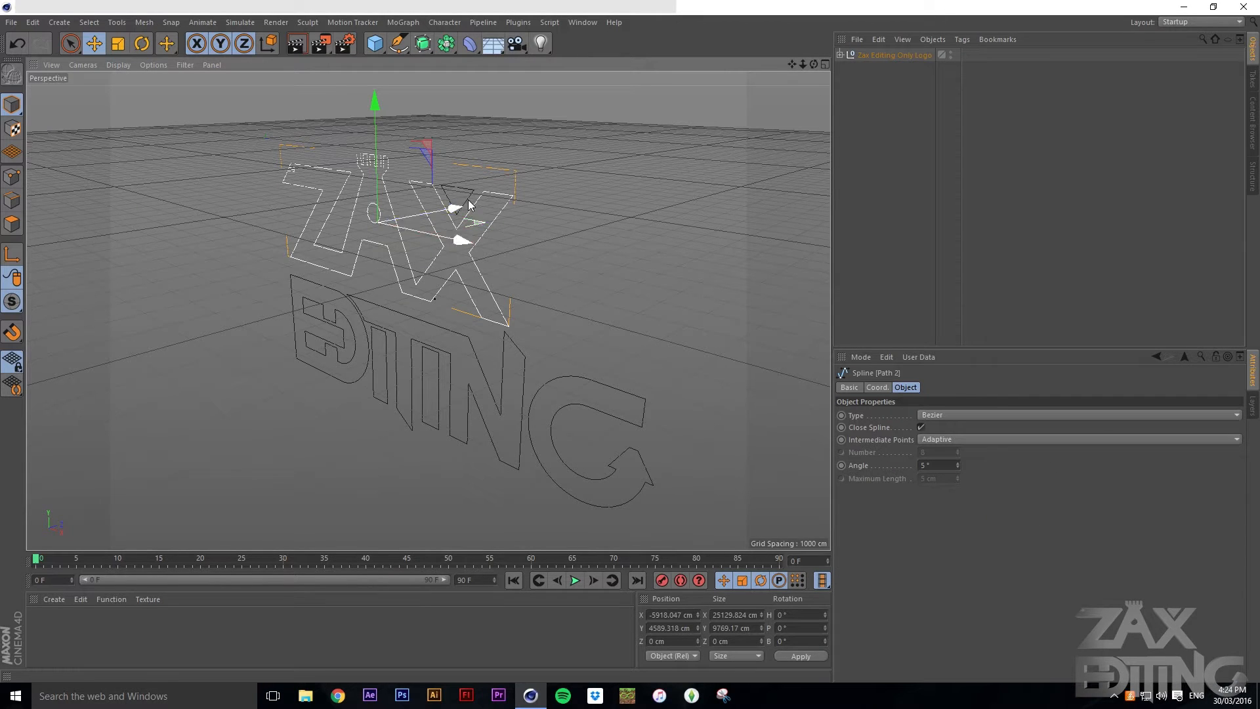
# Merge all imported logo paths into one spline via Connect Objects + Delete
pyautogui.click(842, 54)
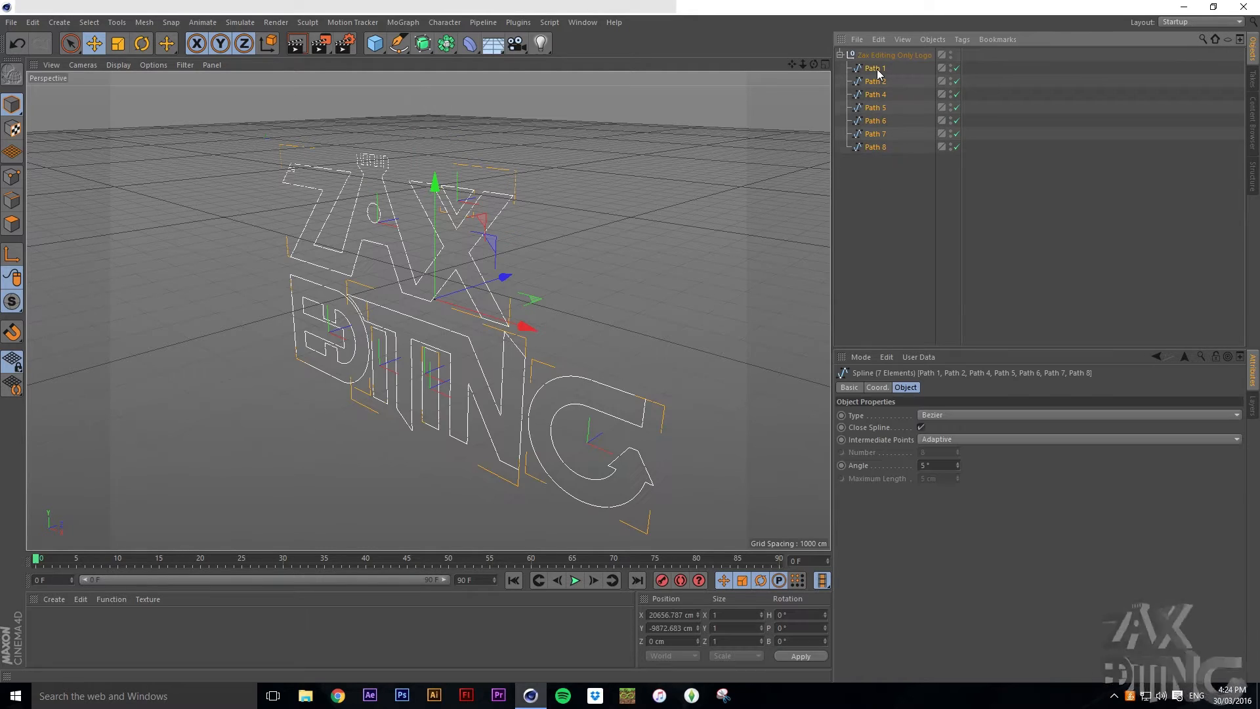
pyautogui.rightClick(878, 69)
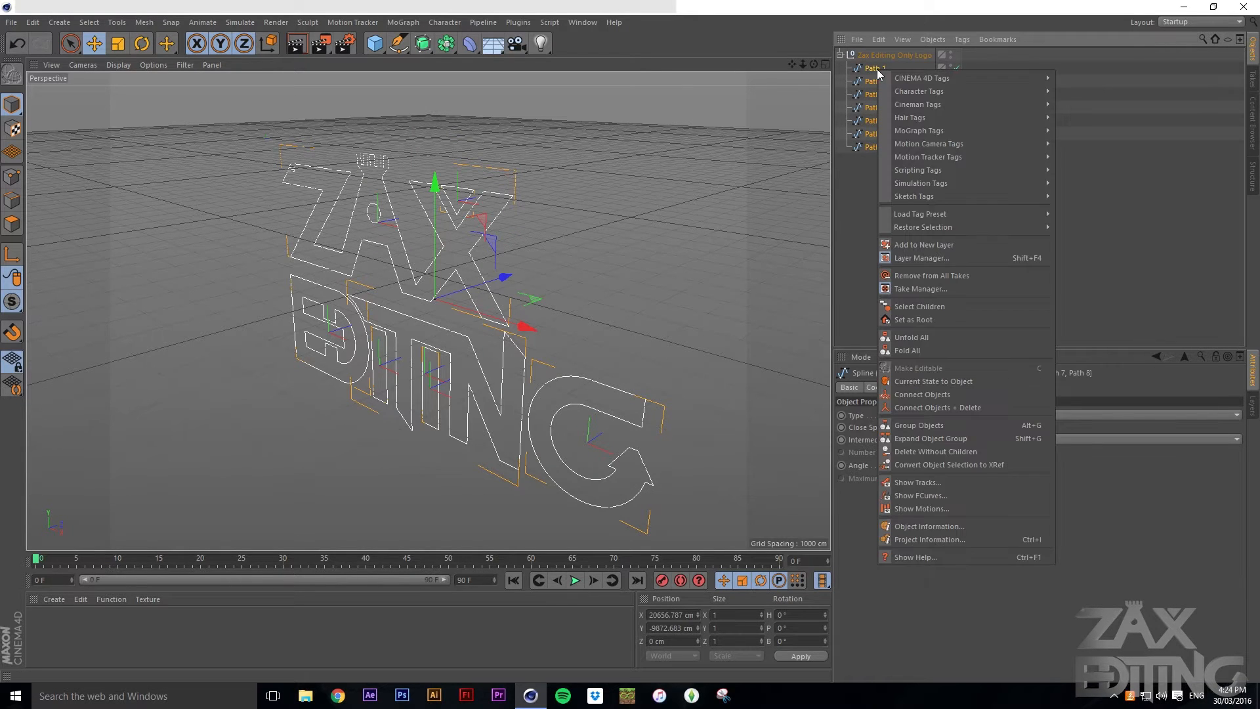
pyautogui.moveTo(912, 337)
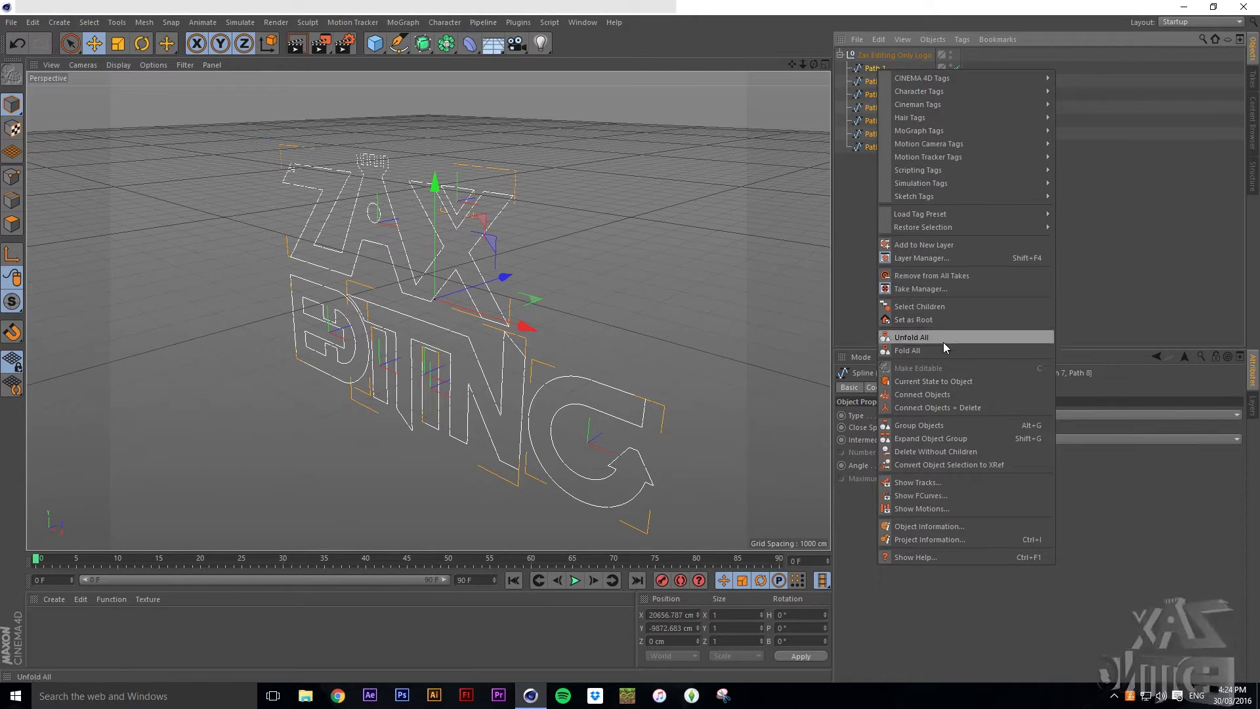
pyautogui.moveTo(937, 408)
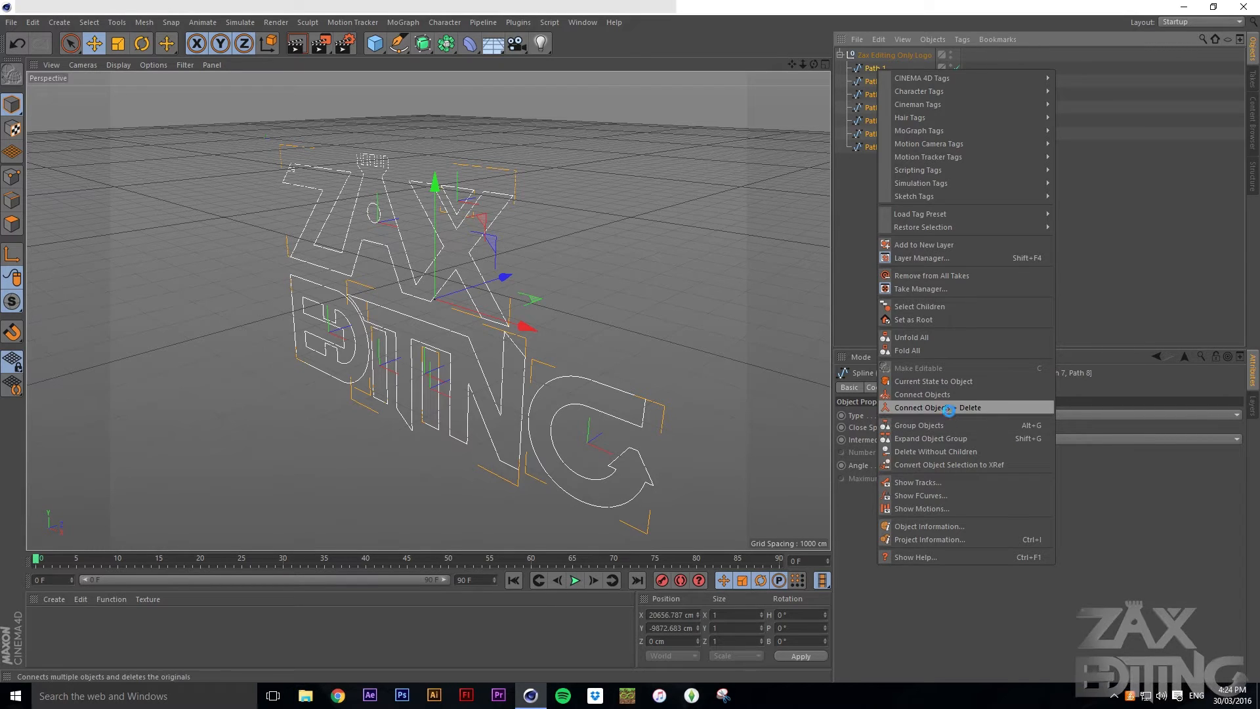
pyautogui.click(937, 407)
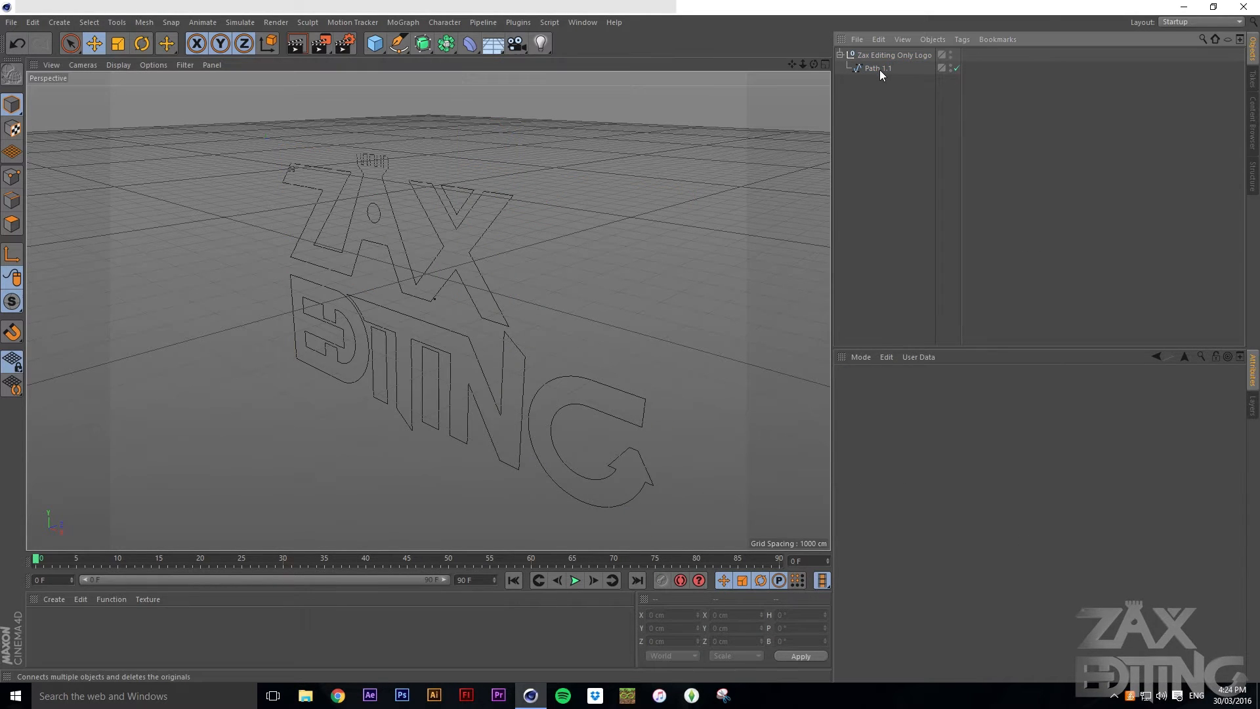
pyautogui.click(878, 67)
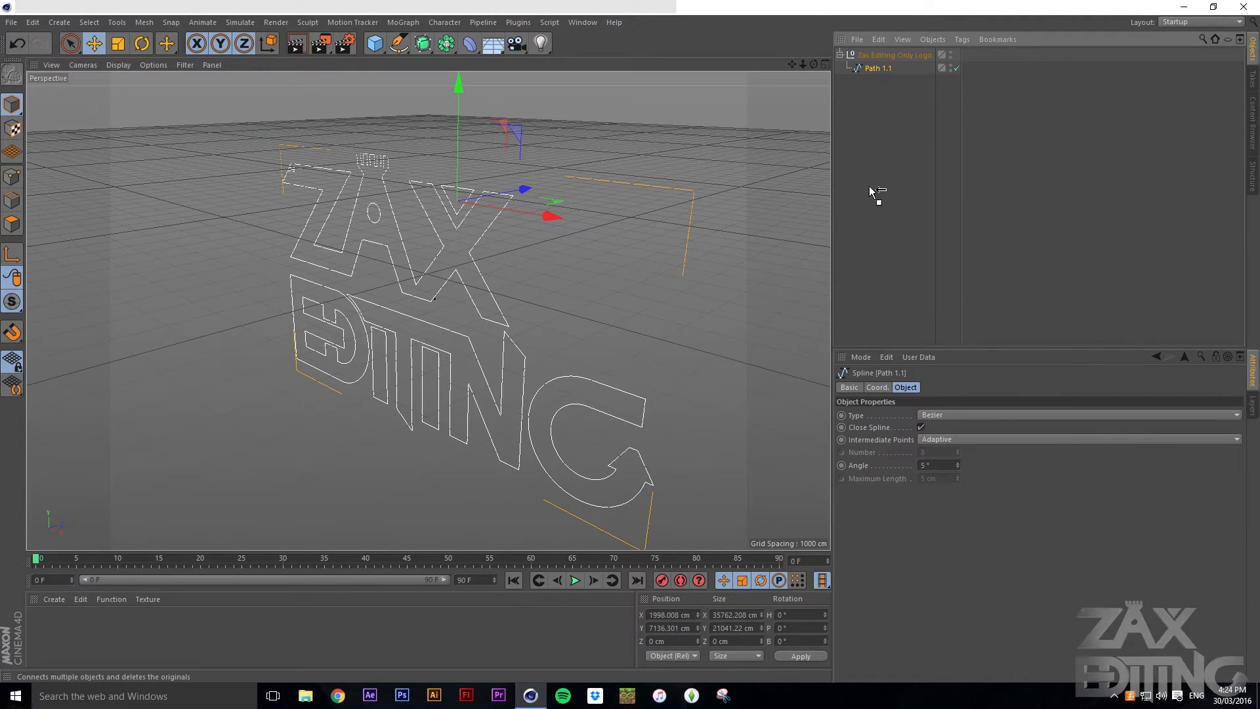
pyautogui.click(894, 55)
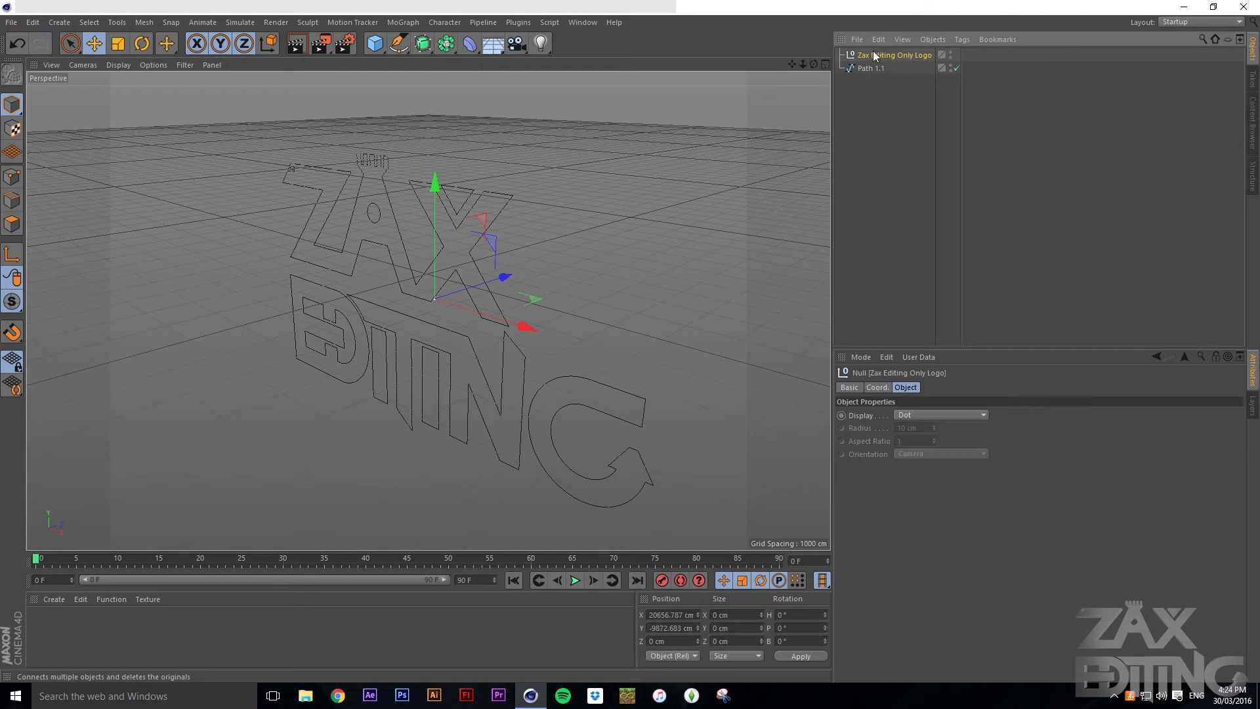
pyautogui.moveTo(882, 64)
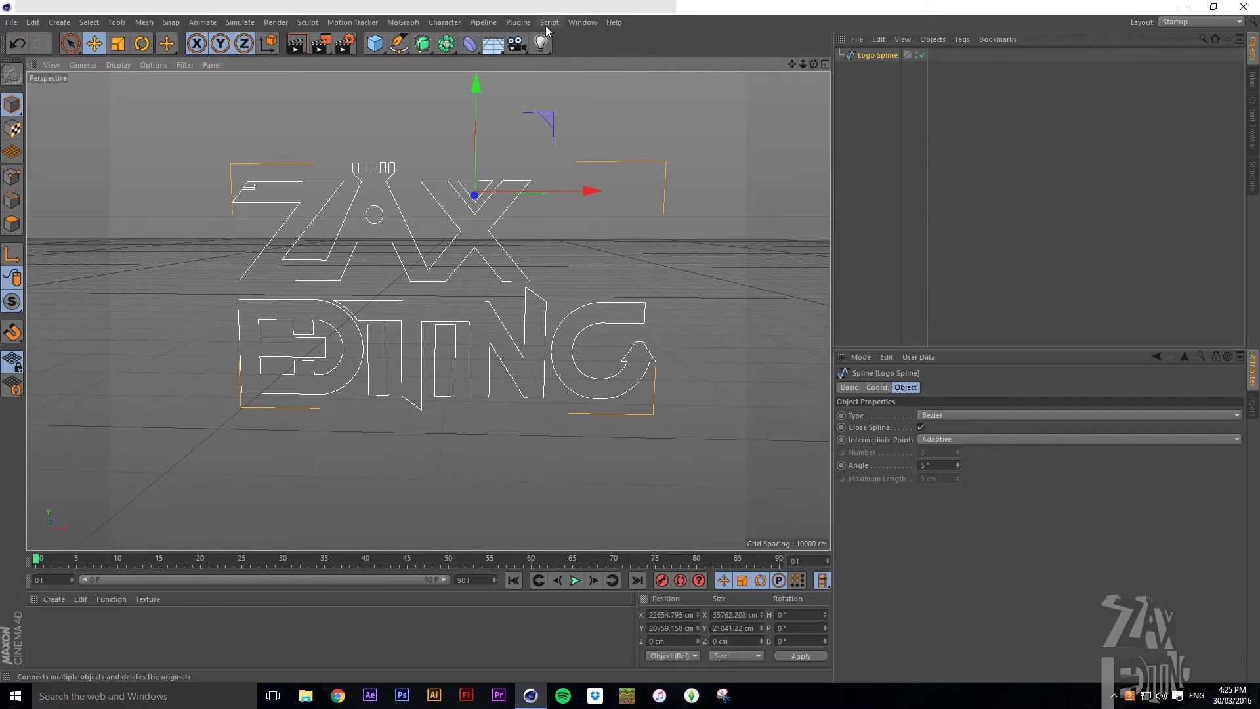
# Add an Extrude generator and select the logo spline to place inside it
pyautogui.click(421, 44)
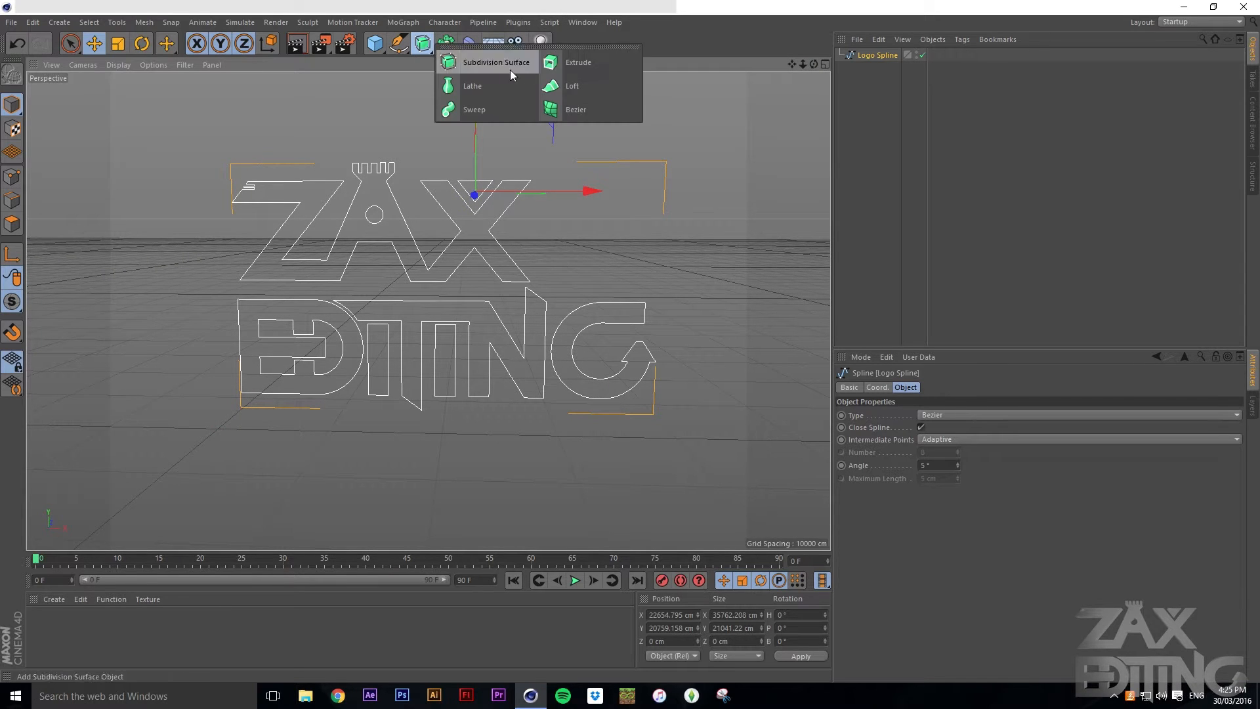
pyautogui.click(578, 62)
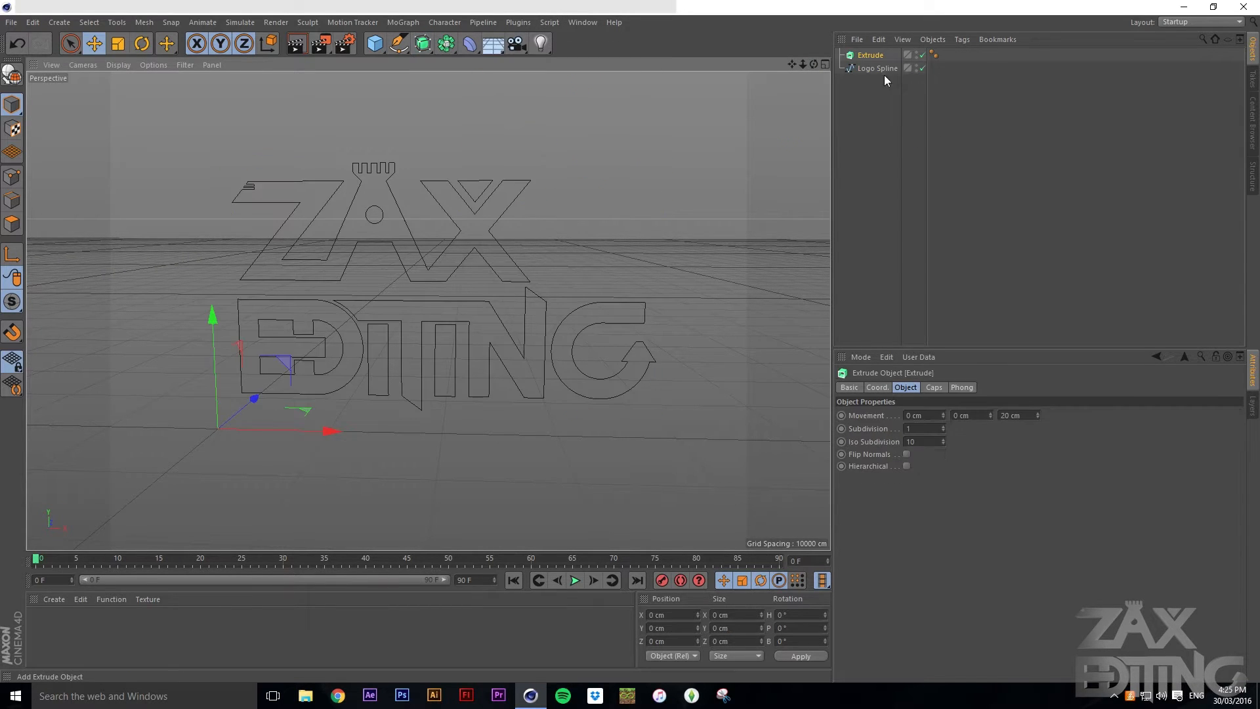
pyautogui.click(876, 68)
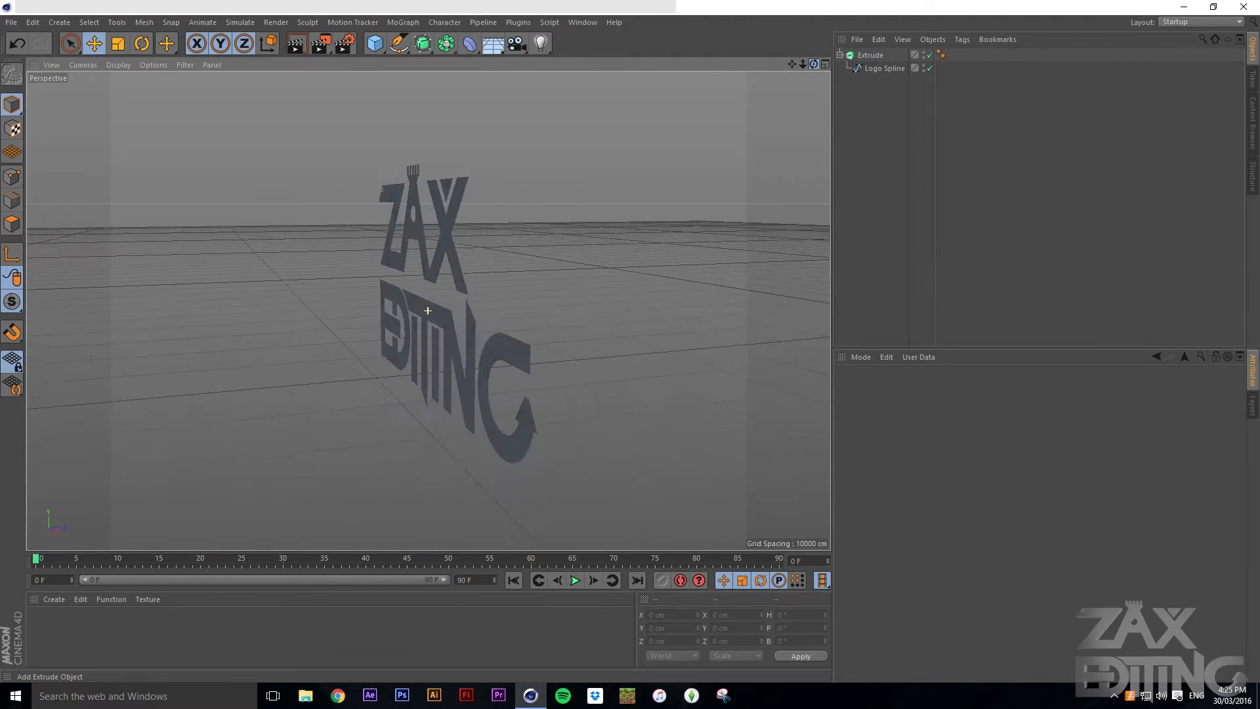
# Adjust the Extrude movement values, entering depths 300 and 274
pyautogui.click(870, 55)
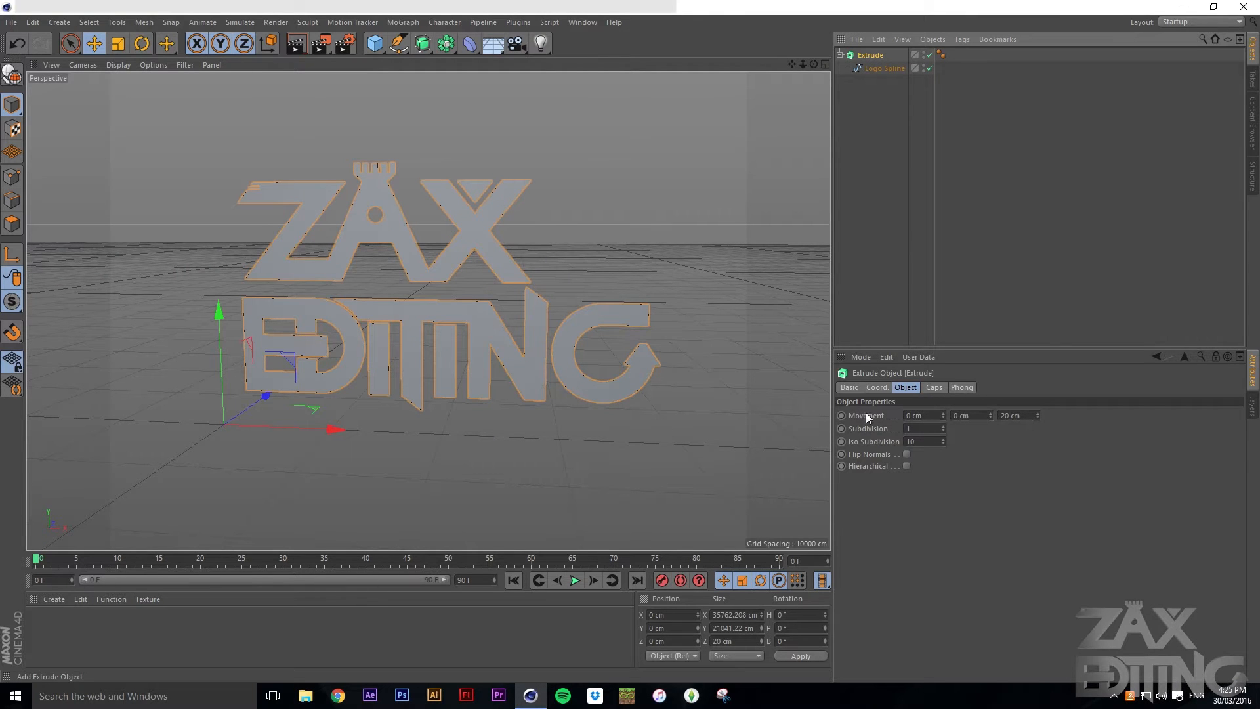
pyautogui.tripleClick(1013, 416)
pyautogui.write('80')
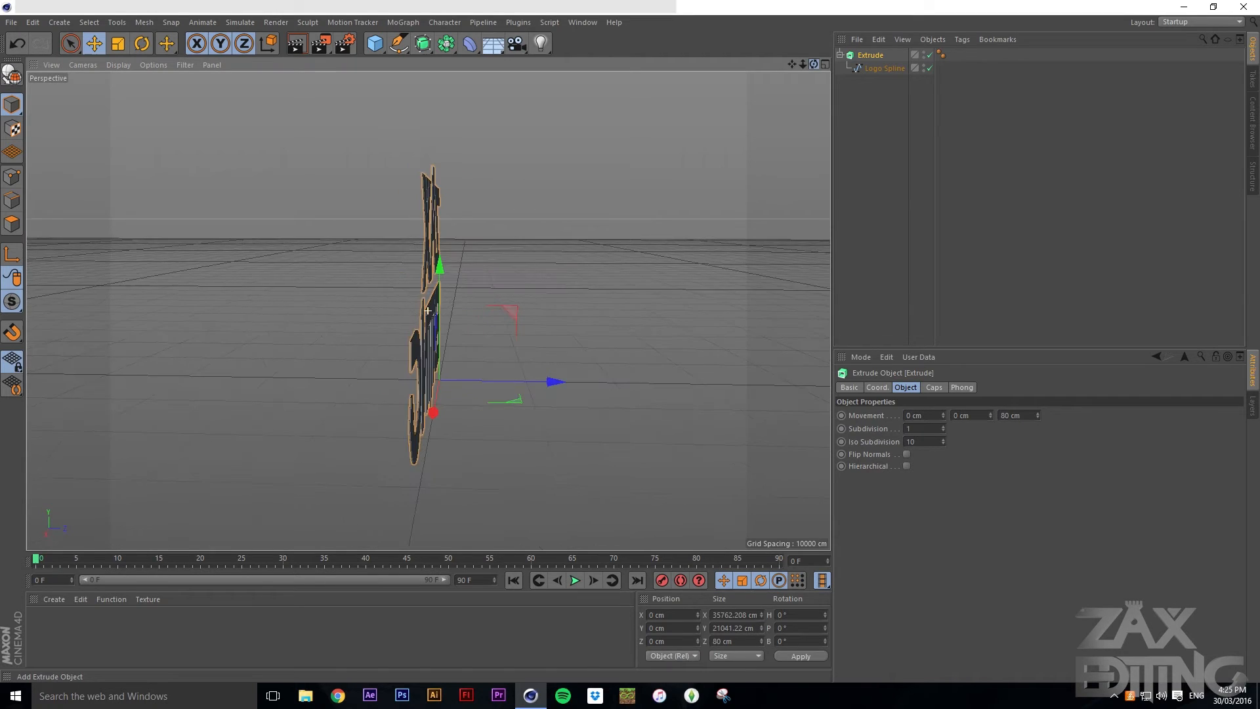
pyautogui.tripleClick(1016, 414)
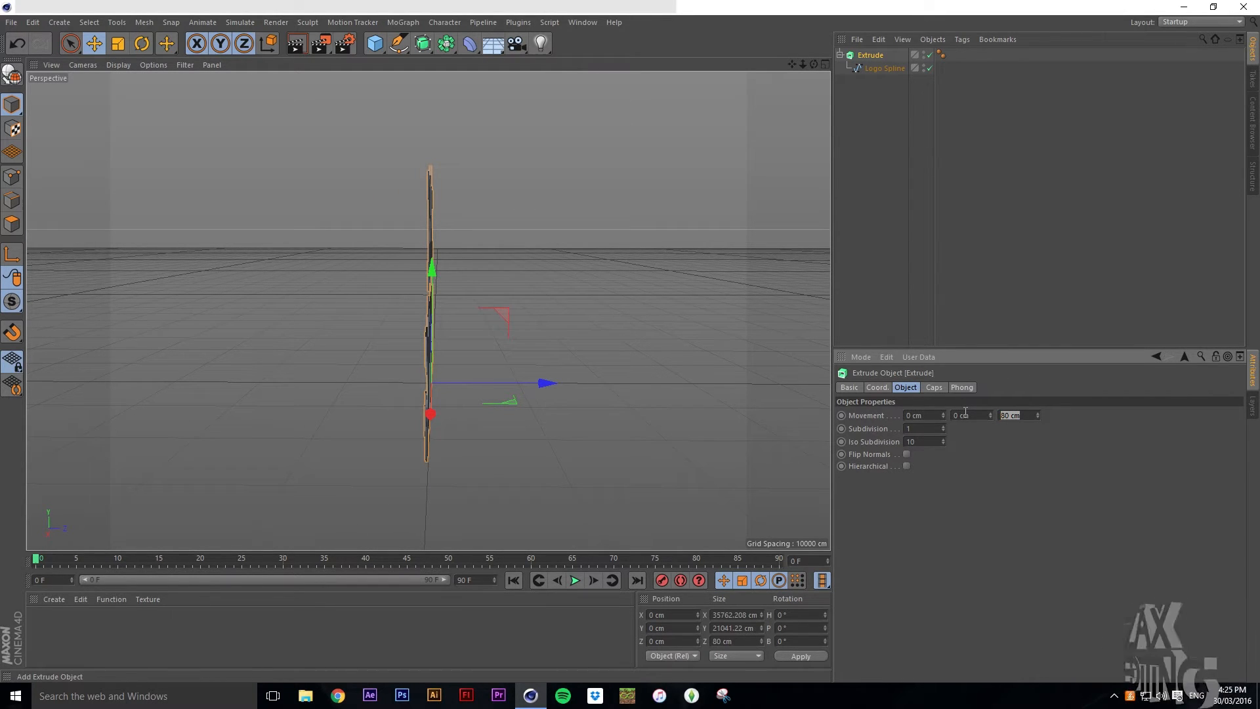
pyautogui.write('300')
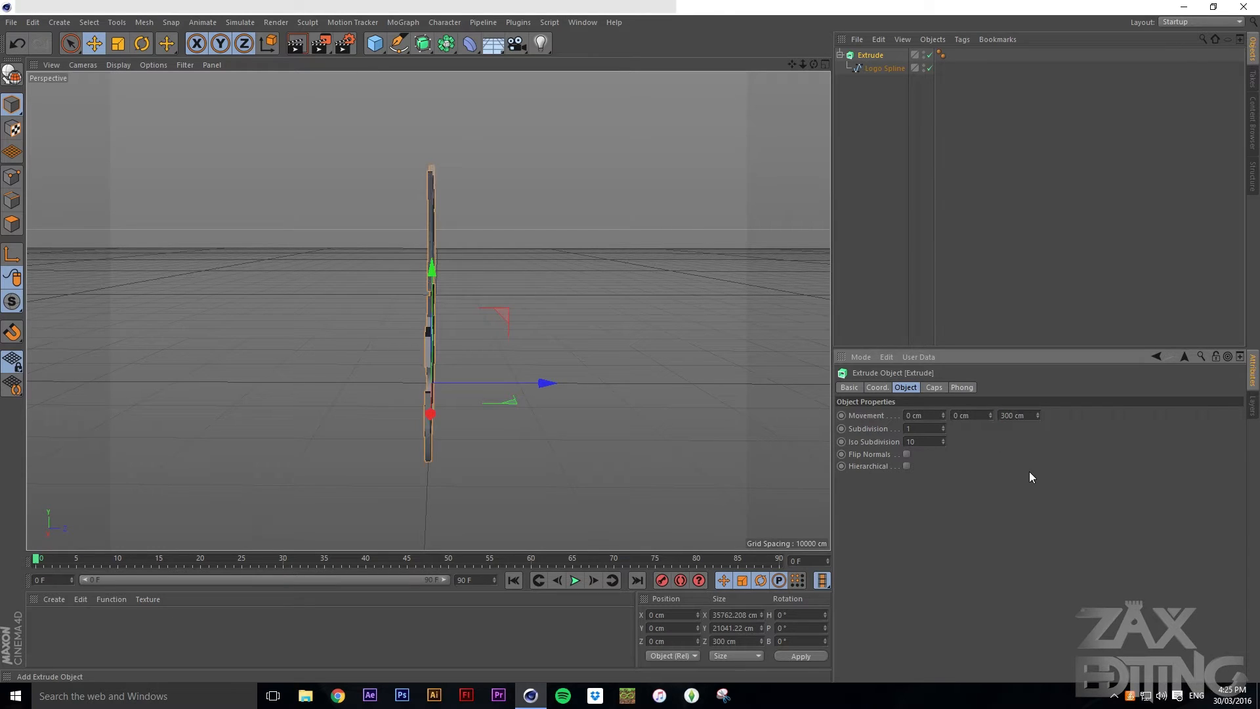
pyautogui.tripleClick(1016, 415)
pyautogui.write('1000')
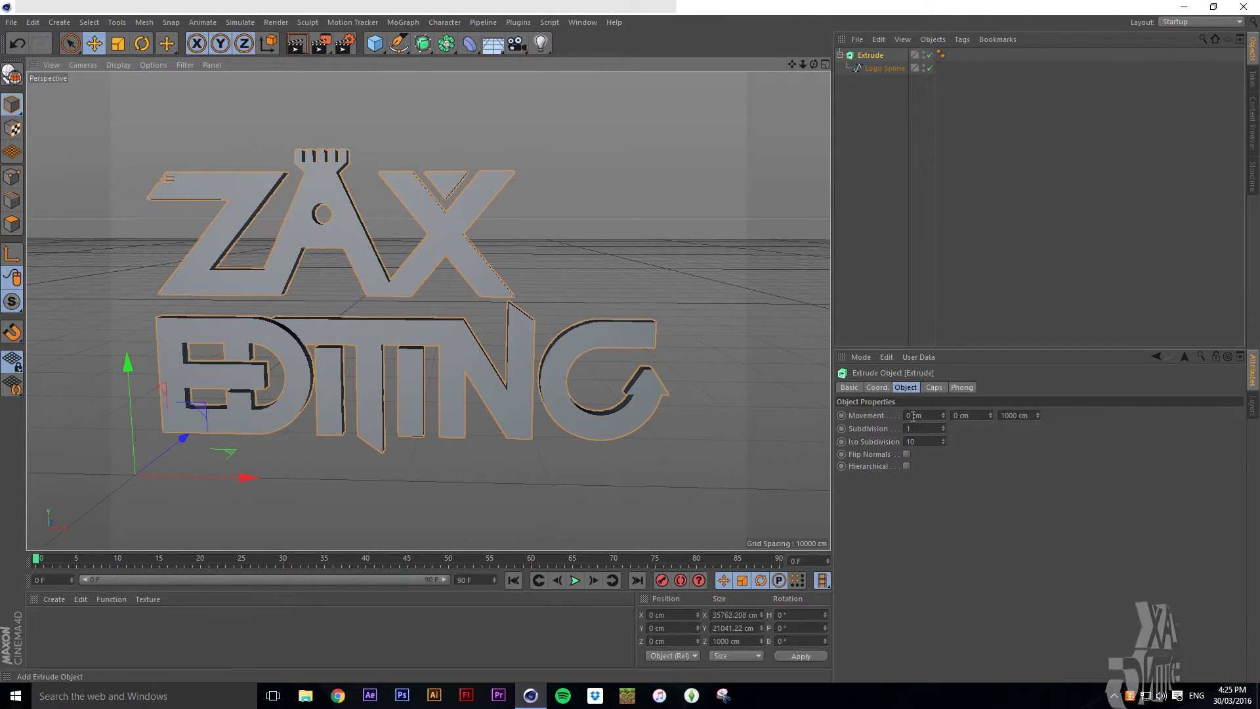
pyautogui.write('274')
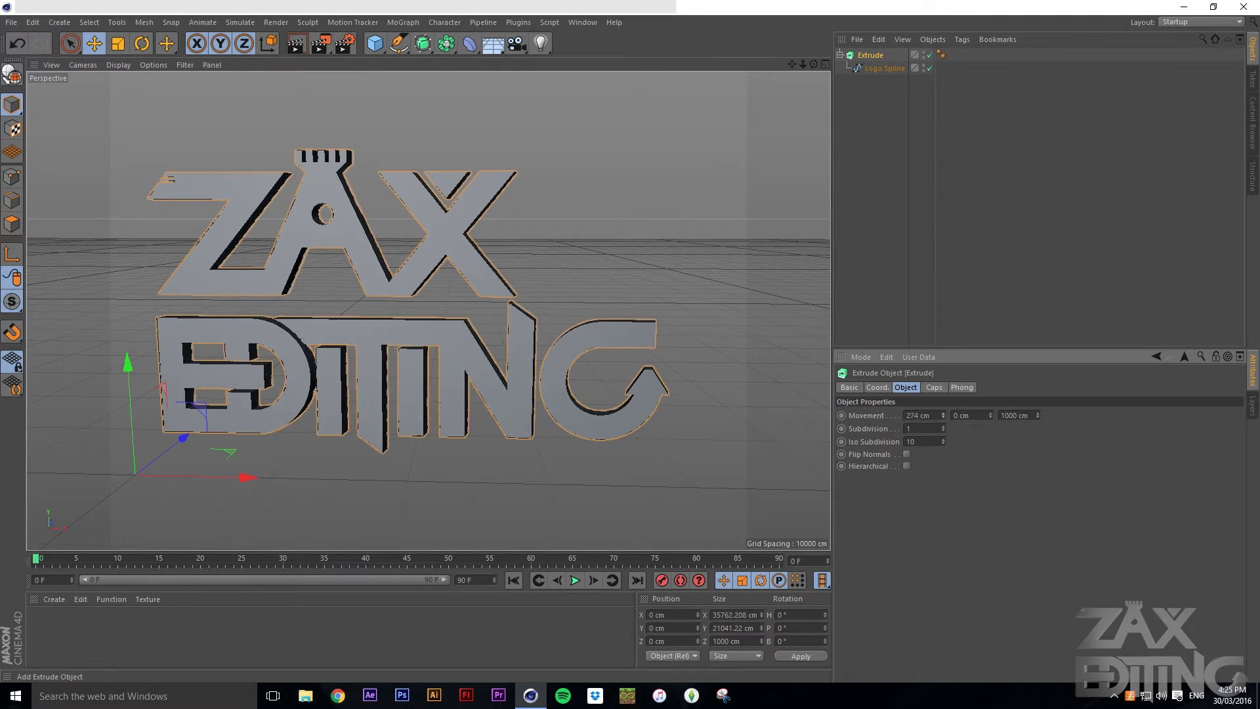
pyautogui.tripleClick(920, 415)
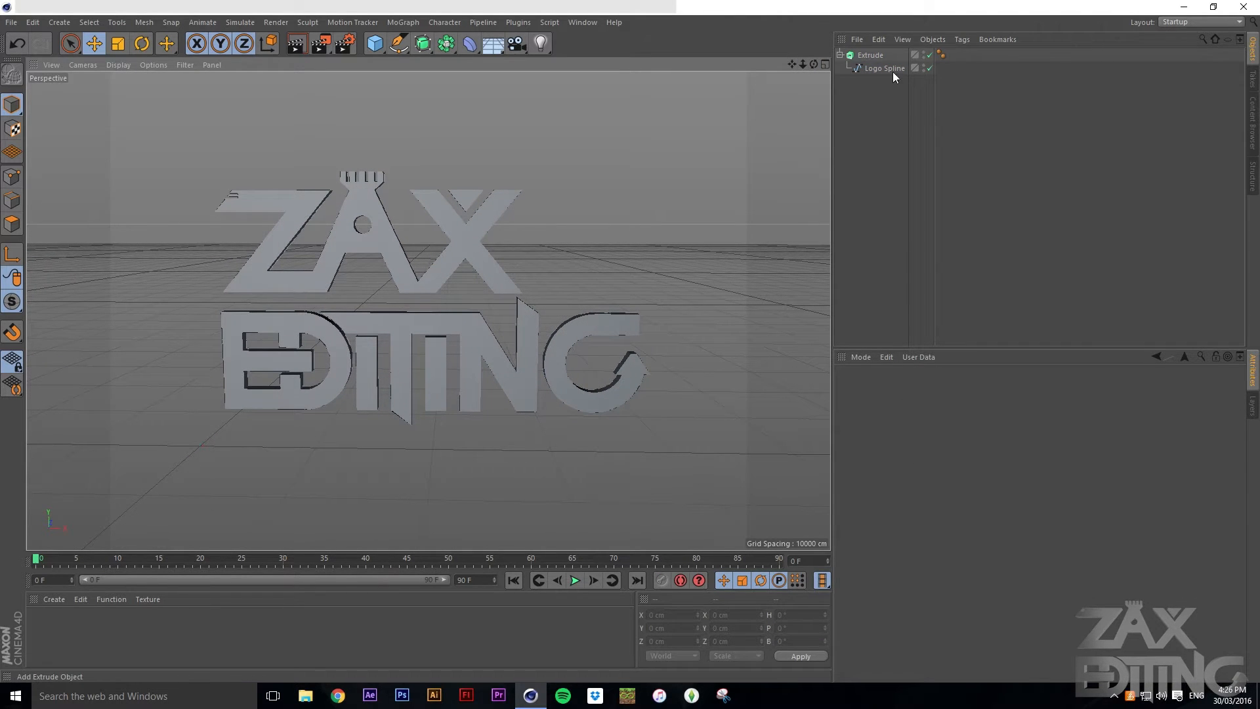
pyautogui.moveTo(892, 98)
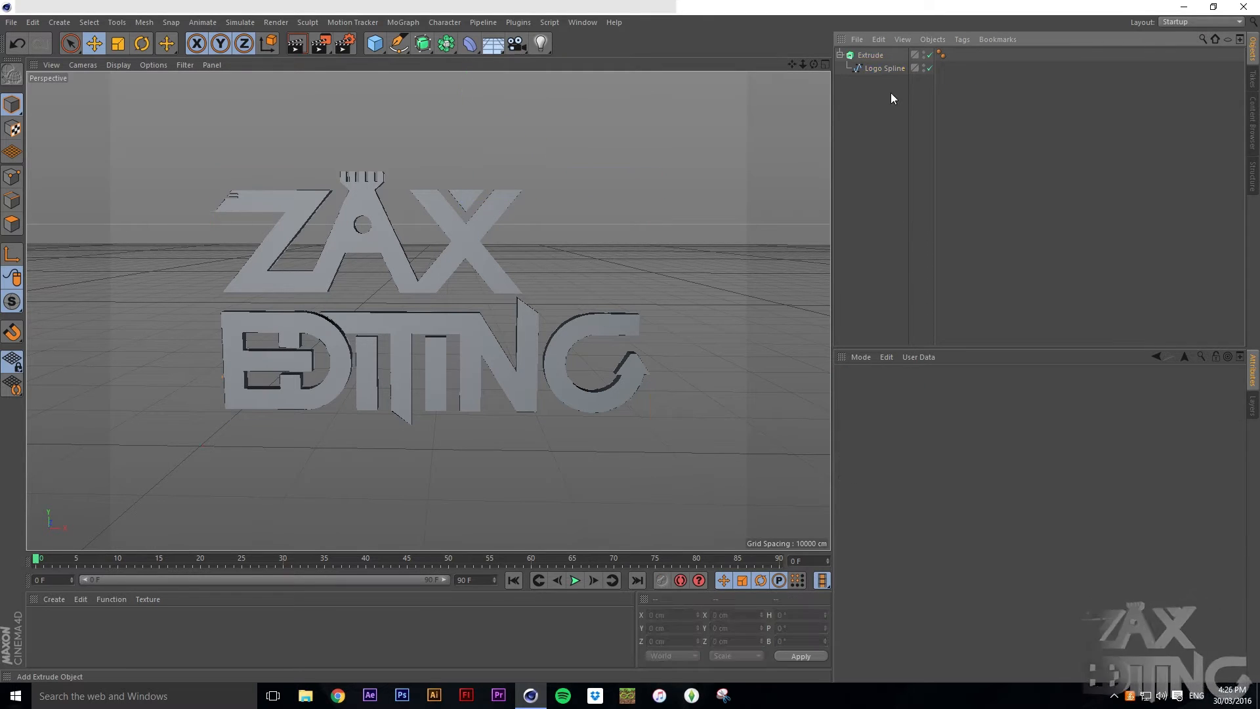
pyautogui.moveTo(387, 105)
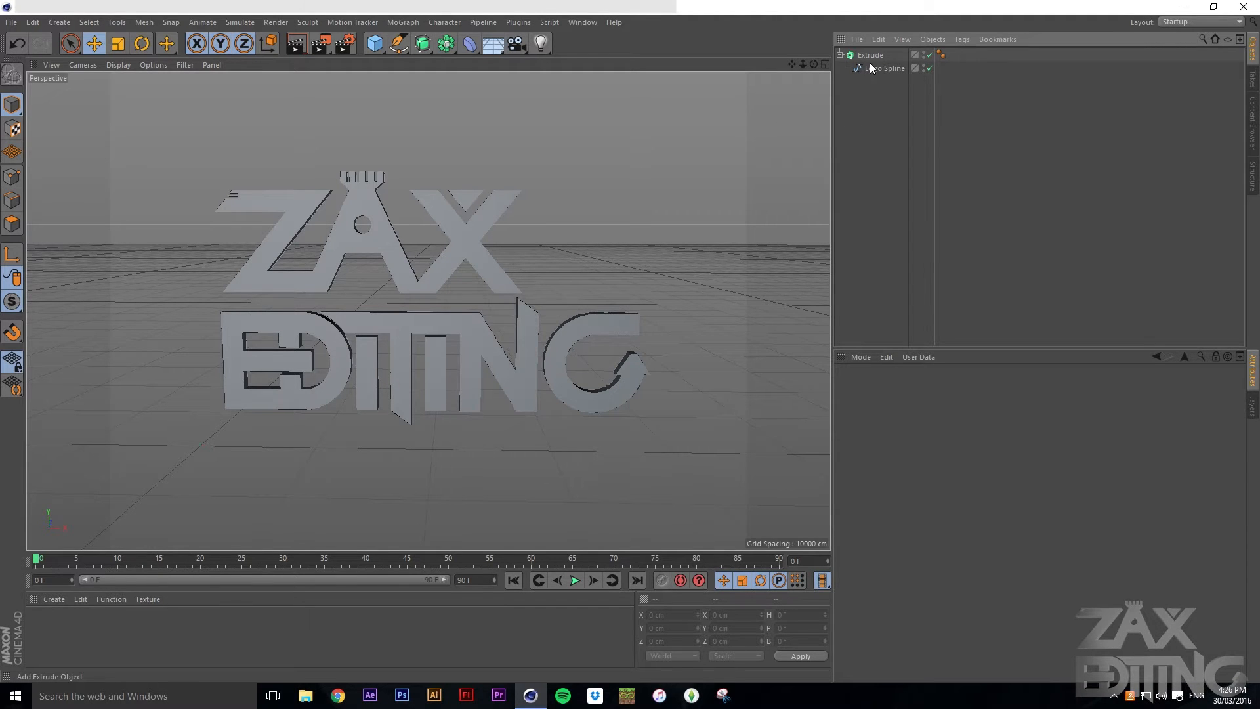
# Drag the Extrude axis to the logo's centre and reselect the Extrude object
pyautogui.click(870, 54)
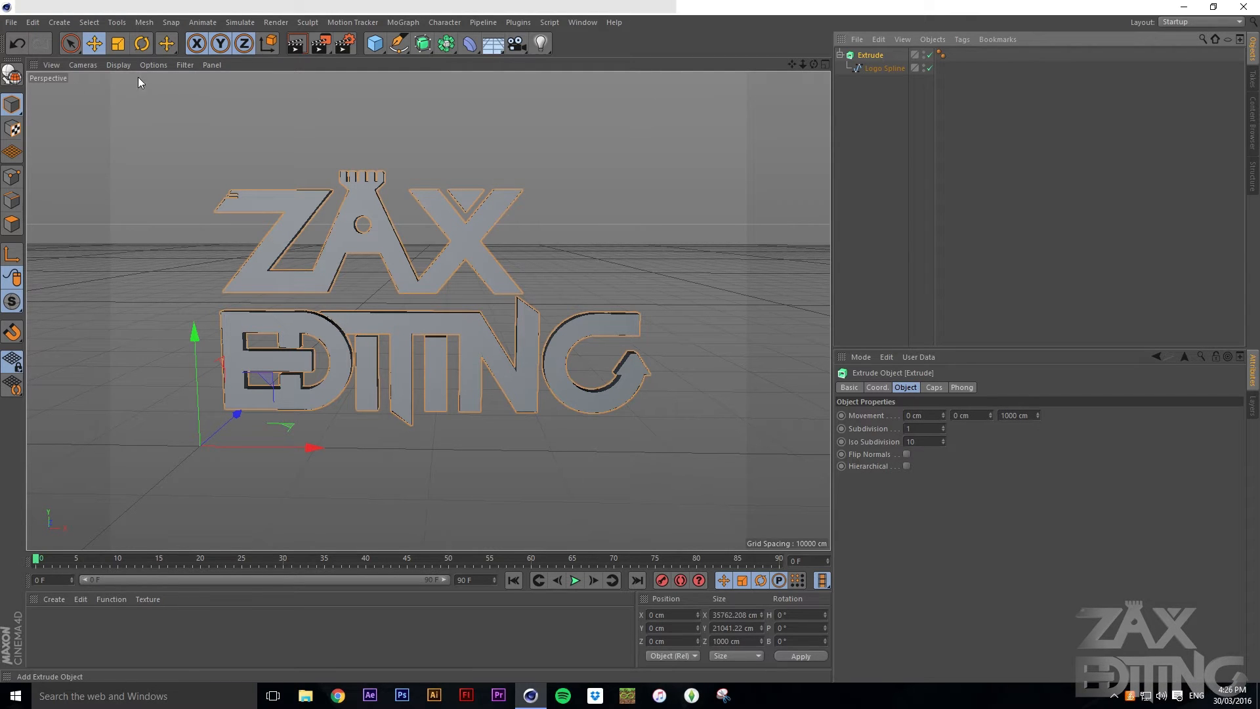
pyautogui.moveTo(13, 255)
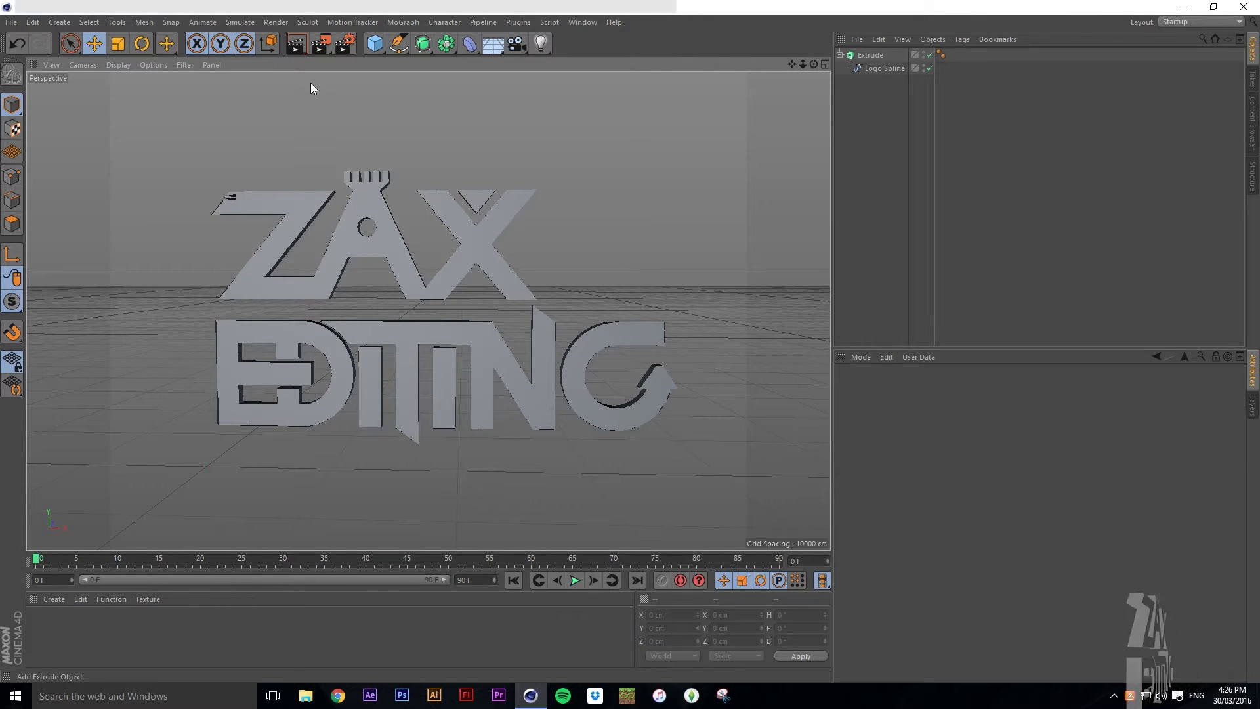
pyautogui.click(869, 55)
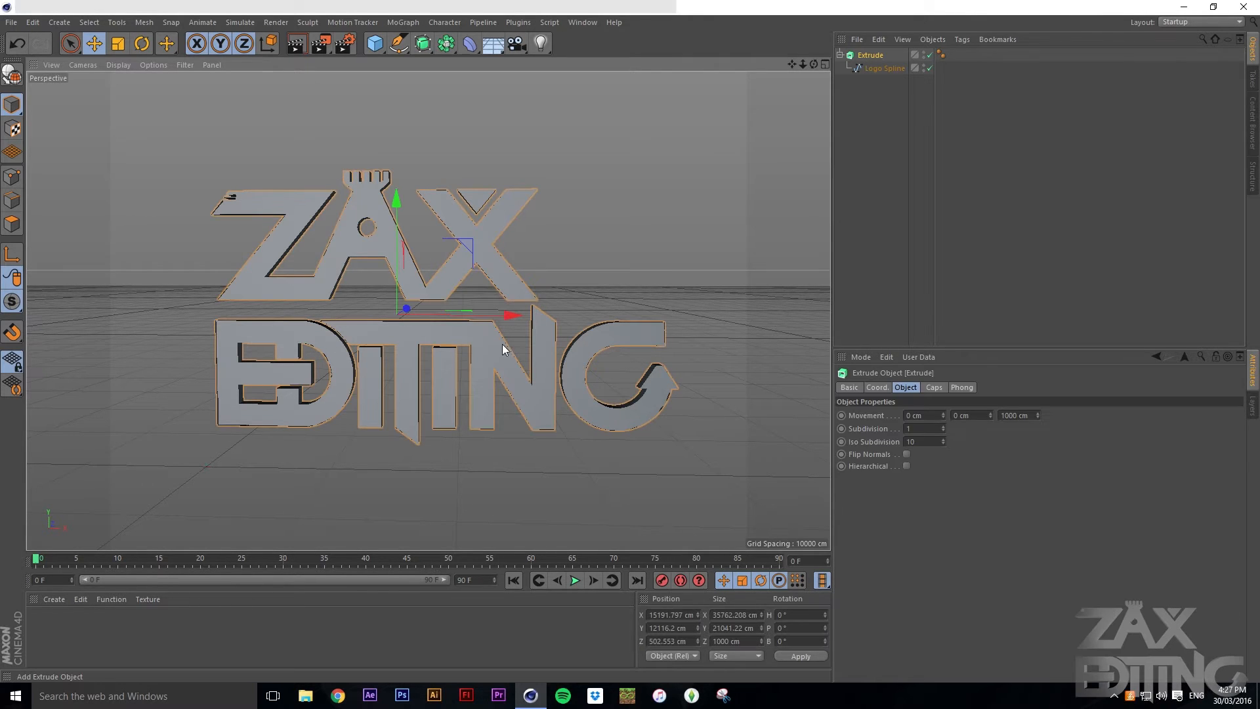
# Set the render Save format to QuickTime Movie with Alpha Channel enabled
pyautogui.click(275, 22)
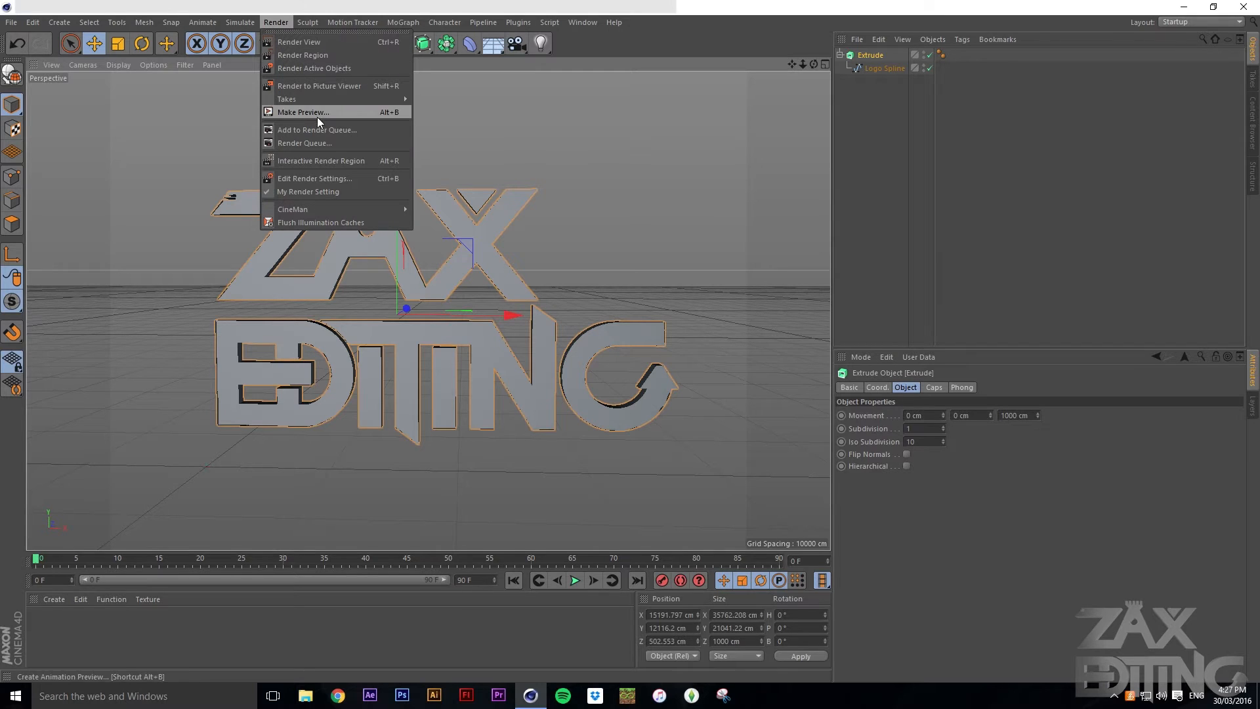
pyautogui.moveTo(344, 184)
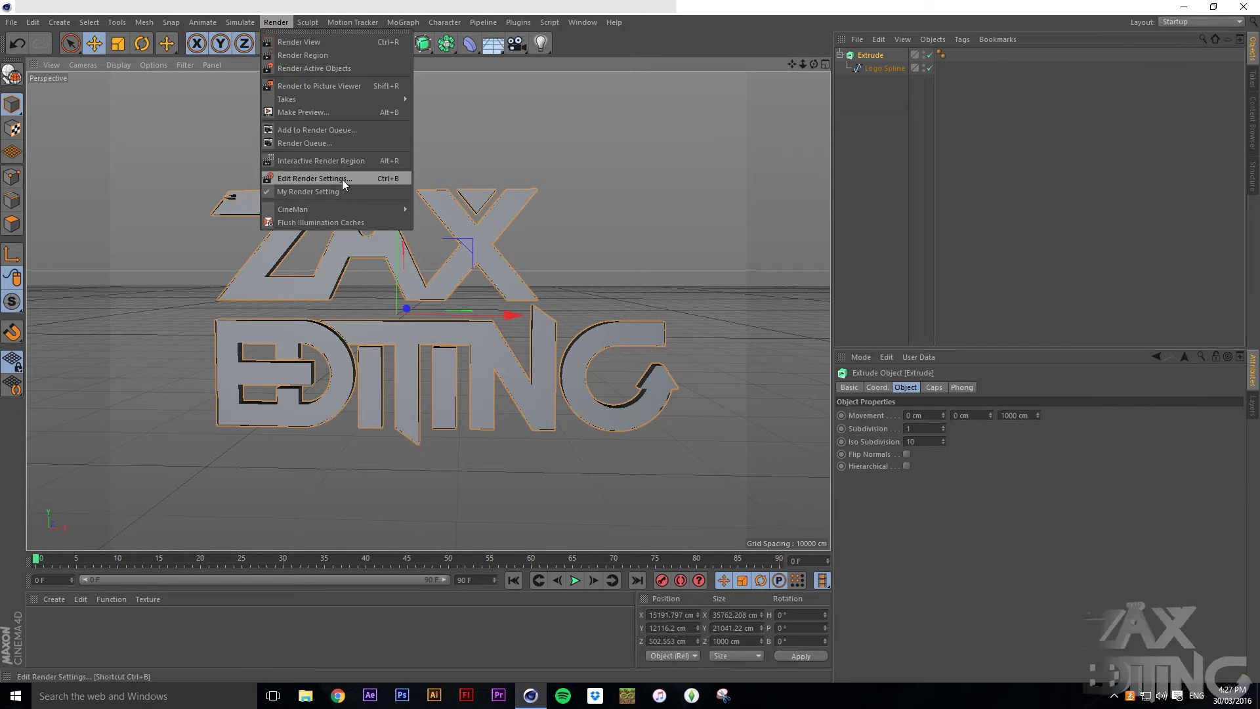
pyautogui.click(314, 177)
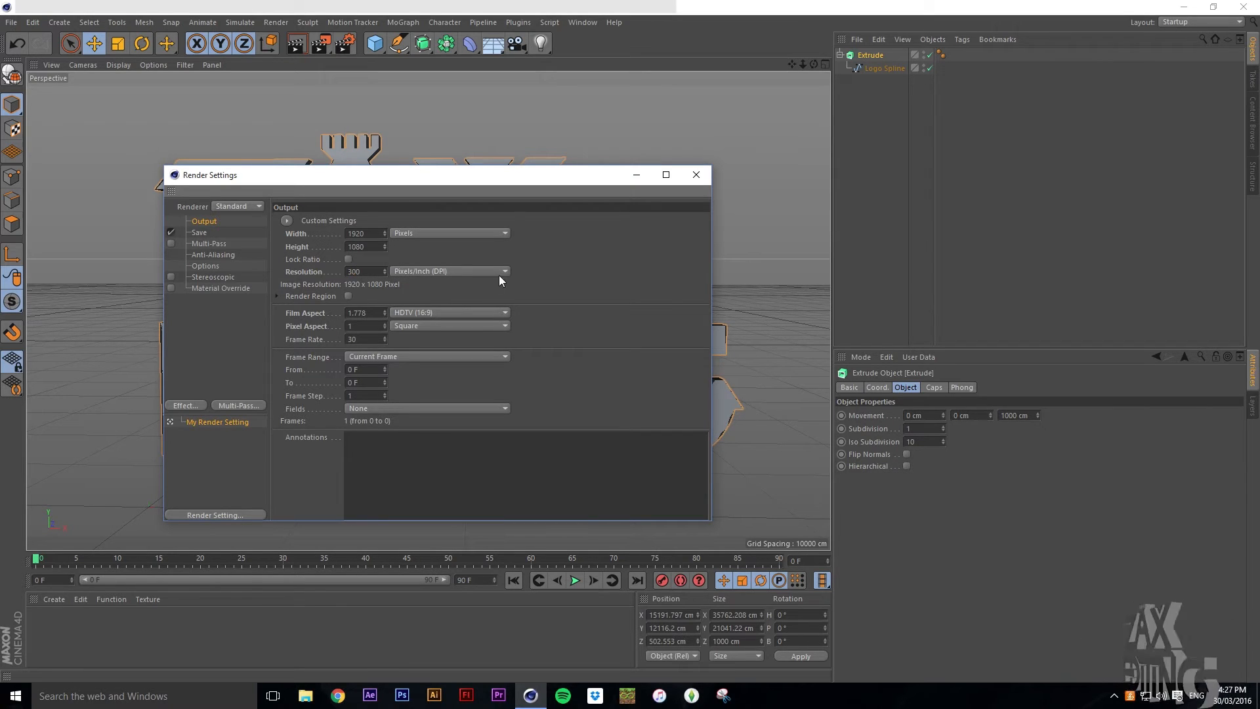
pyautogui.moveTo(359, 379)
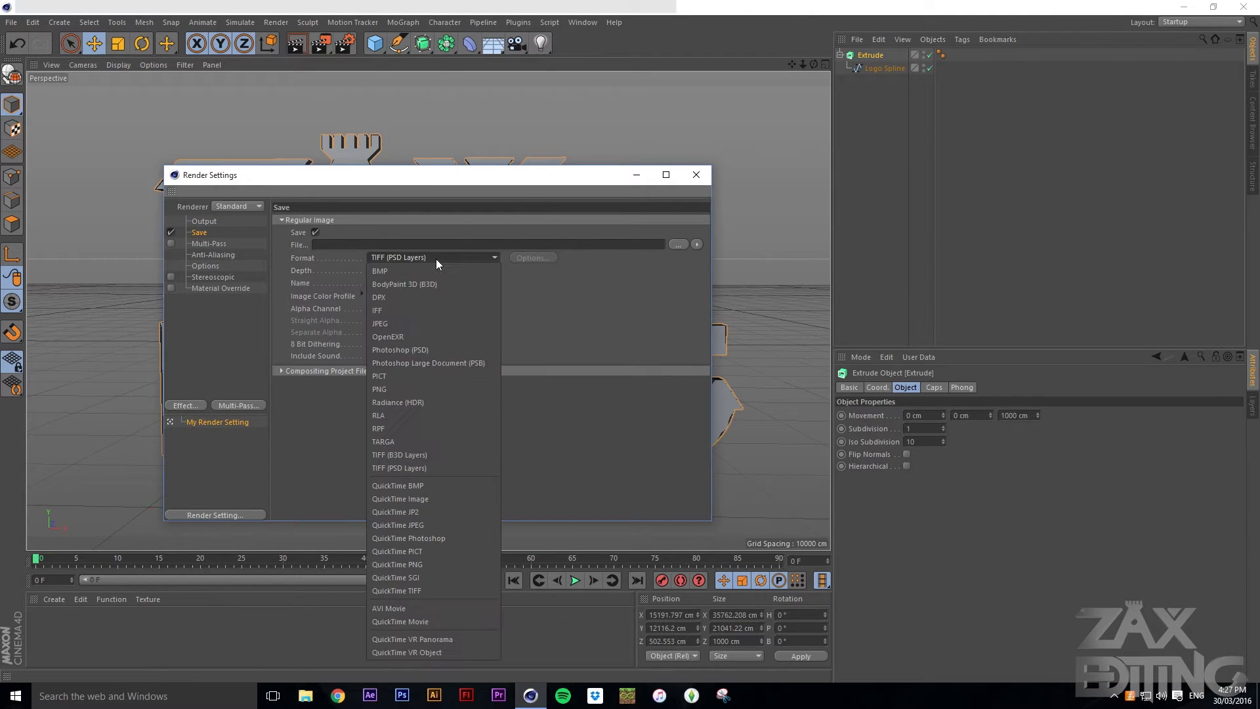
pyautogui.moveTo(399, 621)
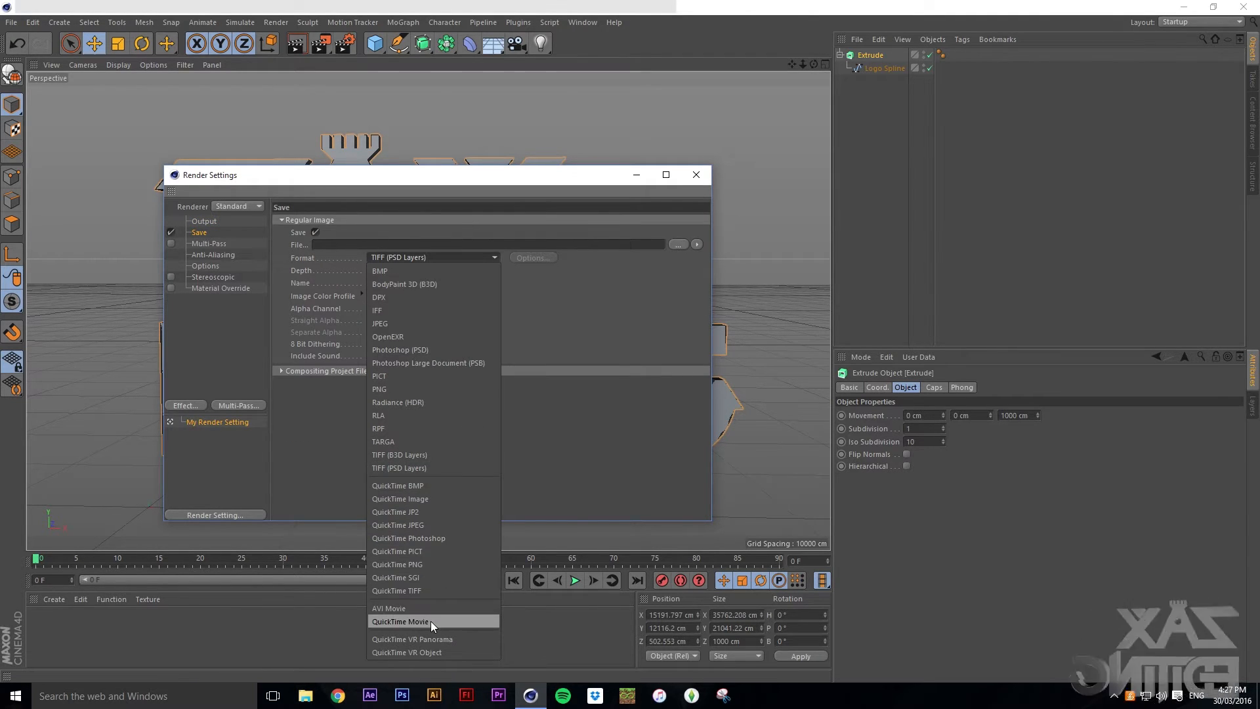
pyautogui.click(398, 621)
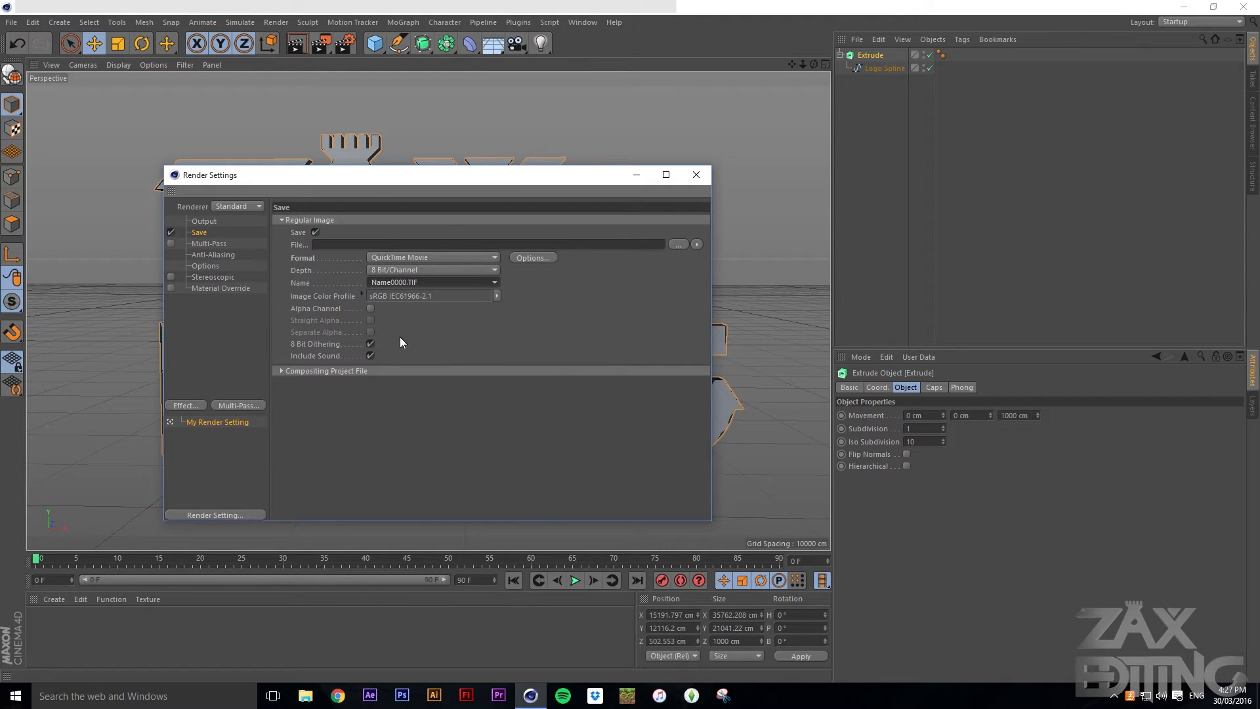
pyautogui.moveTo(344, 315)
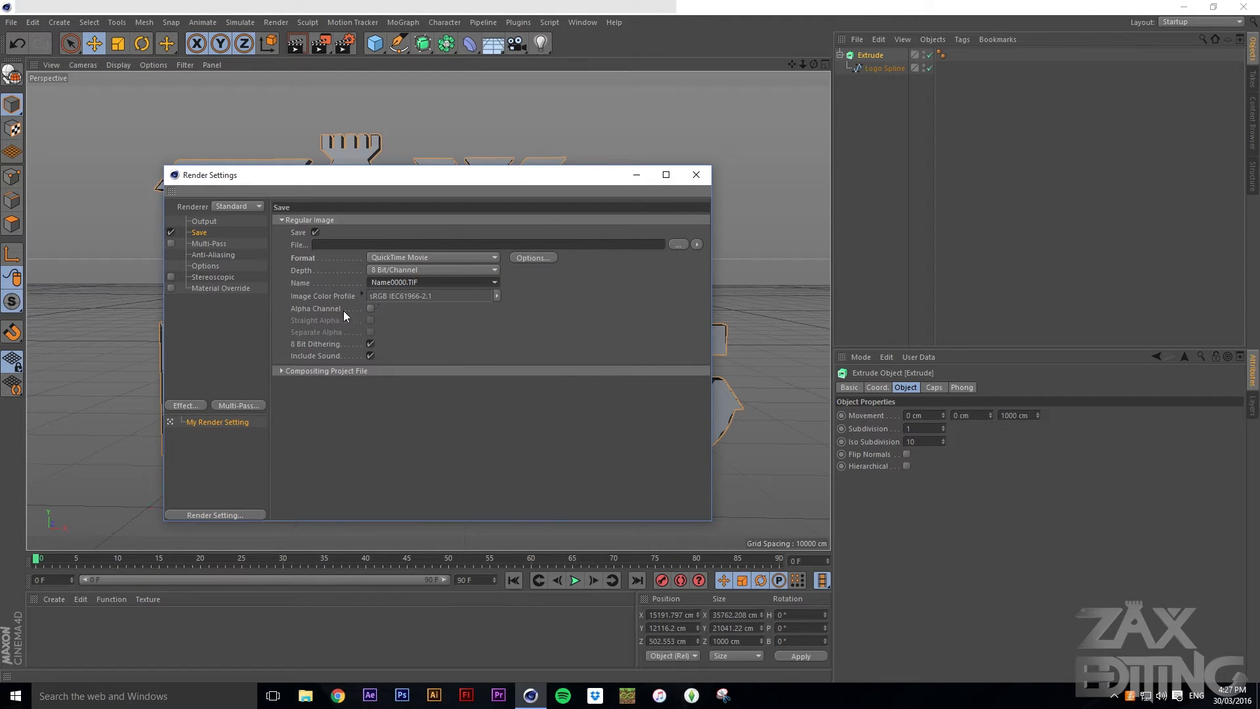
pyautogui.click(370, 308)
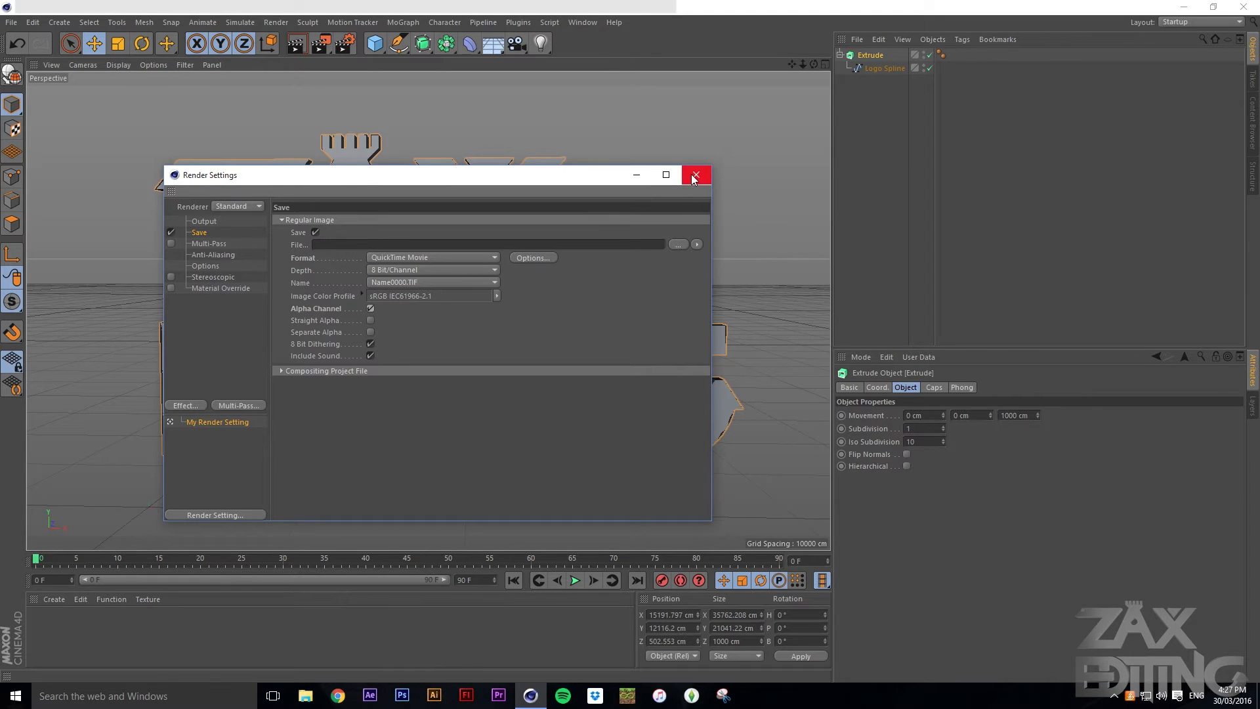
pyautogui.click(694, 175)
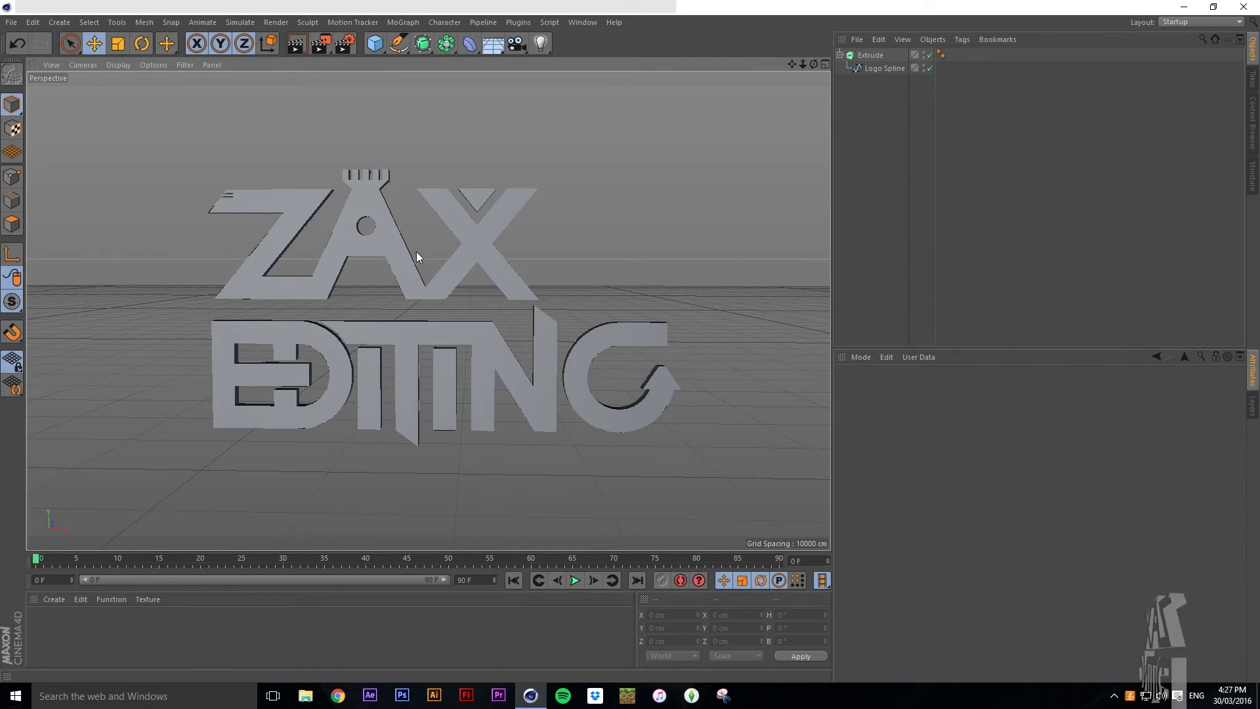
pyautogui.moveTo(574, 122)
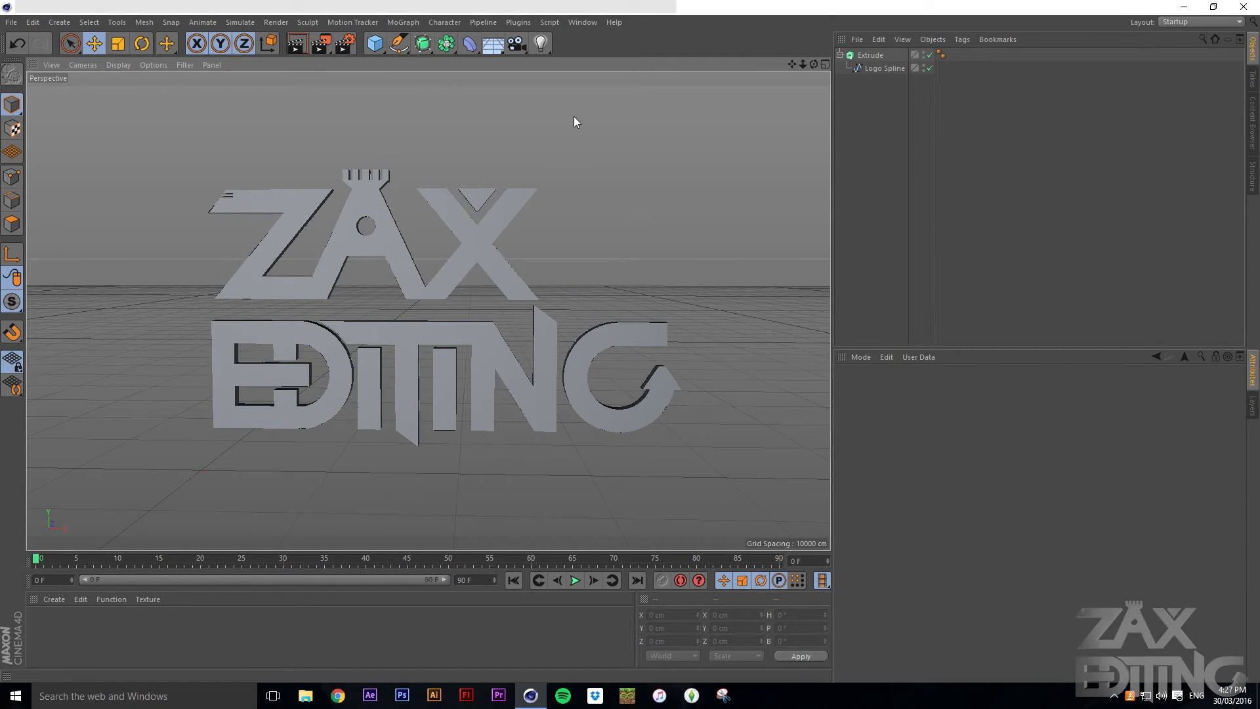
pyautogui.moveTo(122, 569)
pyautogui.write('30')
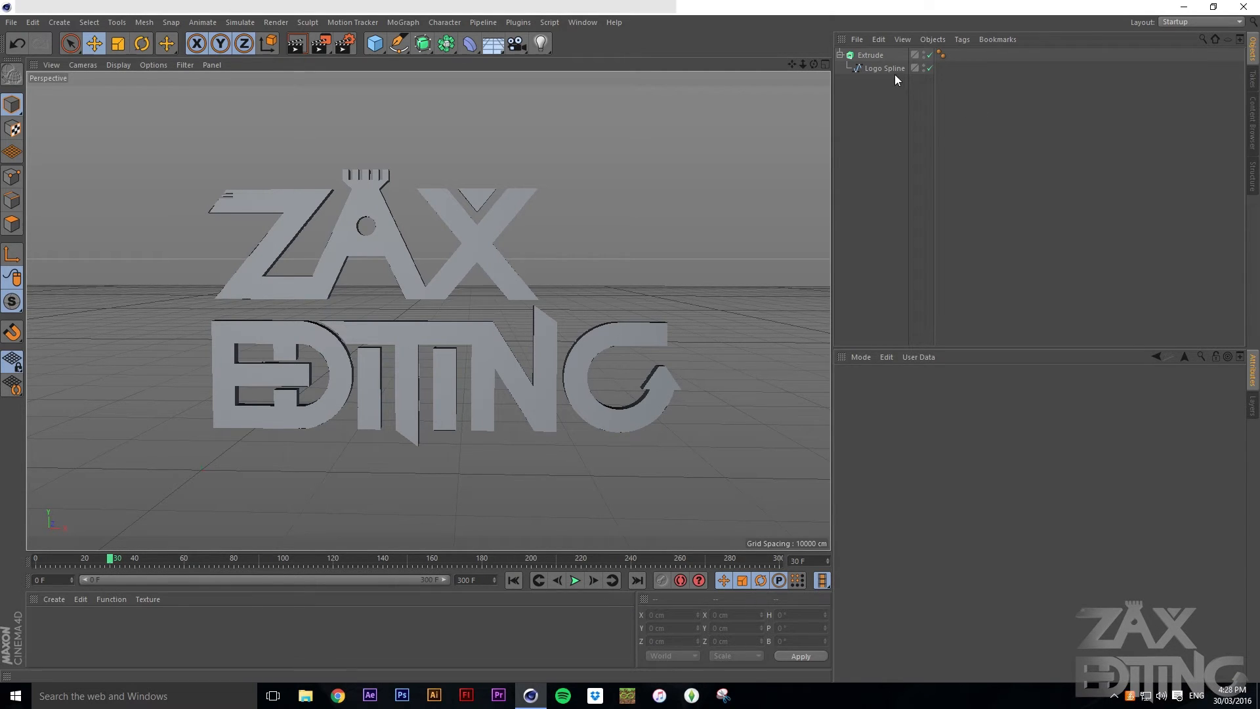
# Key the Extrude's rotation up to 360° heading around frame 90
pyautogui.click(870, 54)
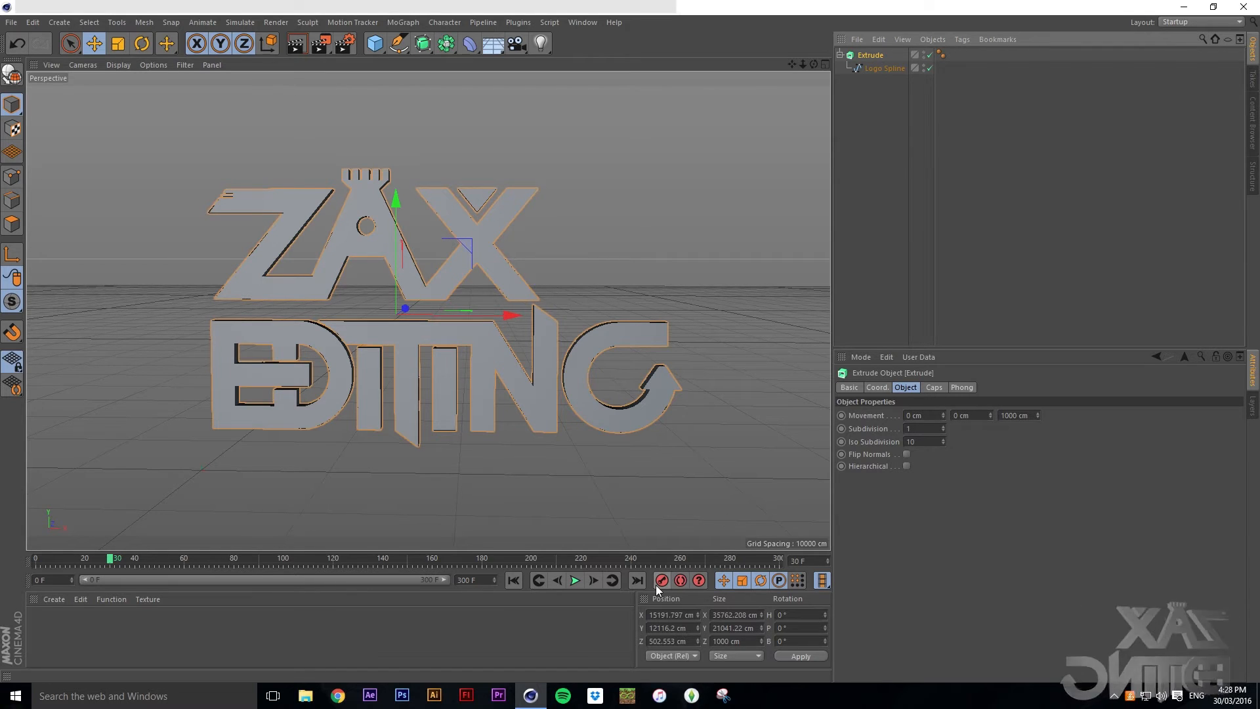
pyautogui.moveTo(659, 580)
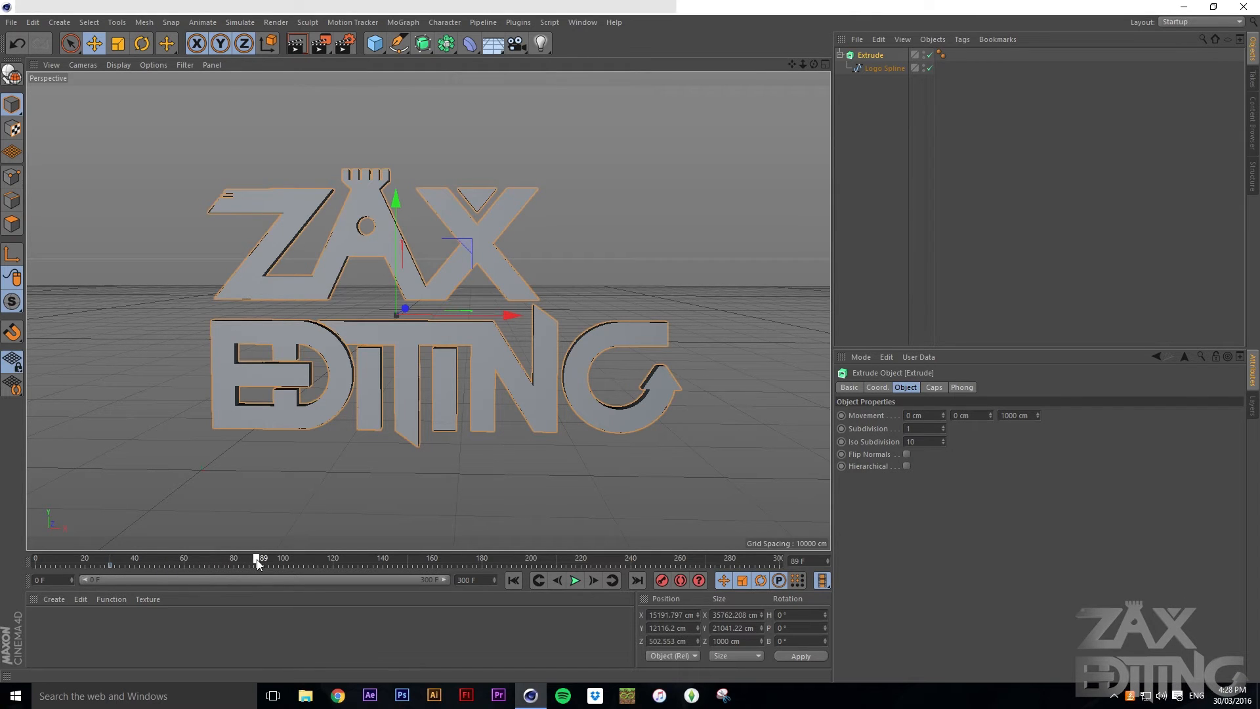
pyautogui.click(698, 580)
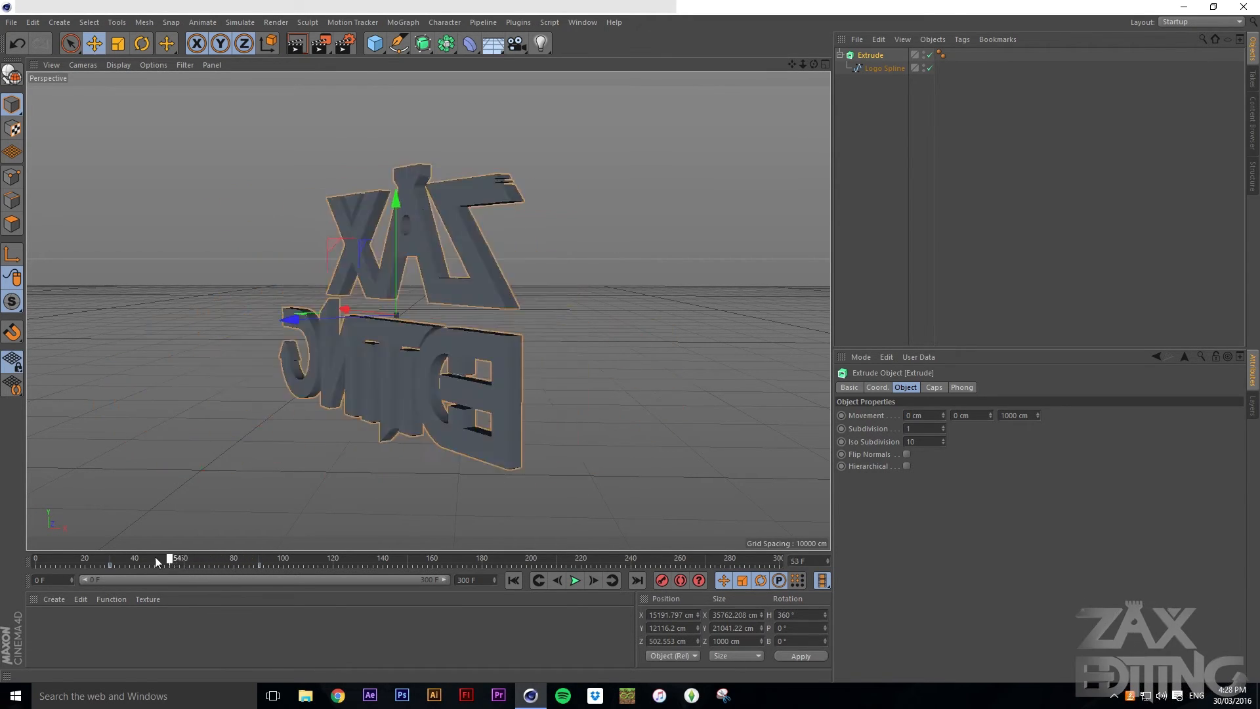
pyautogui.click(573, 580)
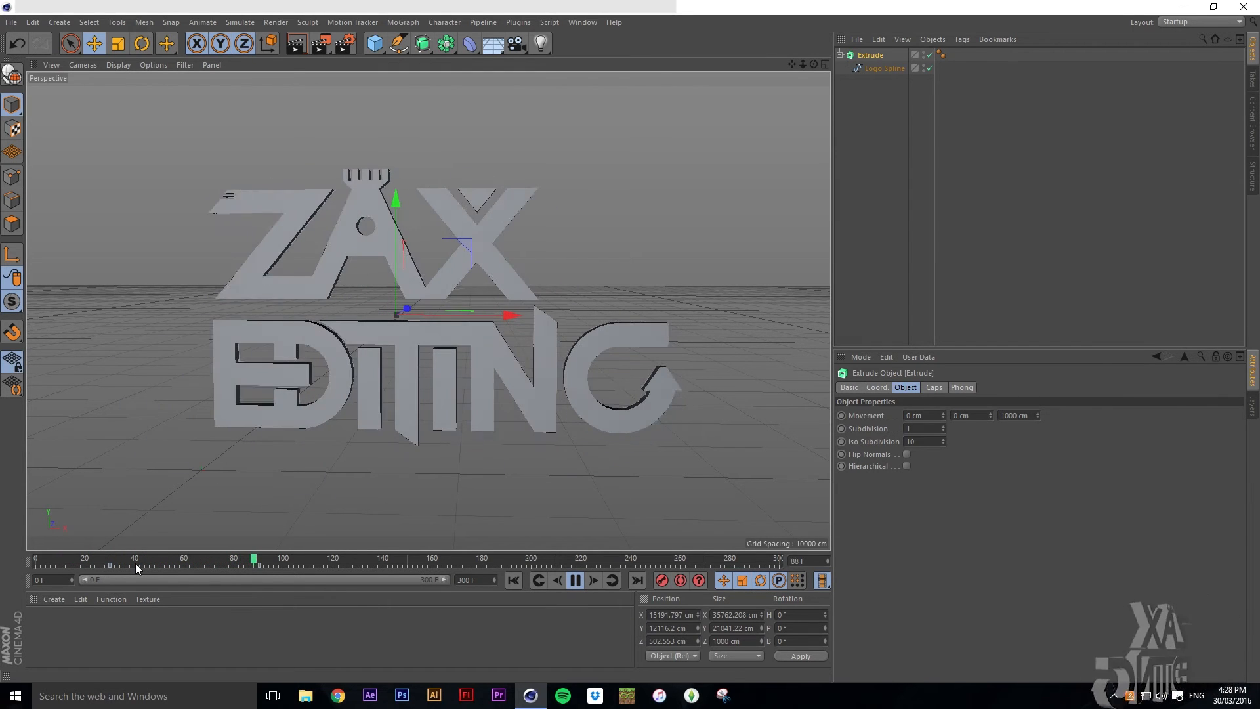
pyautogui.click(575, 579)
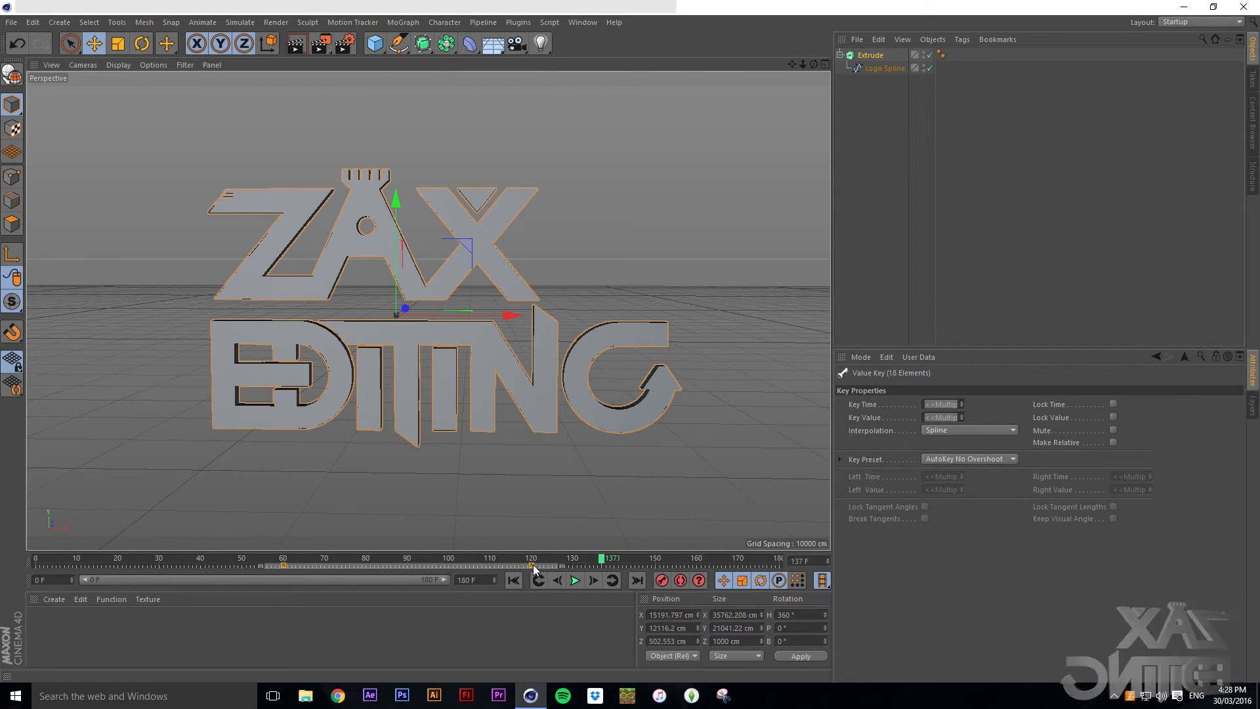
# Play back the spin animation from the first frame
pyautogui.click(512, 580)
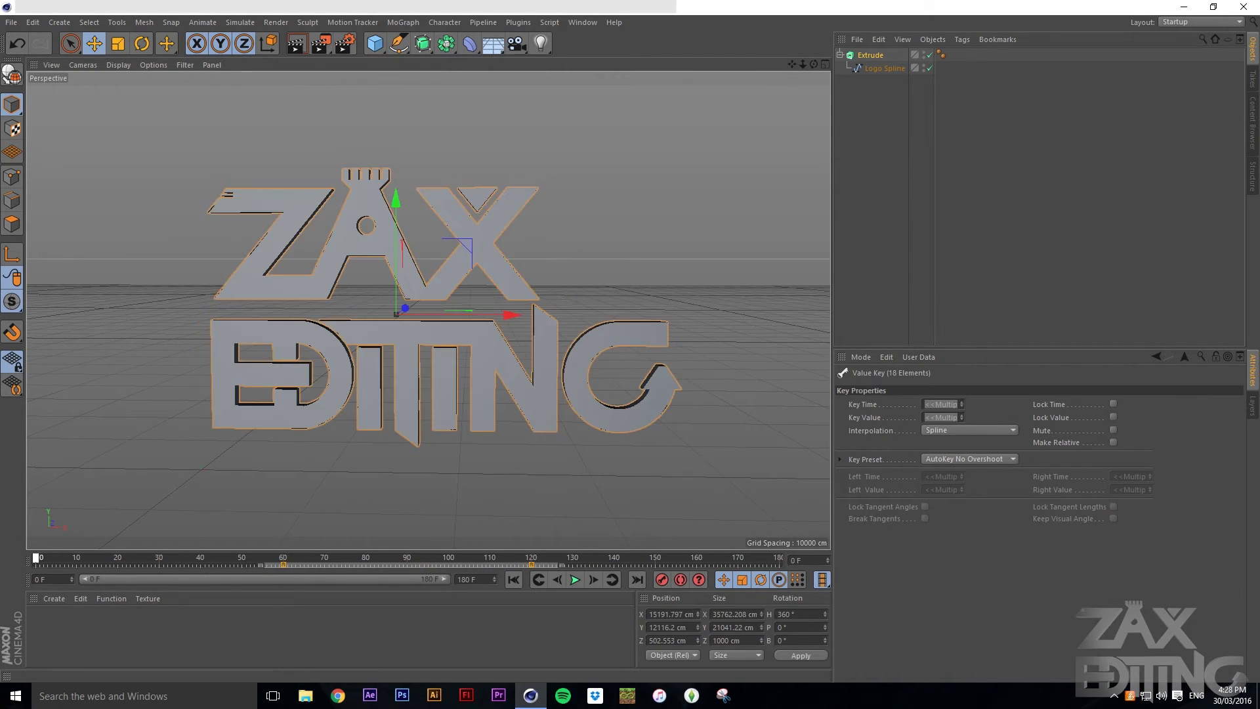
pyautogui.click(576, 579)
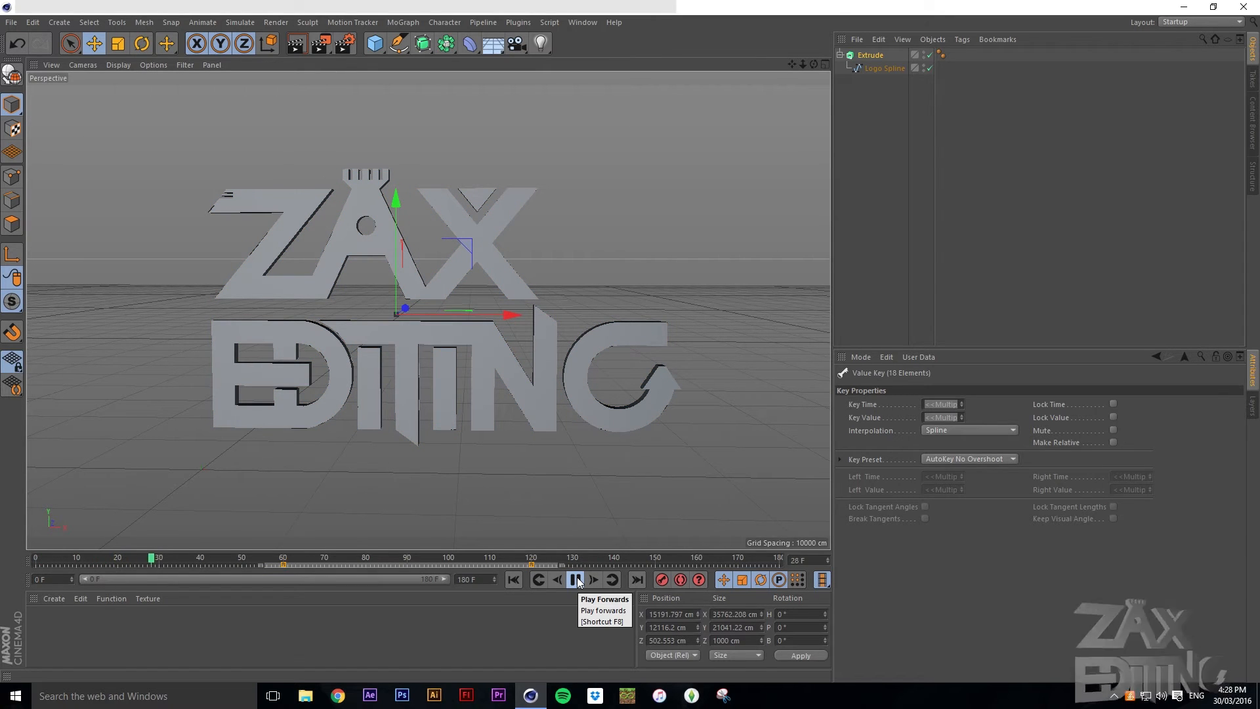
pyautogui.click(577, 580)
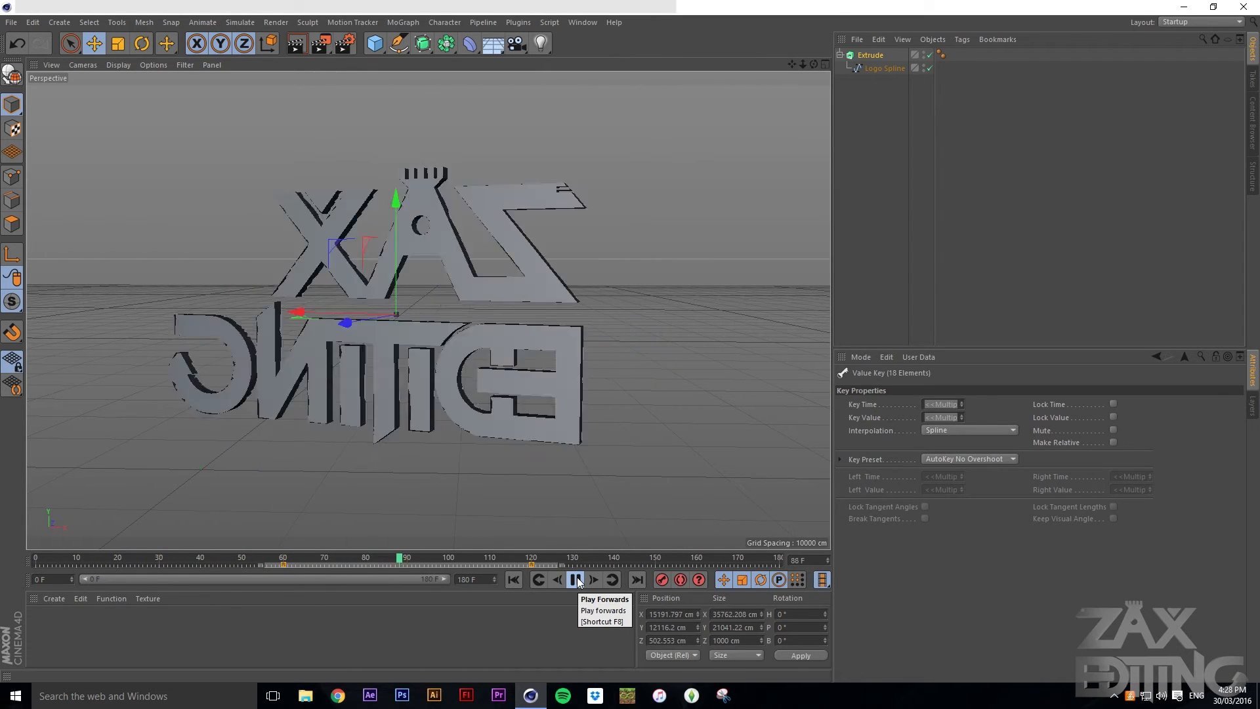
pyautogui.click(577, 580)
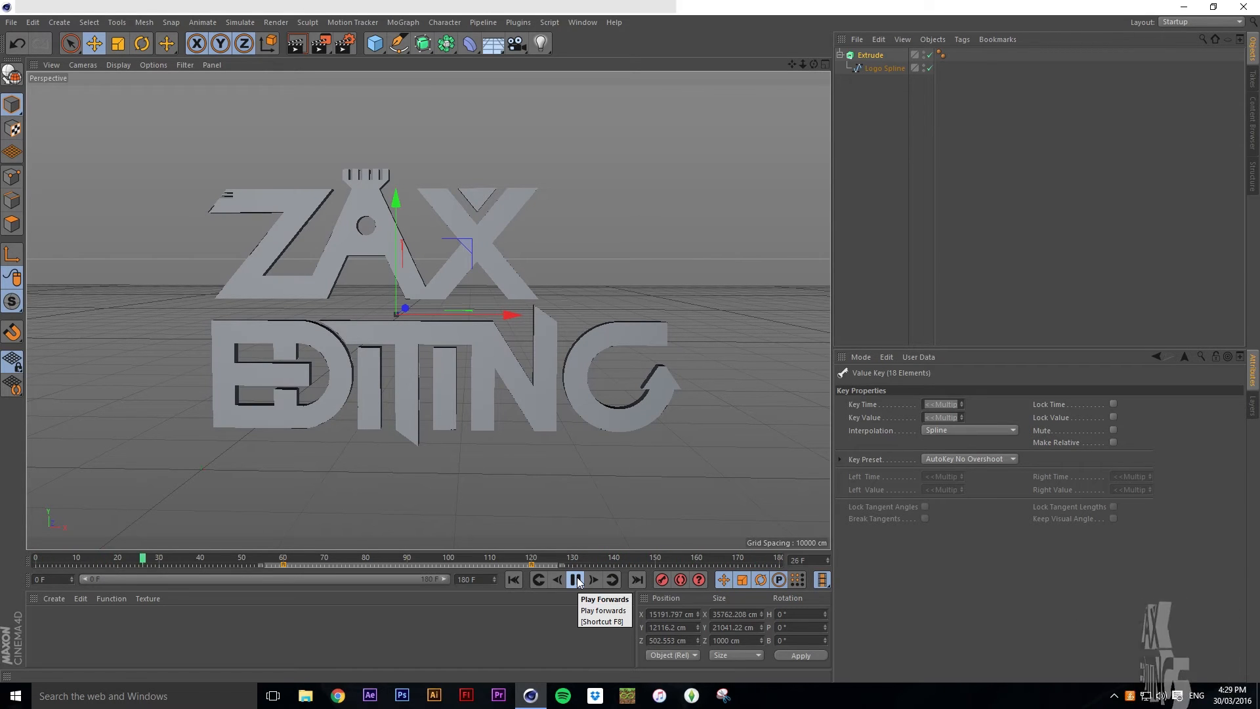
pyautogui.click(576, 580)
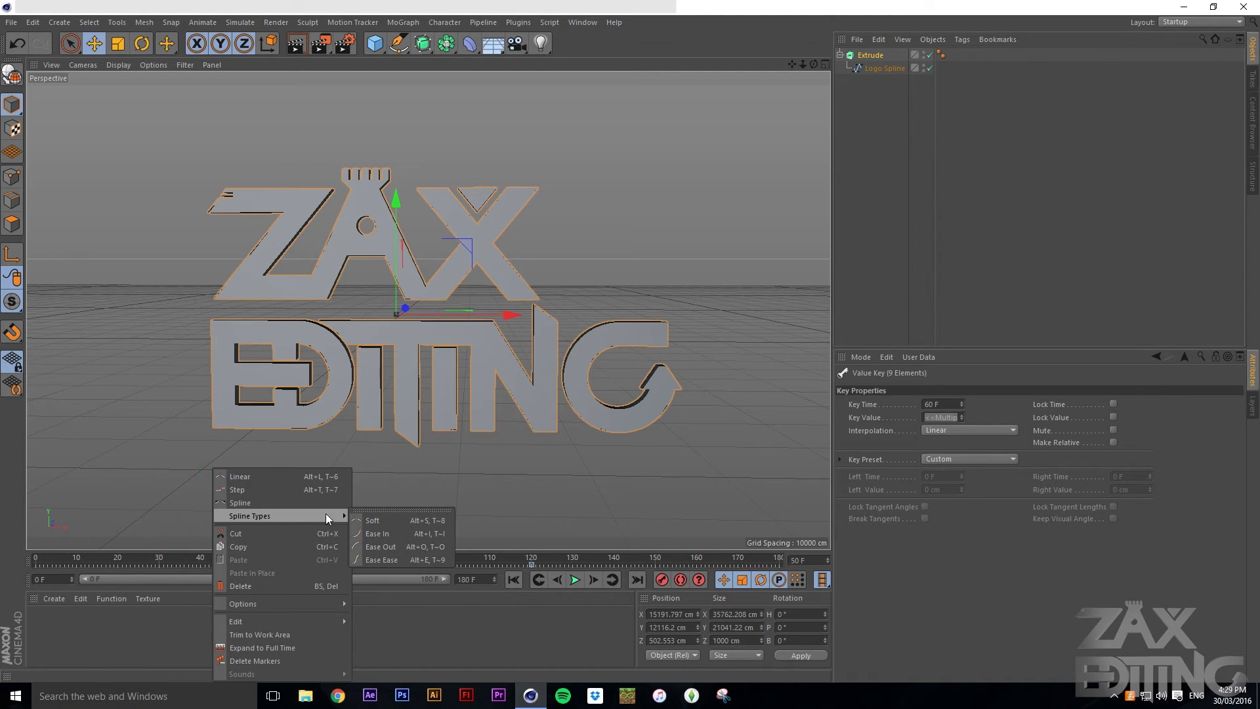
# Ease out the frame 60 keys, ease in the frame 120 keys, and preview
pyautogui.click(240, 502)
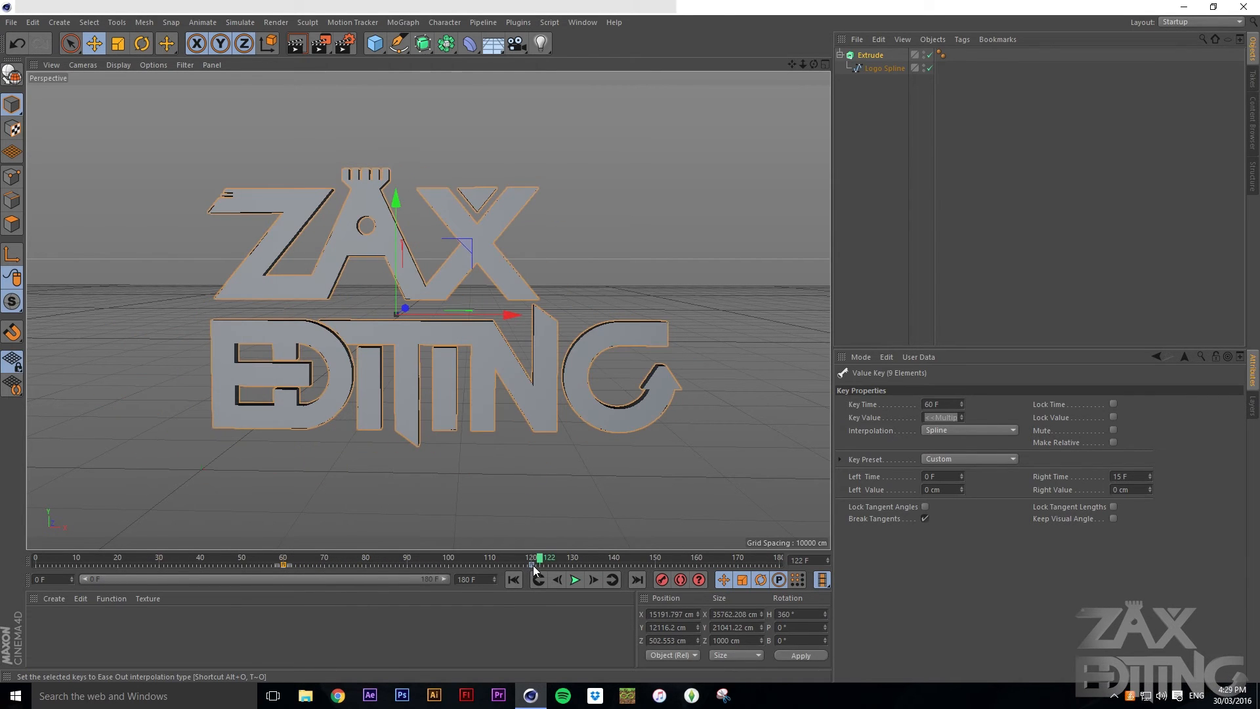
pyautogui.rightClick(530, 566)
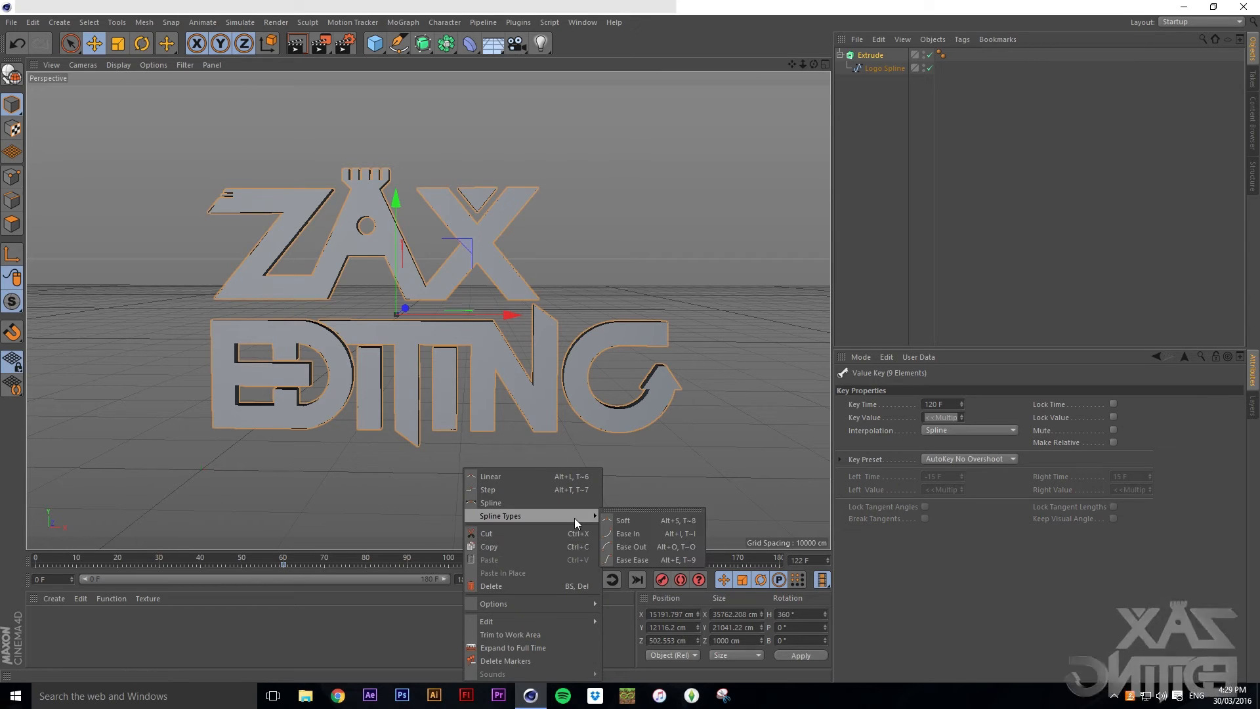
pyautogui.click(628, 533)
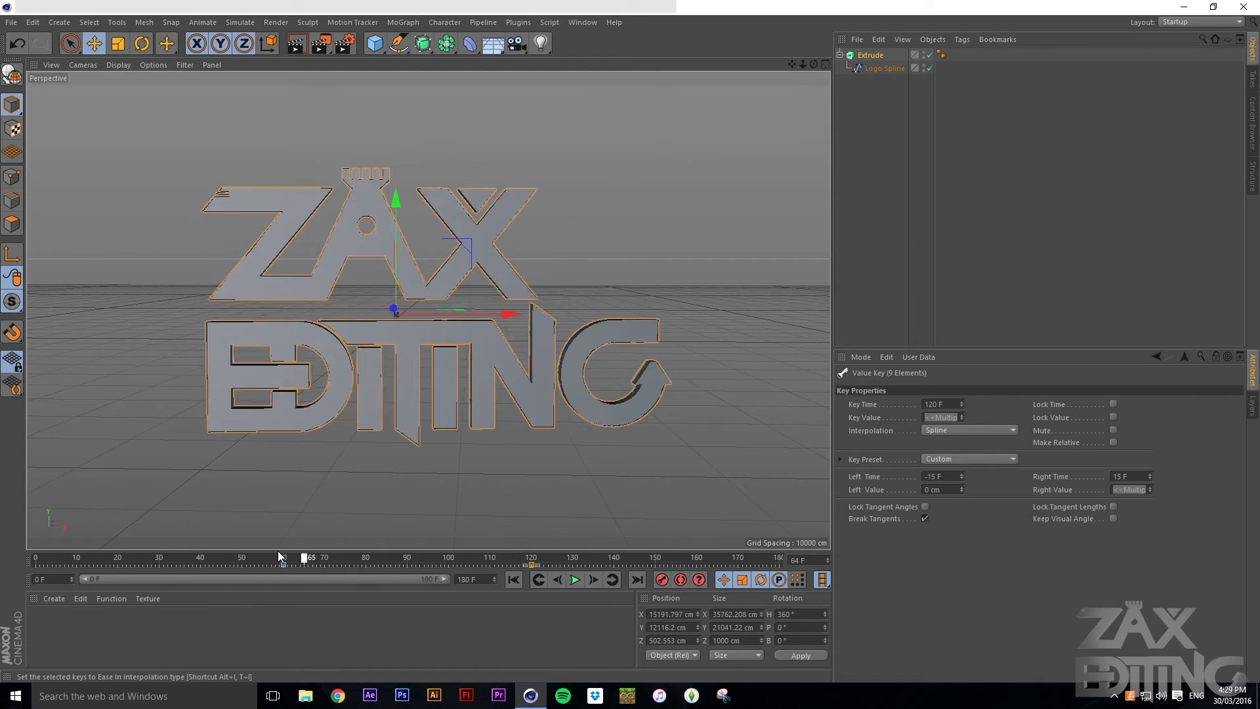
pyautogui.click(573, 579)
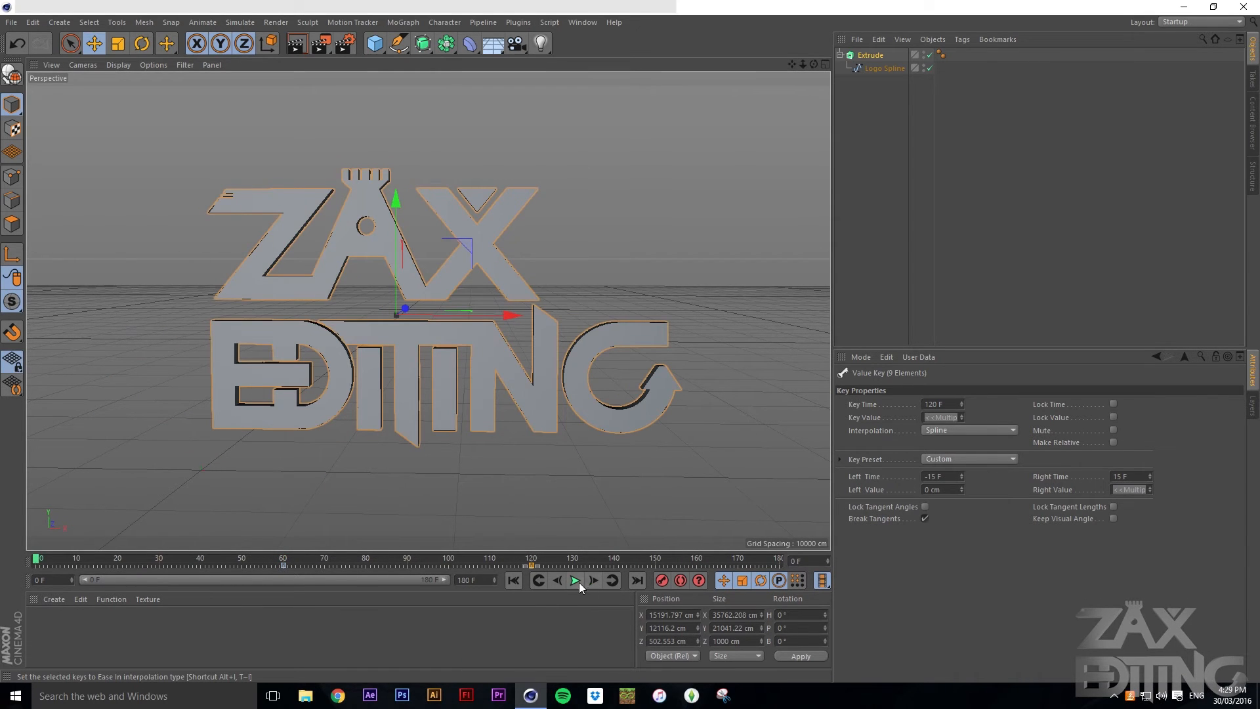
pyautogui.click(575, 579)
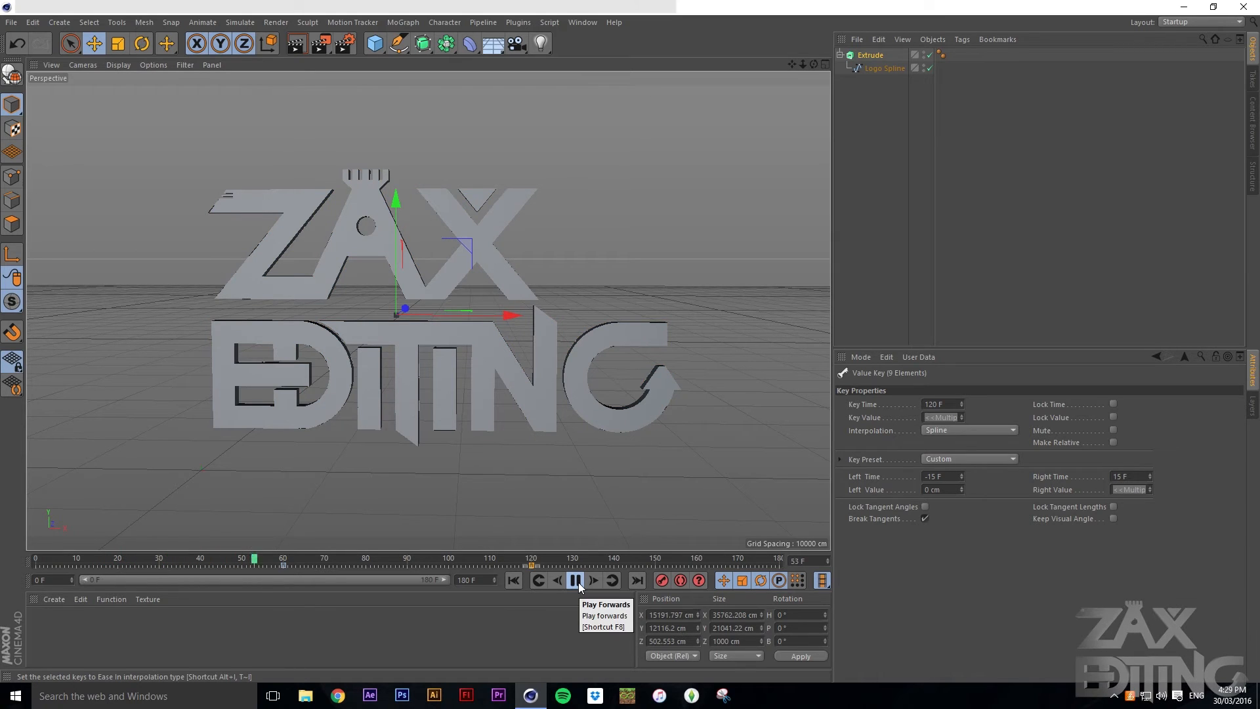
pyautogui.click(576, 579)
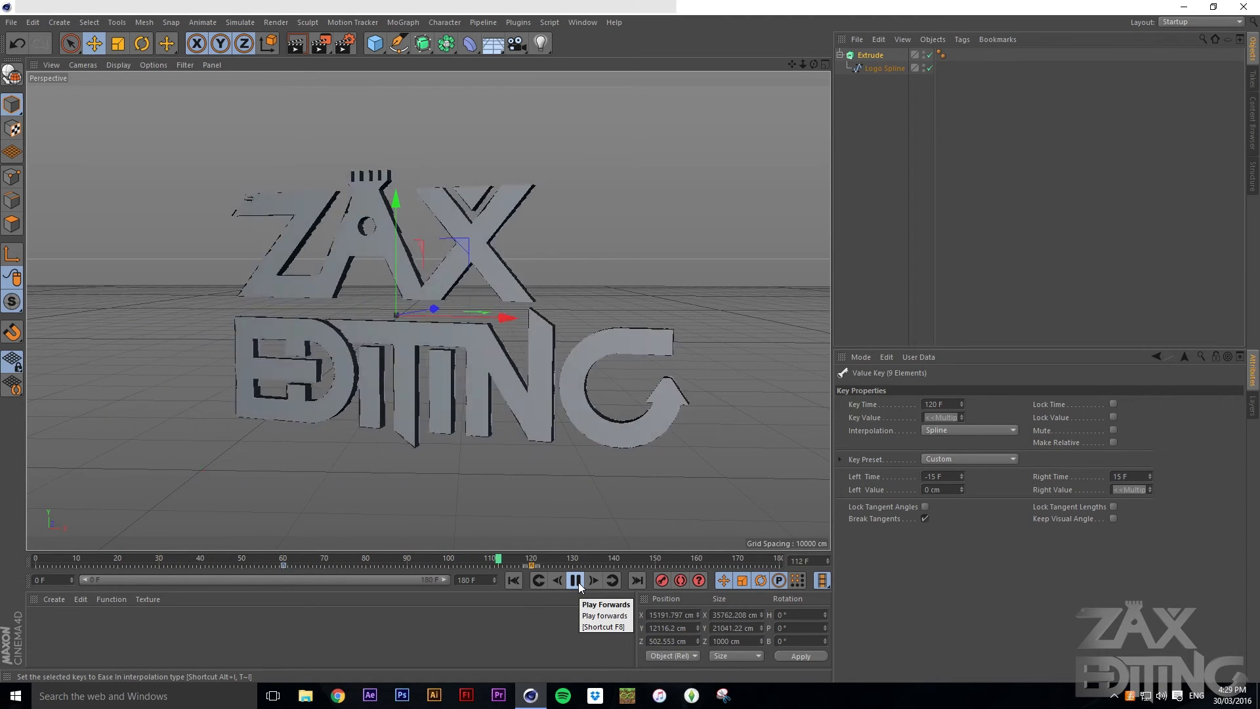
pyautogui.click(576, 580)
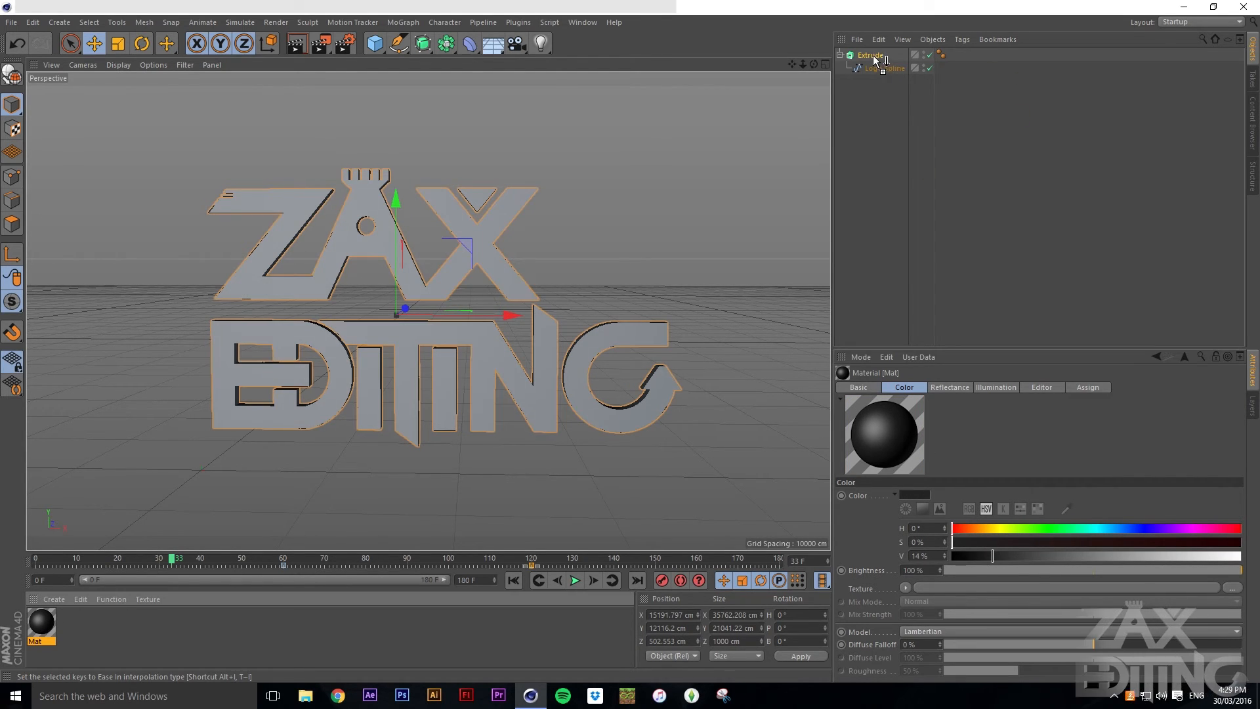
# Add an omni light with the Extrude selected, then deselect everything
pyautogui.click(869, 55)
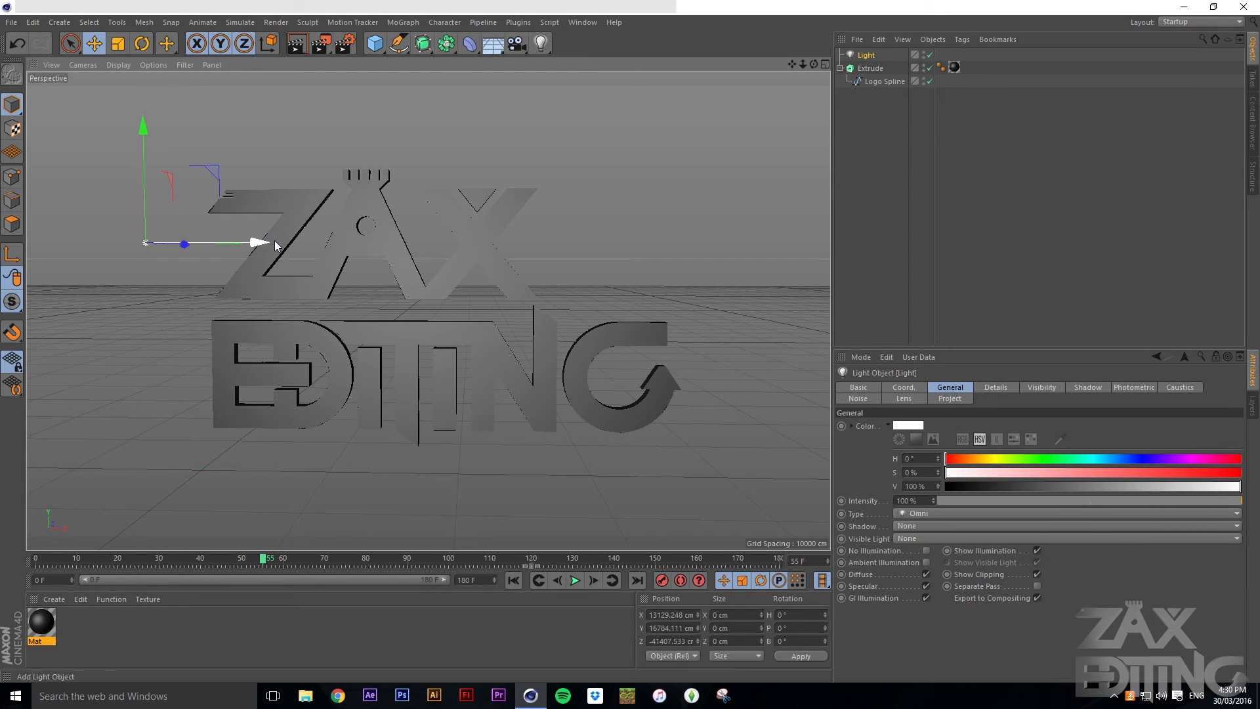
pyautogui.click(870, 67)
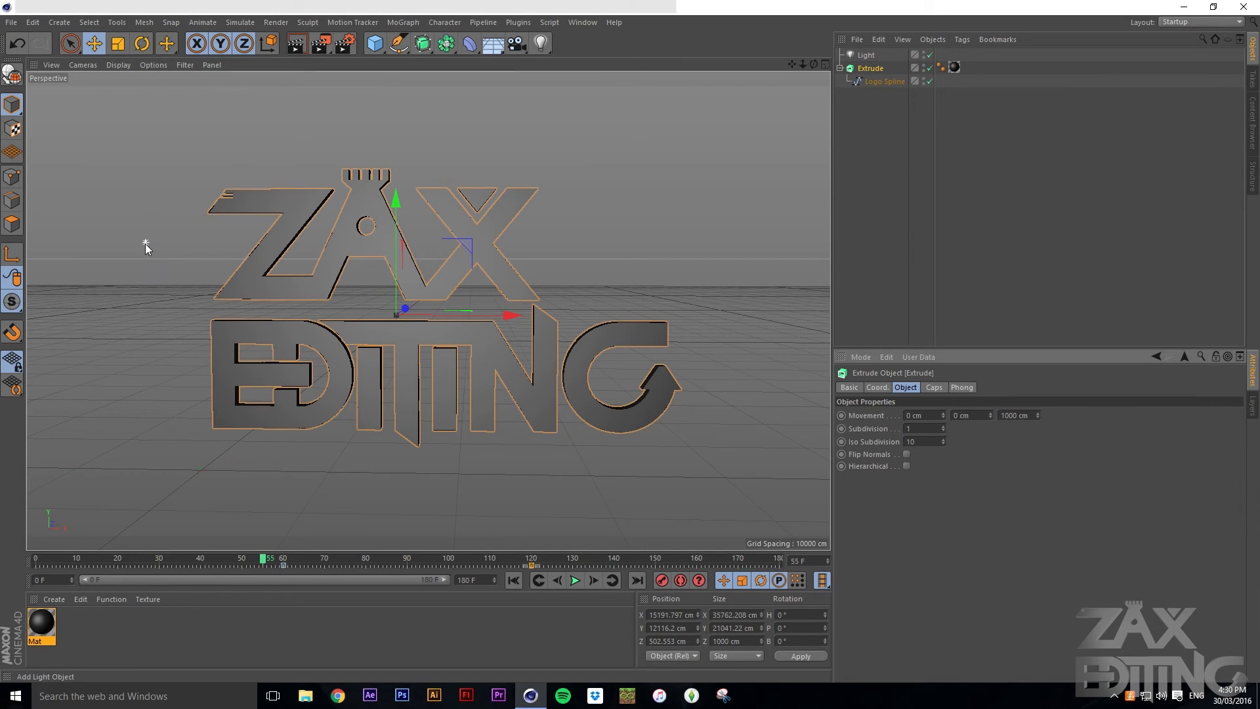
pyautogui.click(866, 55)
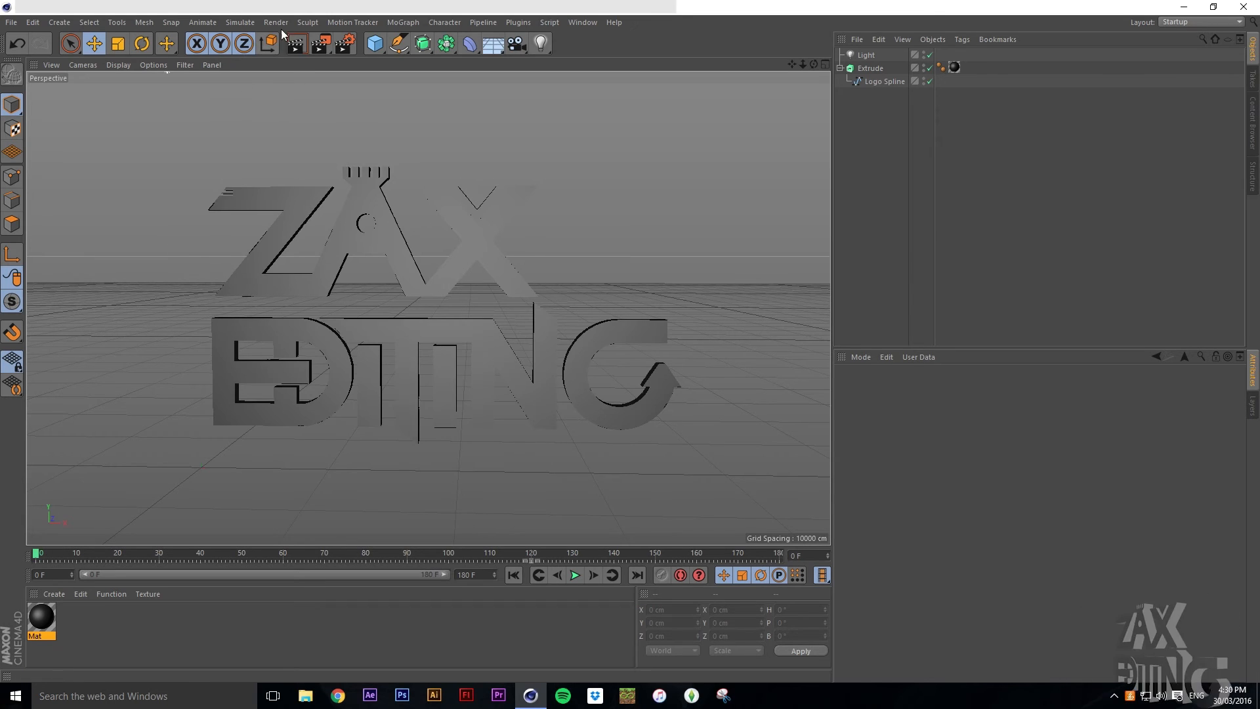
# Add the scene to the Render Queue and enable the new job for rendering
pyautogui.click(275, 21)
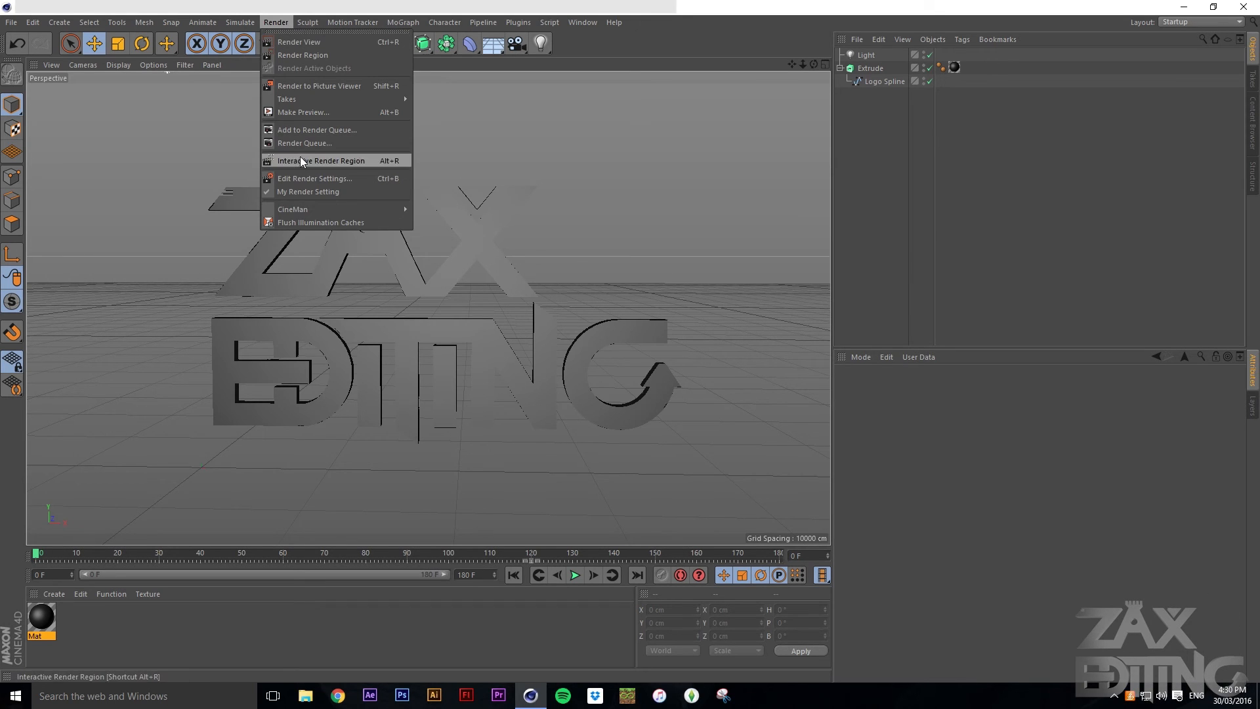
pyautogui.click(322, 160)
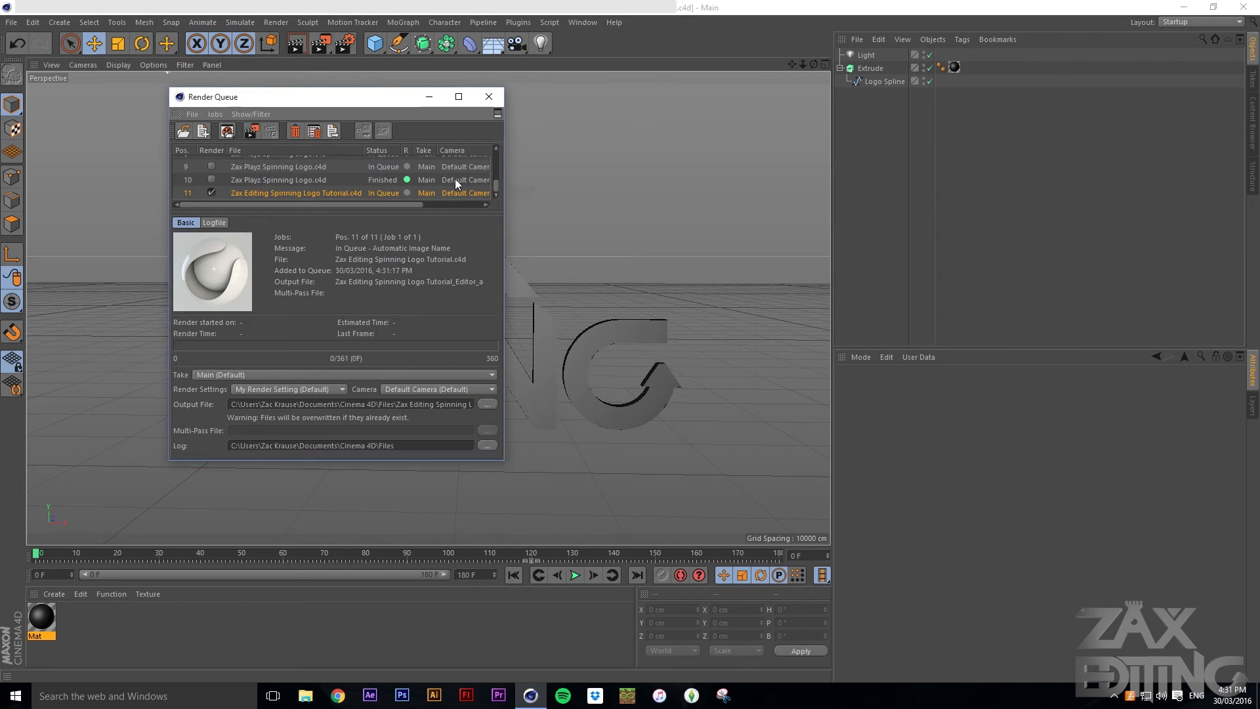
pyautogui.moveTo(176, 197)
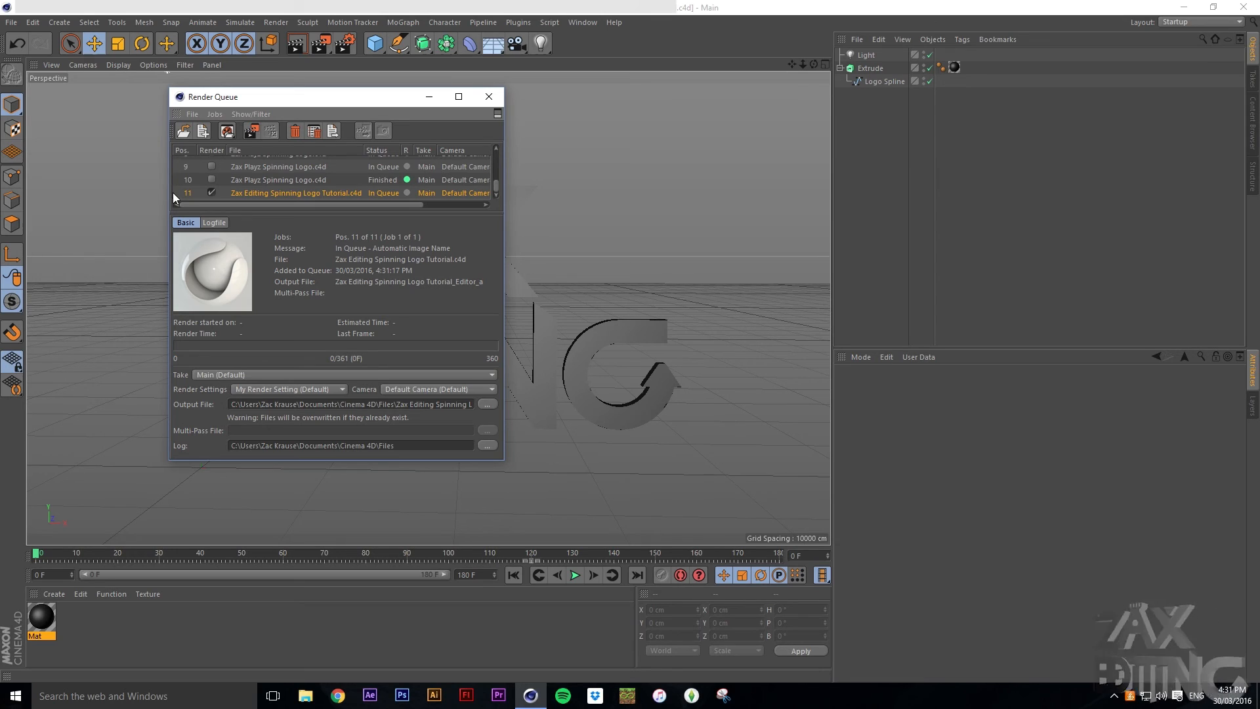
pyautogui.click(212, 193)
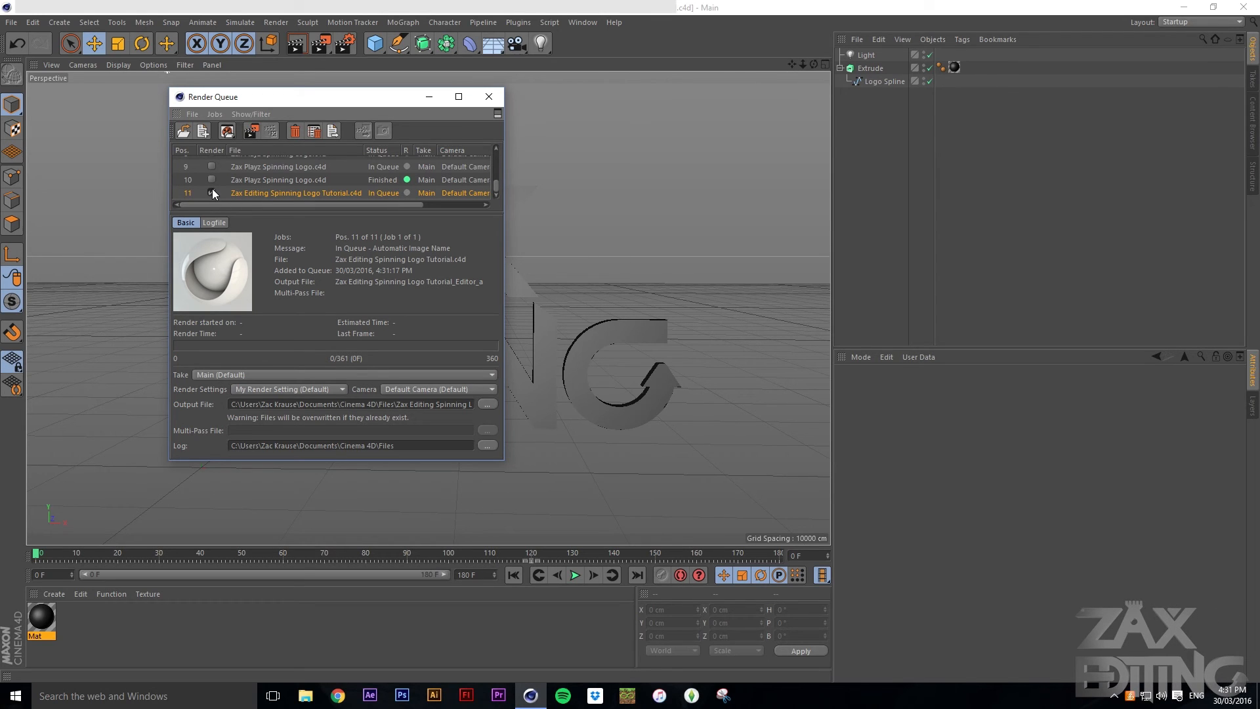
pyautogui.click(211, 193)
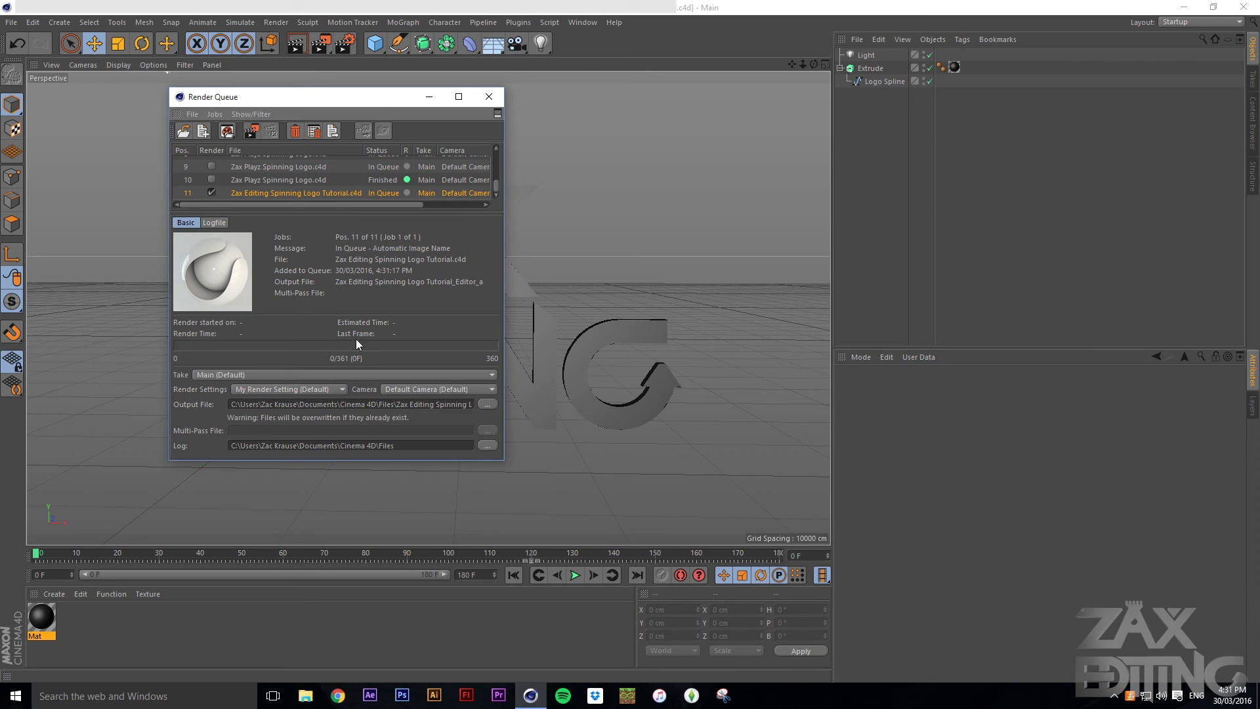
pyautogui.moveTo(373, 379)
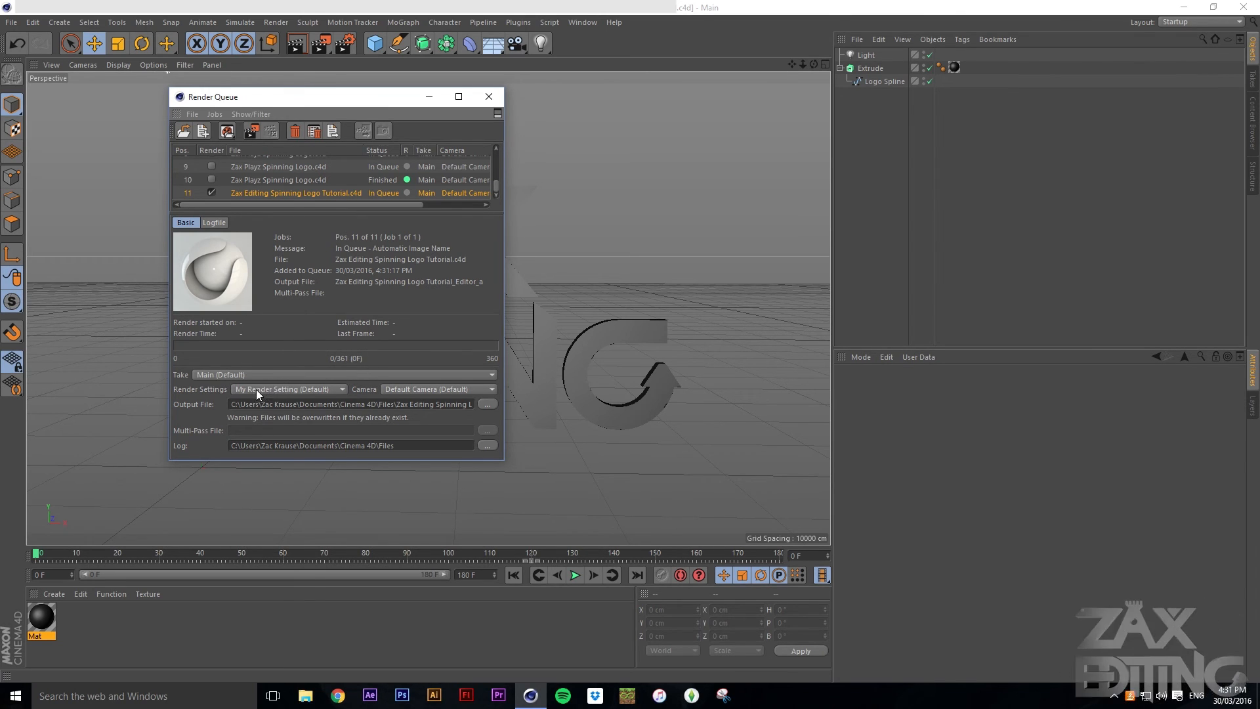
pyautogui.moveTo(409, 397)
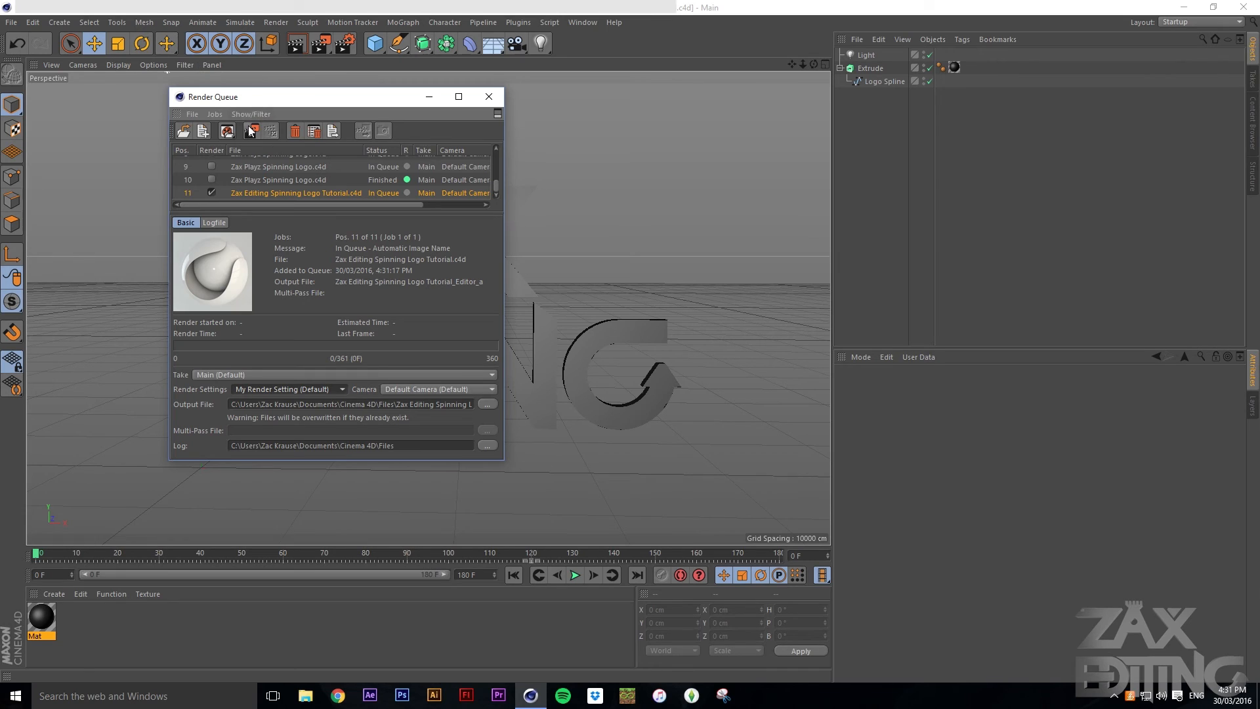
pyautogui.moveTo(251, 130)
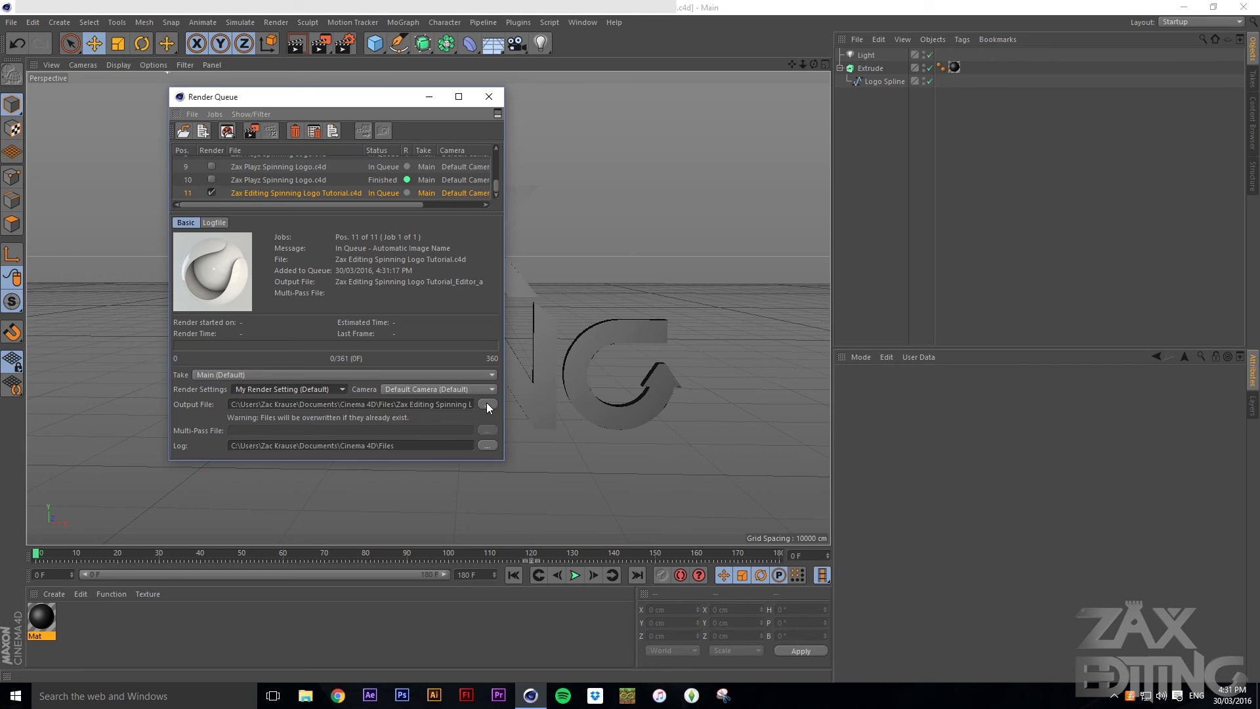
pyautogui.moveTo(486, 408)
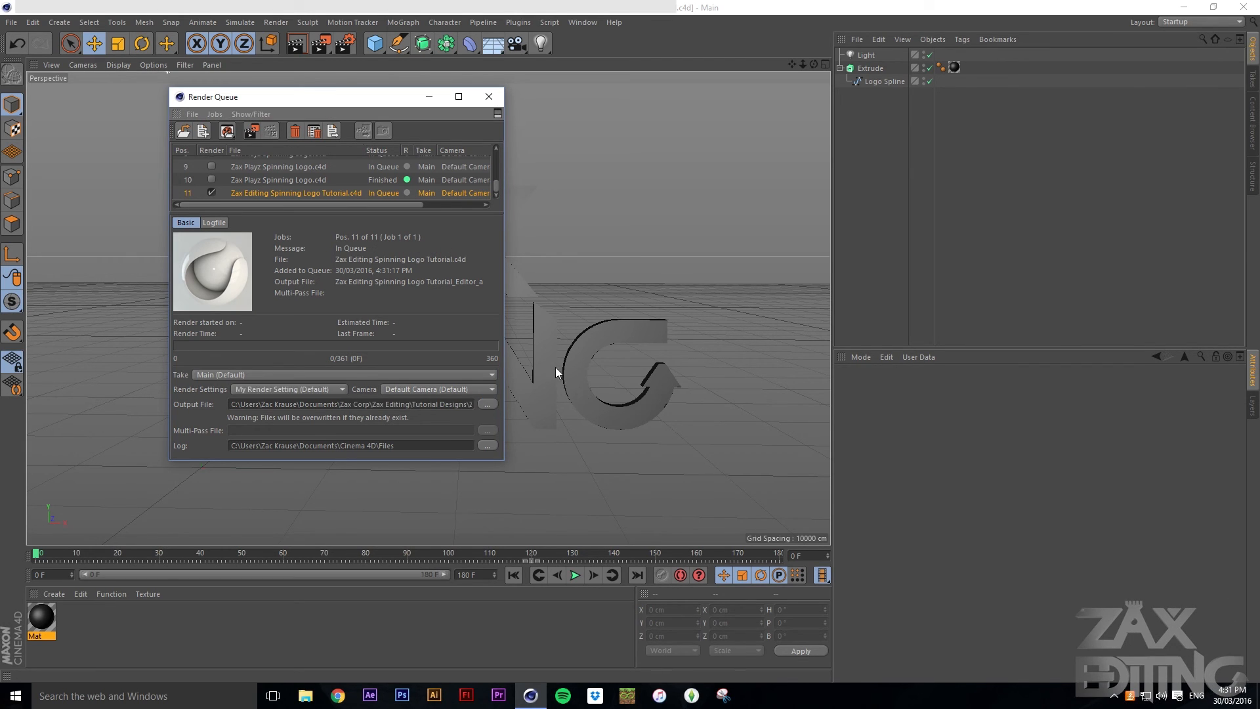
pyautogui.moveTo(246, 151)
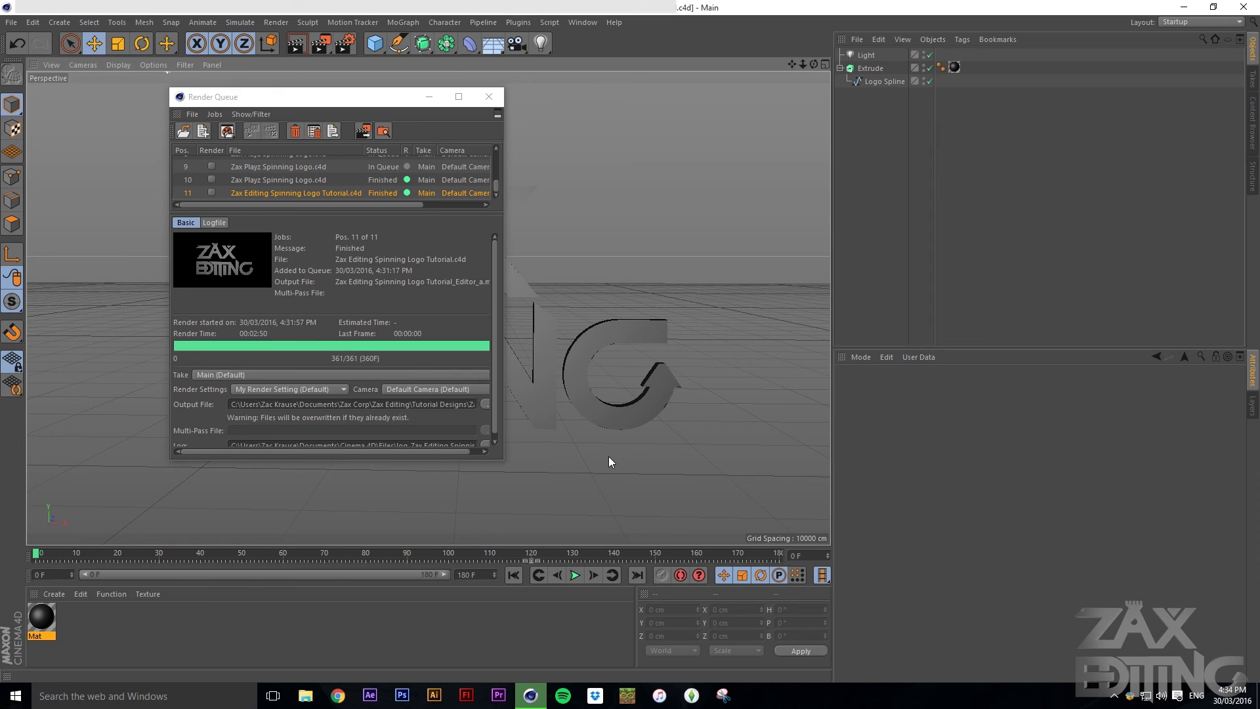
pyautogui.moveTo(526, 135)
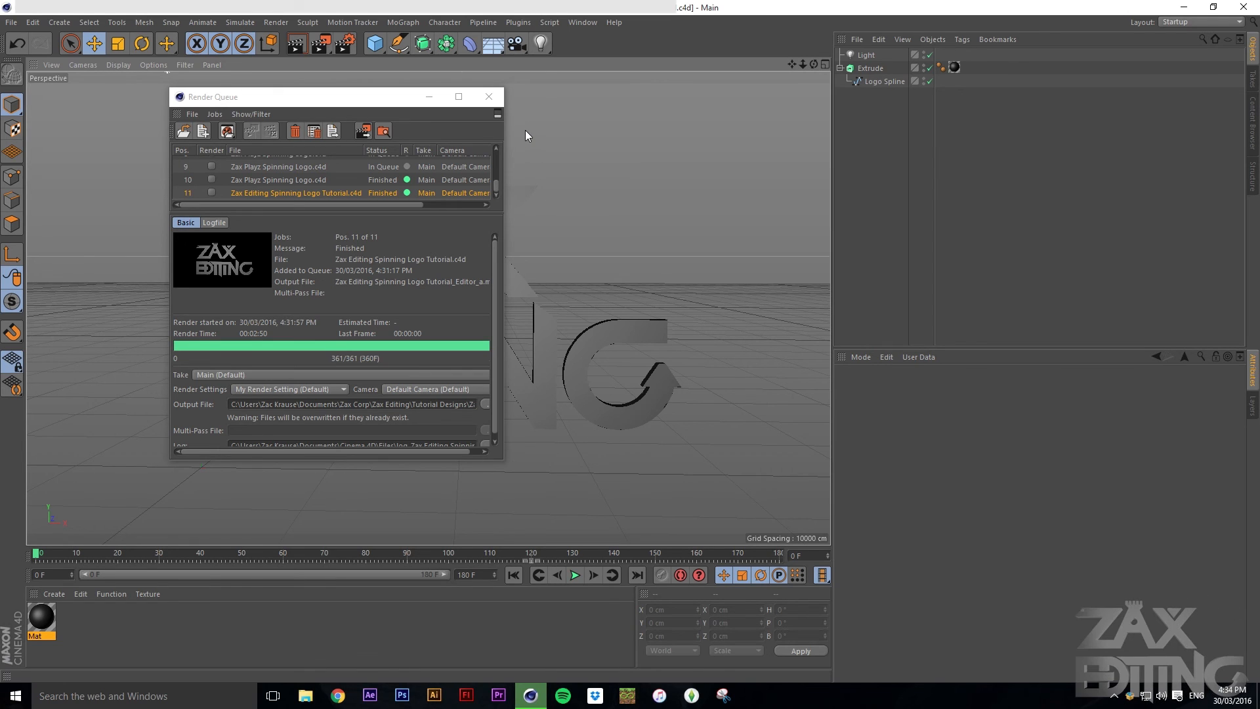
# Close the Render Queue once all 361 frames of the logo spin have rendered
pyautogui.click(488, 97)
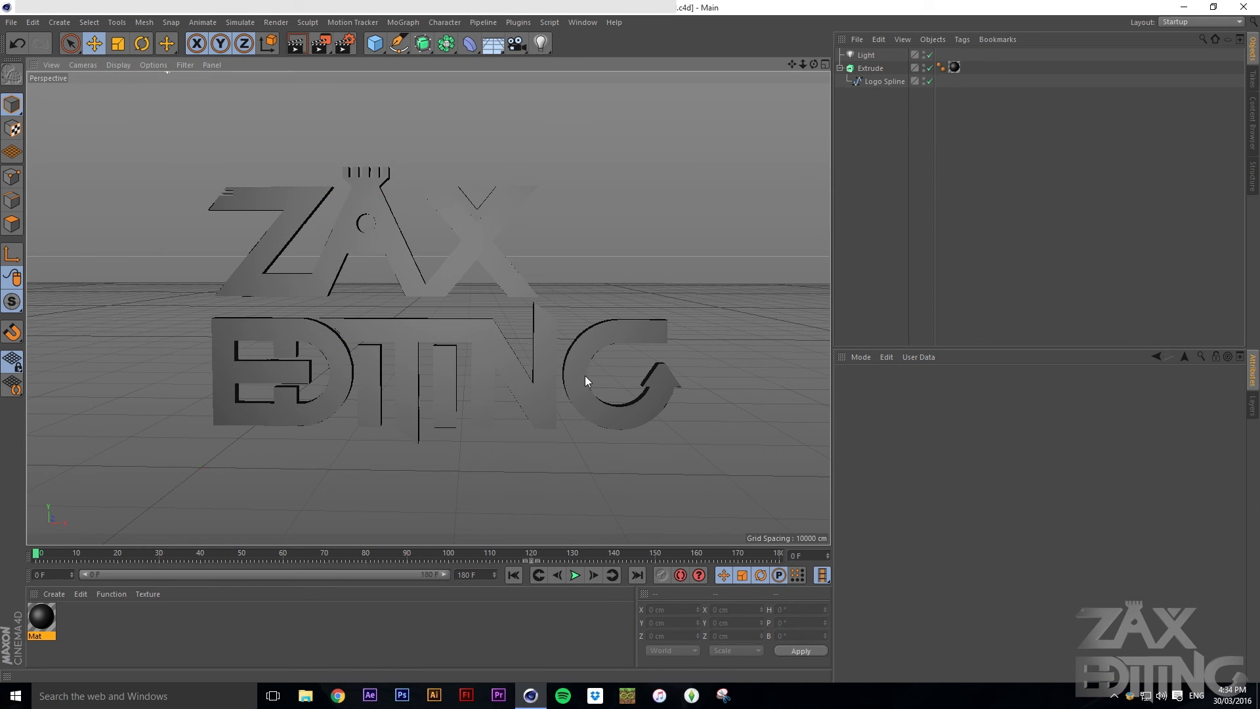
pyautogui.moveTo(598, 390)
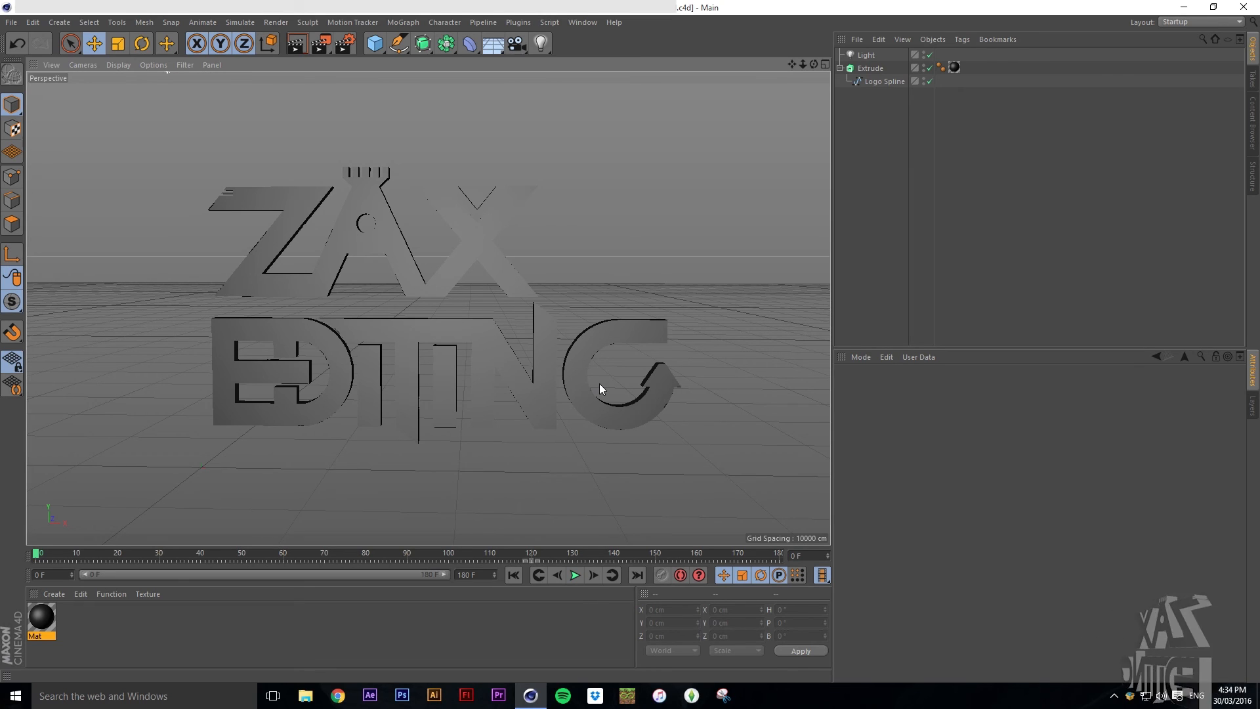
pyautogui.moveTo(426, 303)
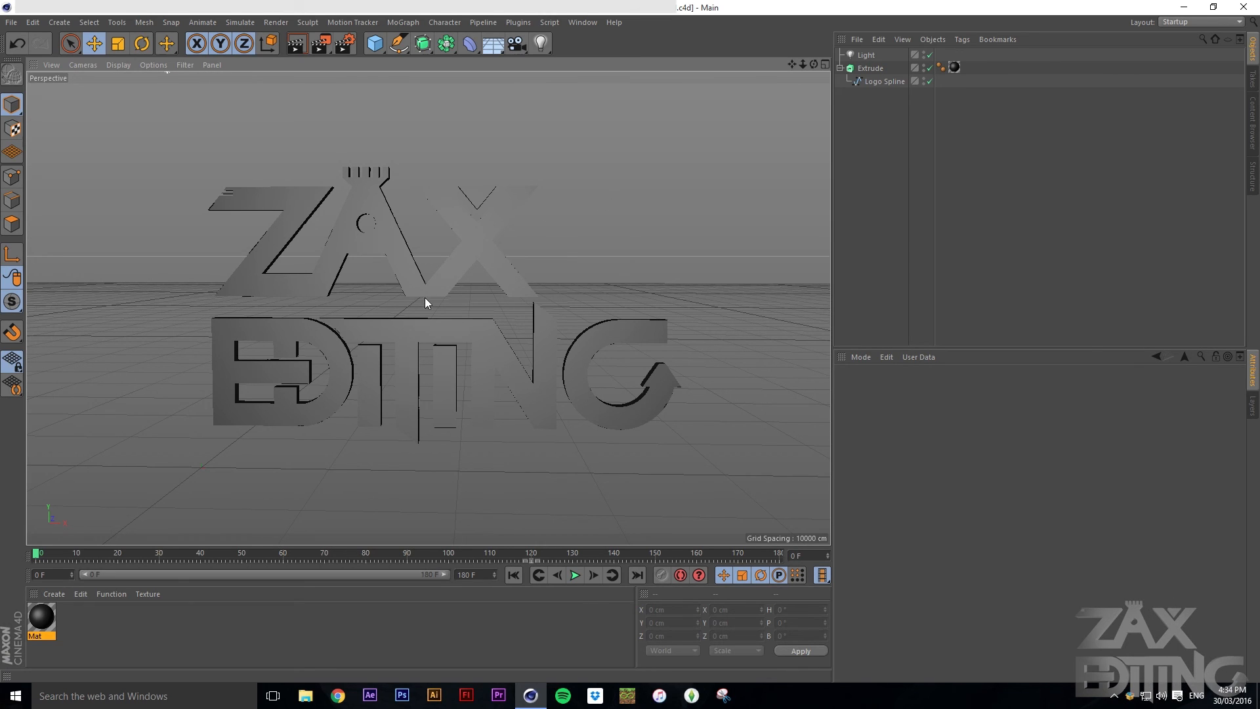
pyautogui.moveTo(573, 412)
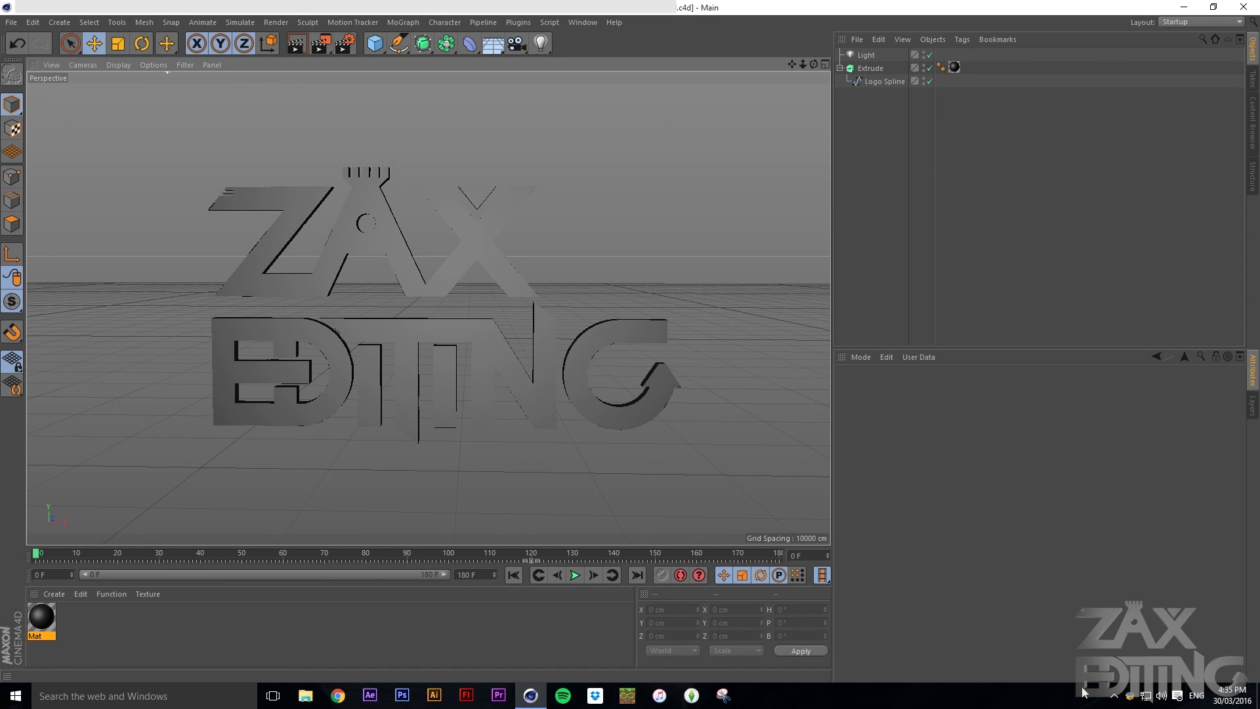
pyautogui.moveTo(1173, 486)
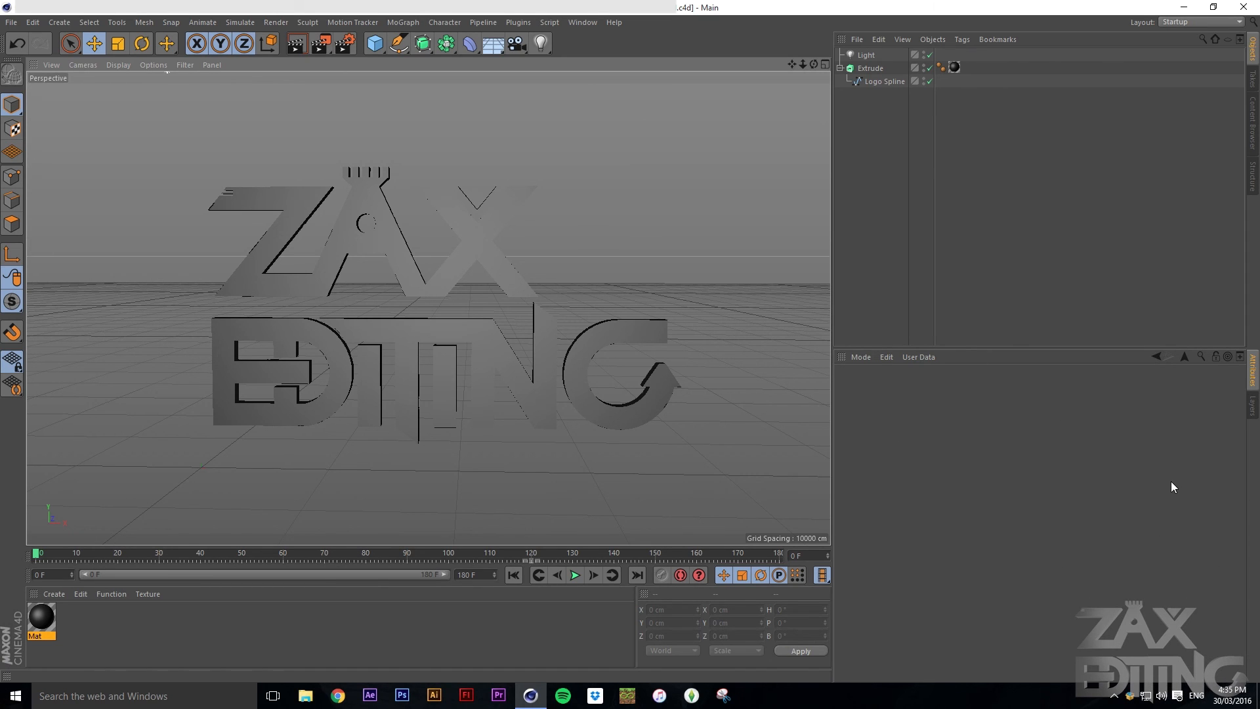
pyautogui.moveTo(1158, 475)
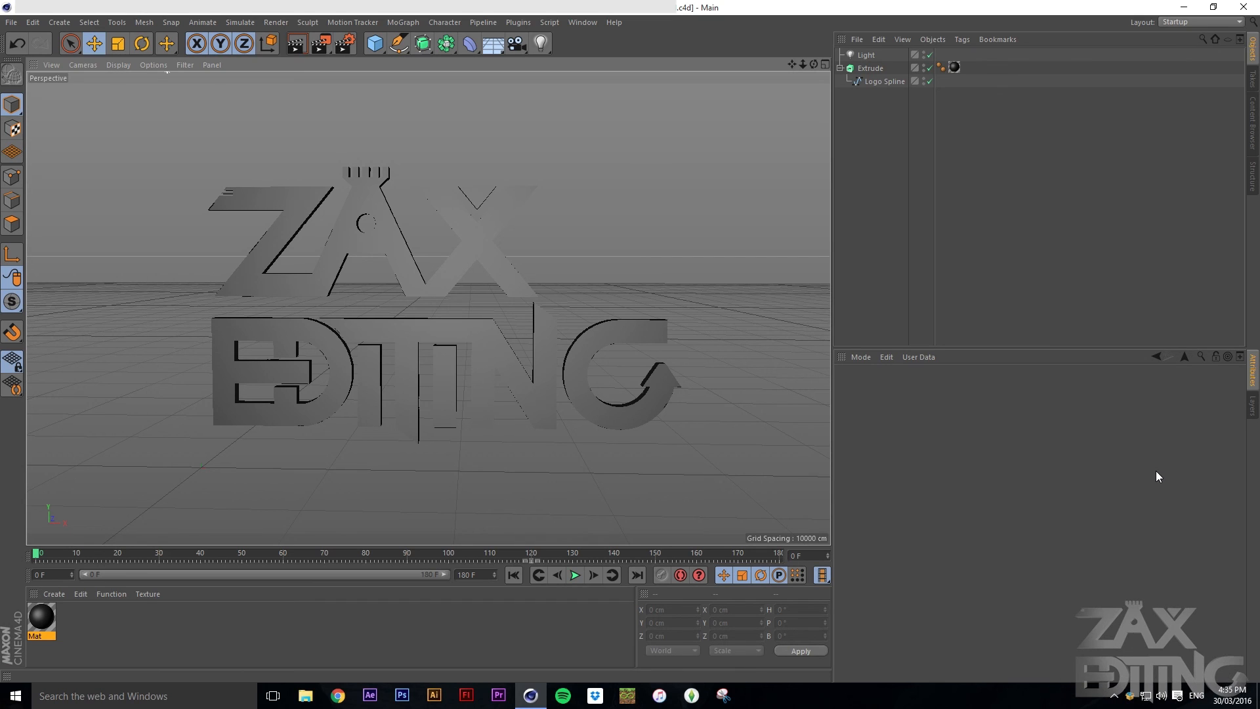
pyautogui.moveTo(1010, 460)
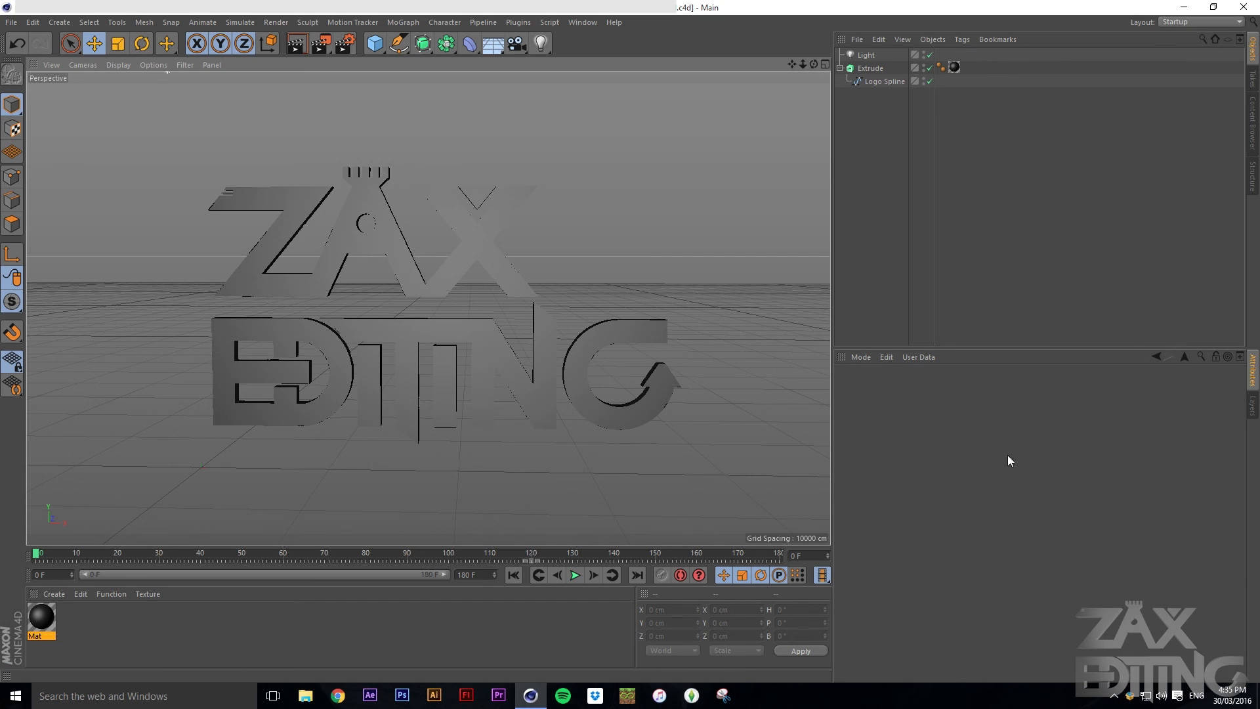
pyautogui.moveTo(361, 284)
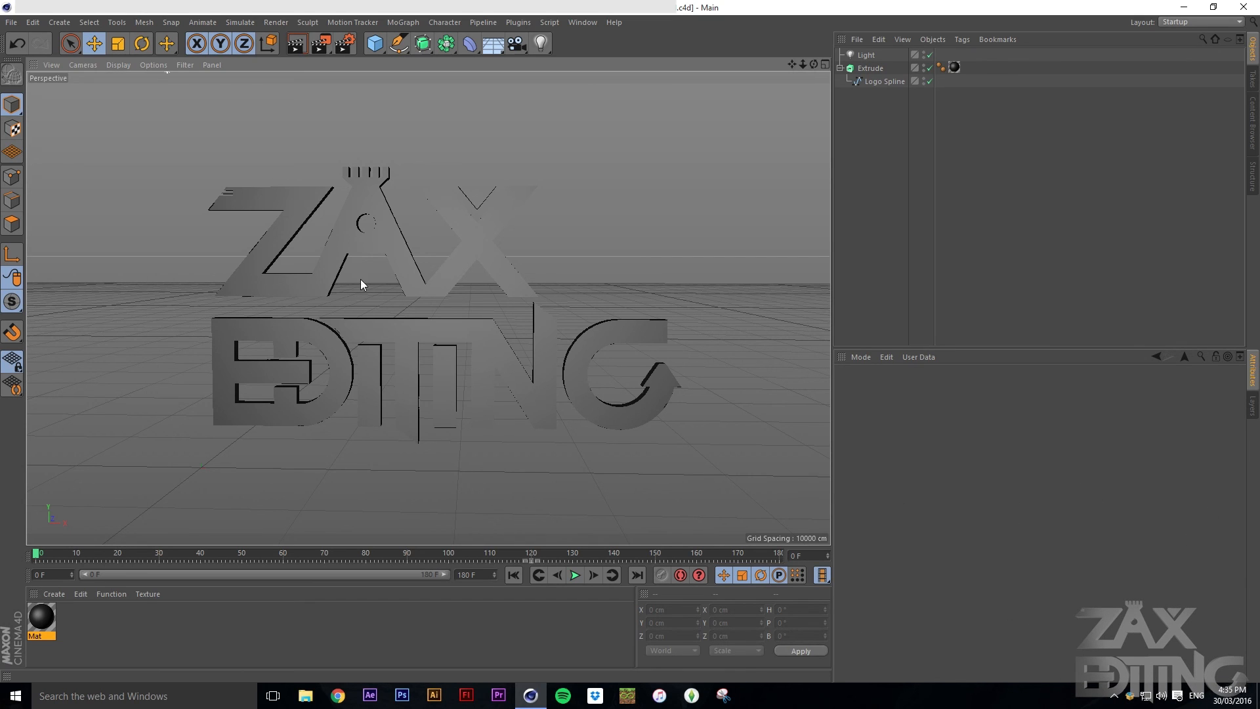
pyautogui.moveTo(1010, 449)
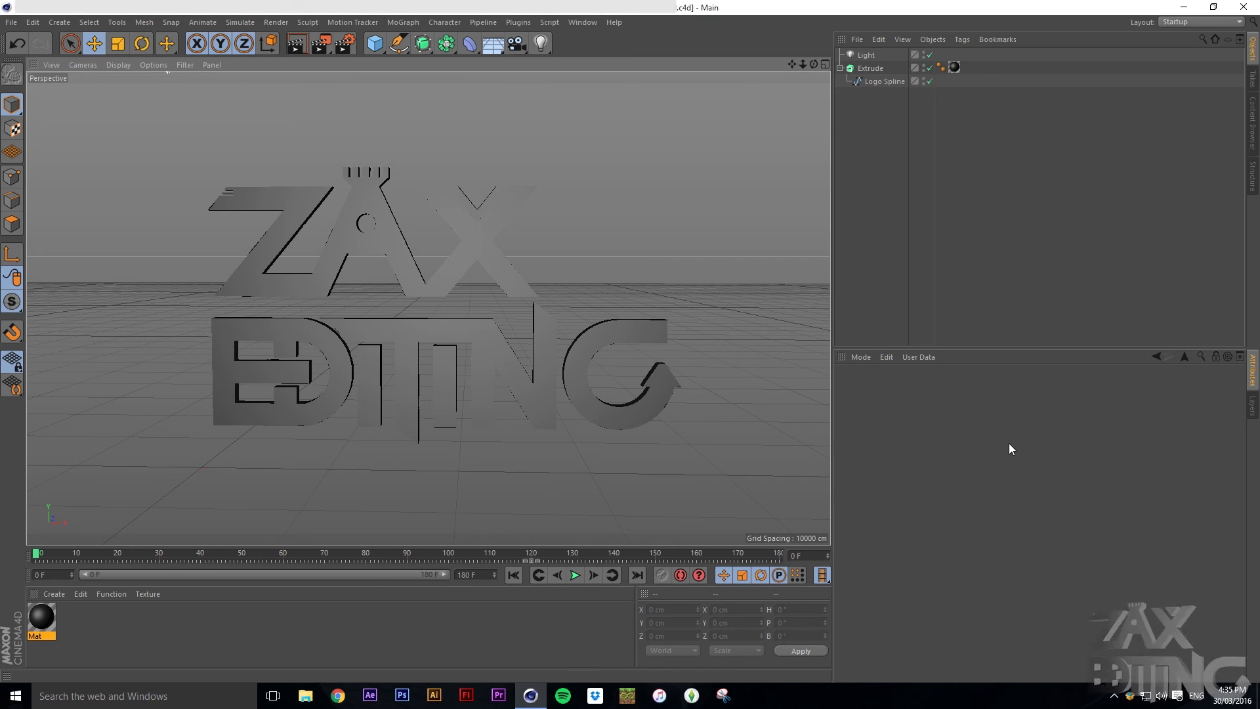
pyautogui.moveTo(1229, 652)
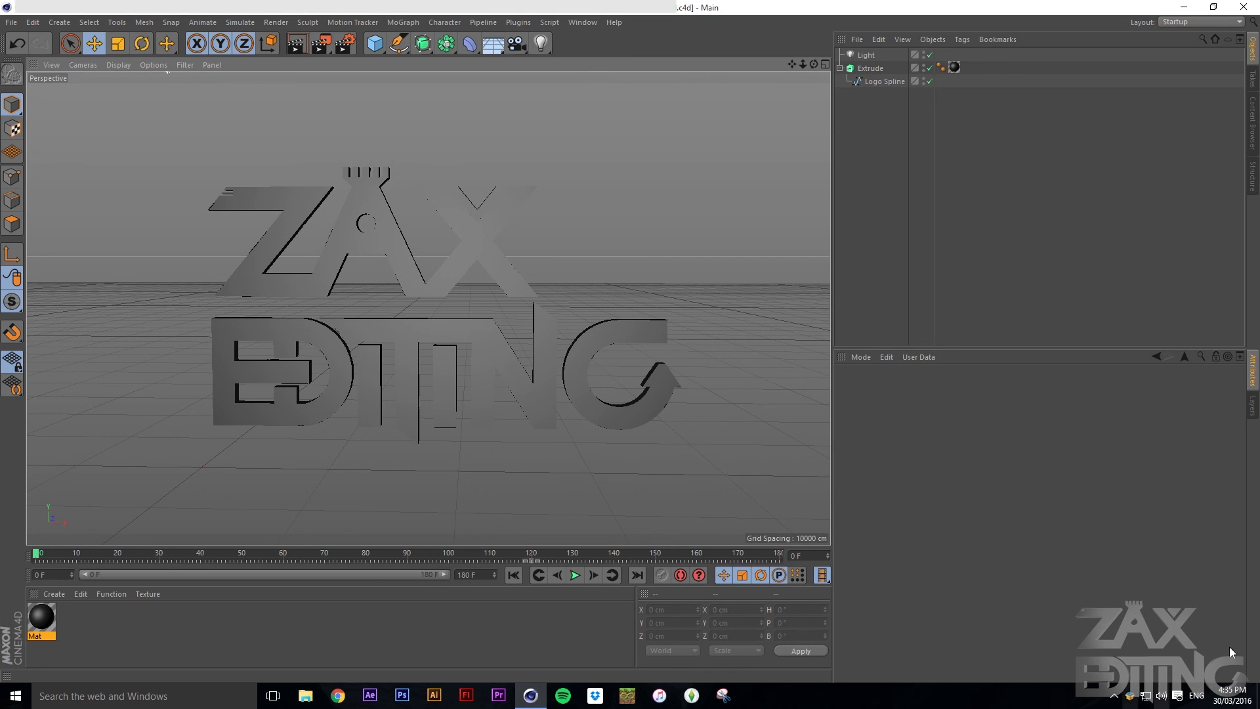
pyautogui.moveTo(645, 588)
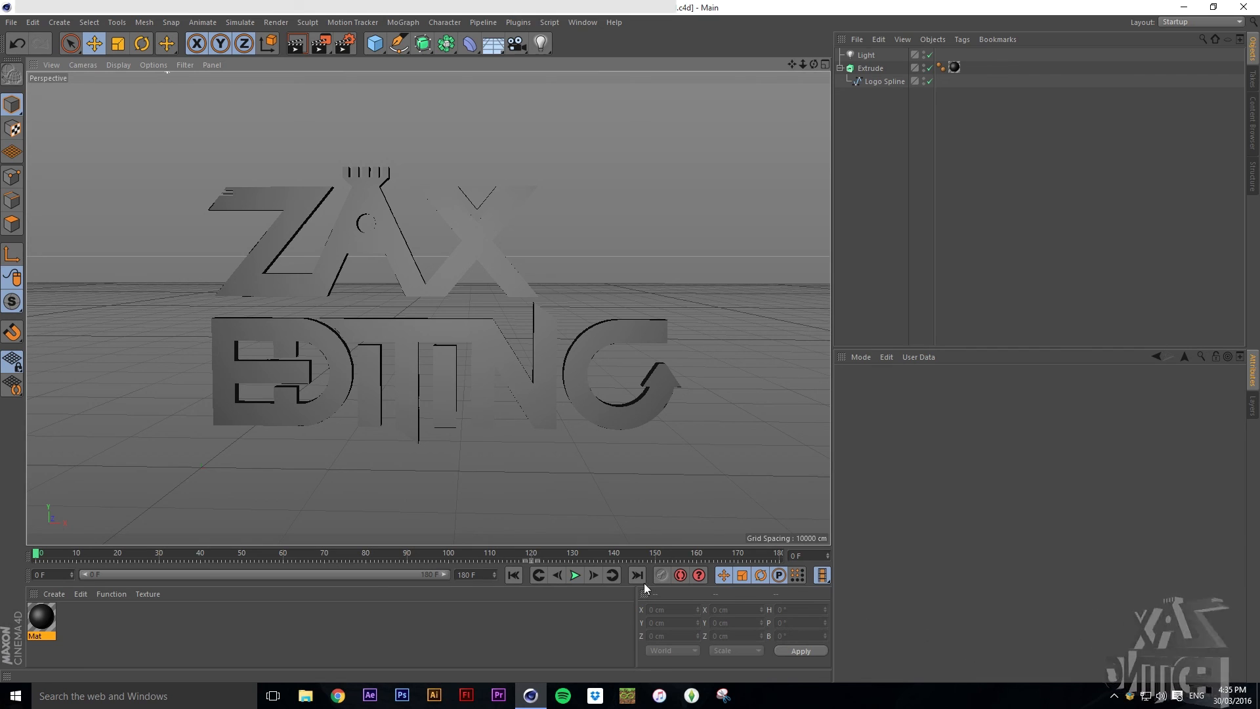
pyautogui.moveTo(197, 290)
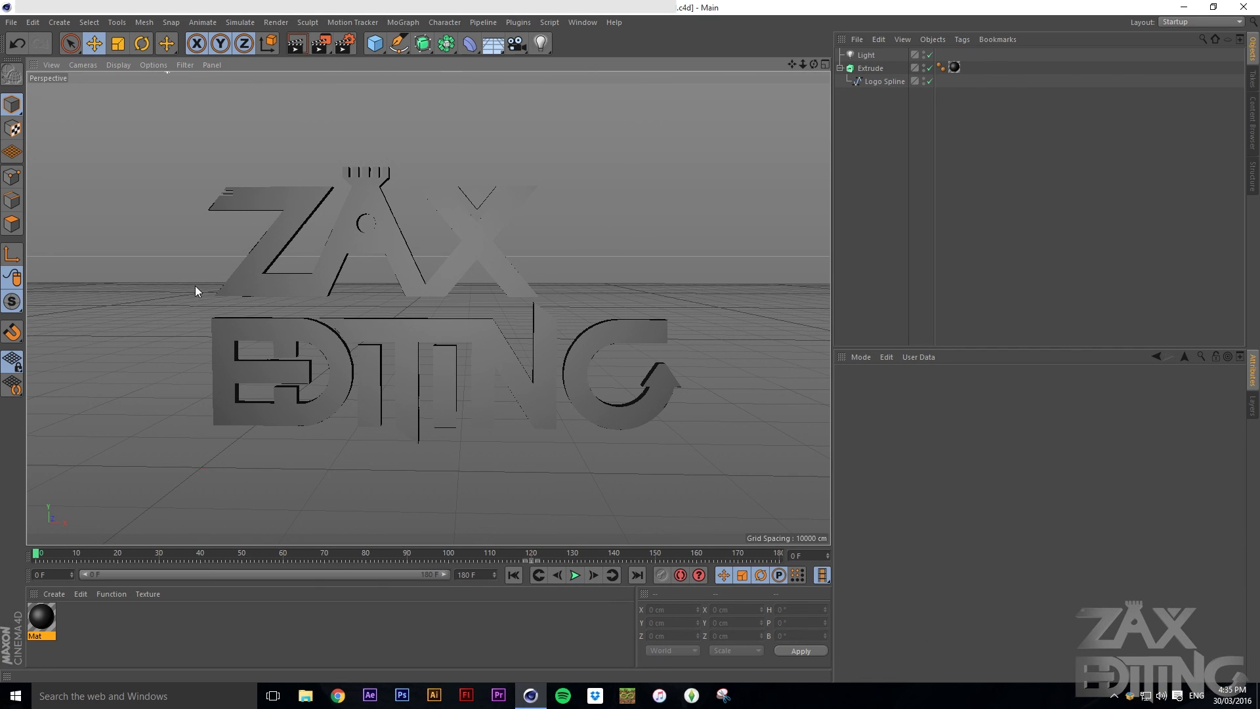
pyautogui.moveTo(440, 258)
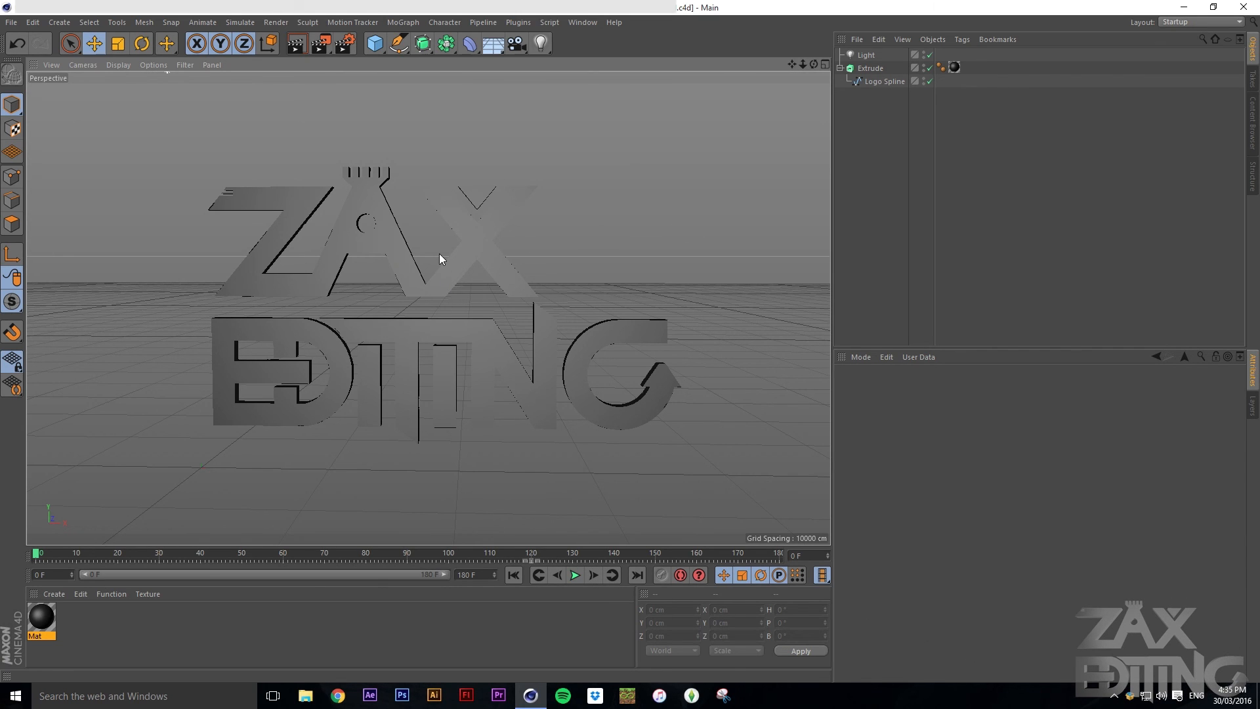
pyautogui.moveTo(590, 181)
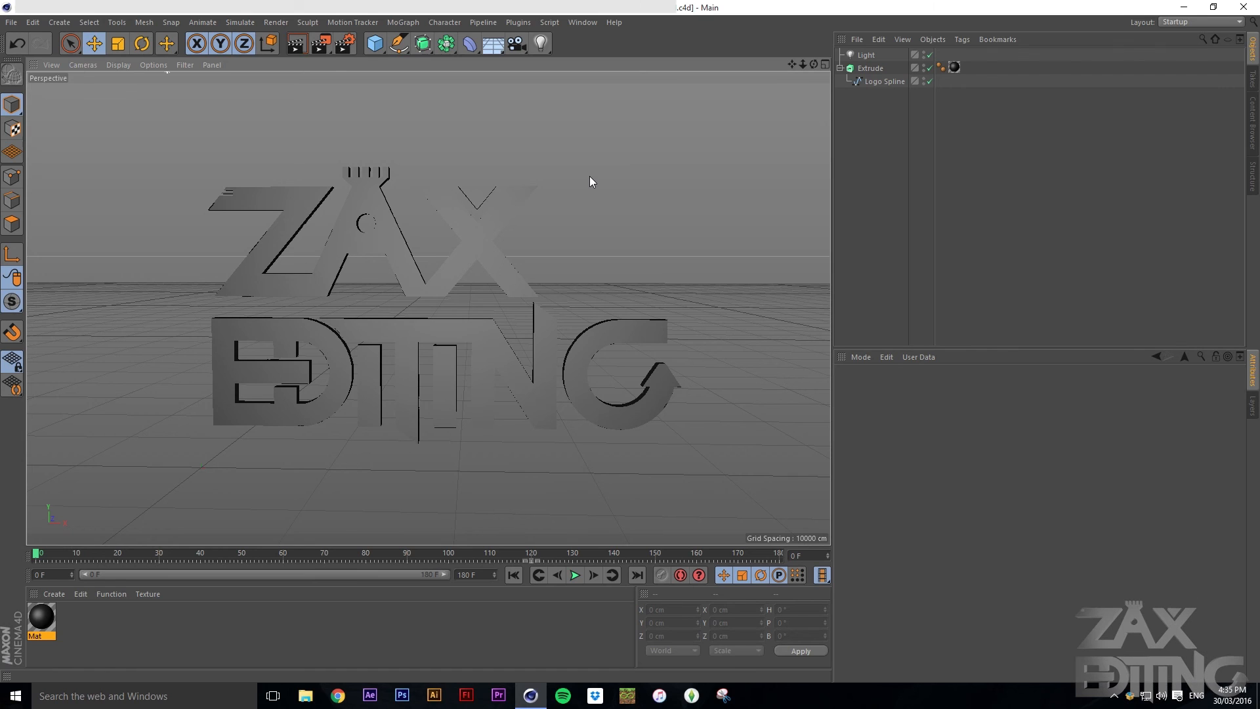